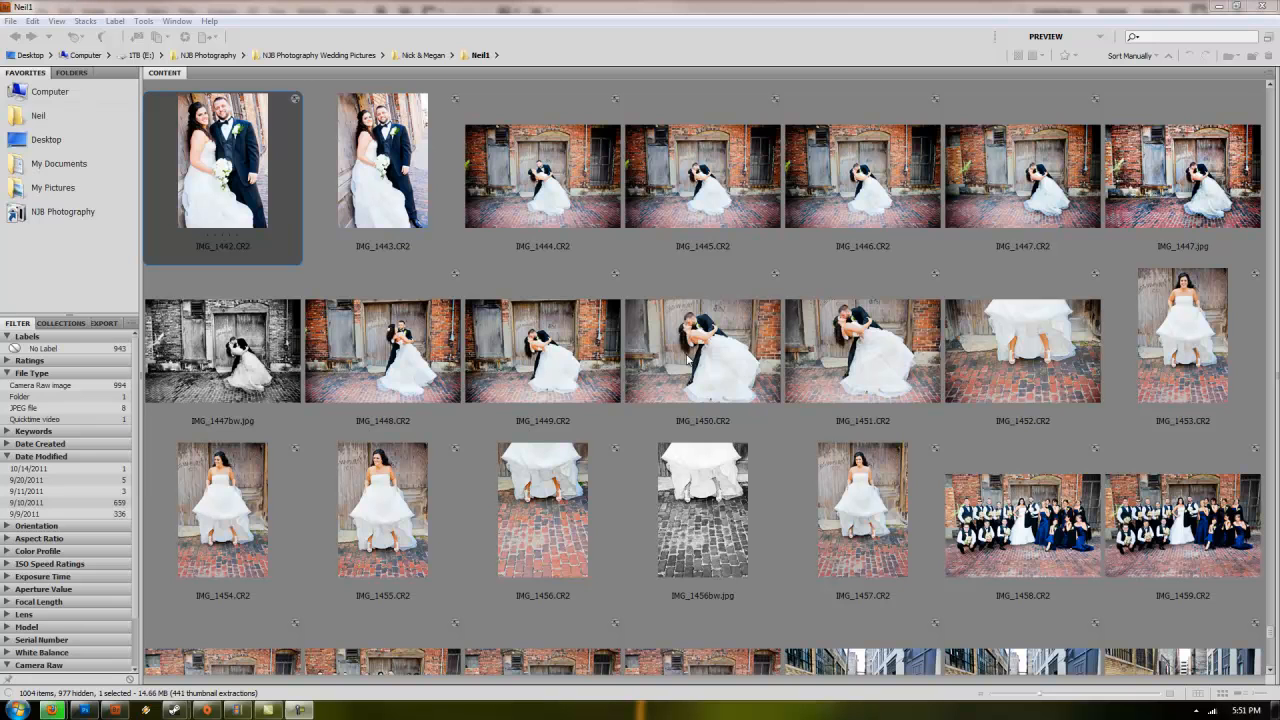
mouse_move(900, 402)
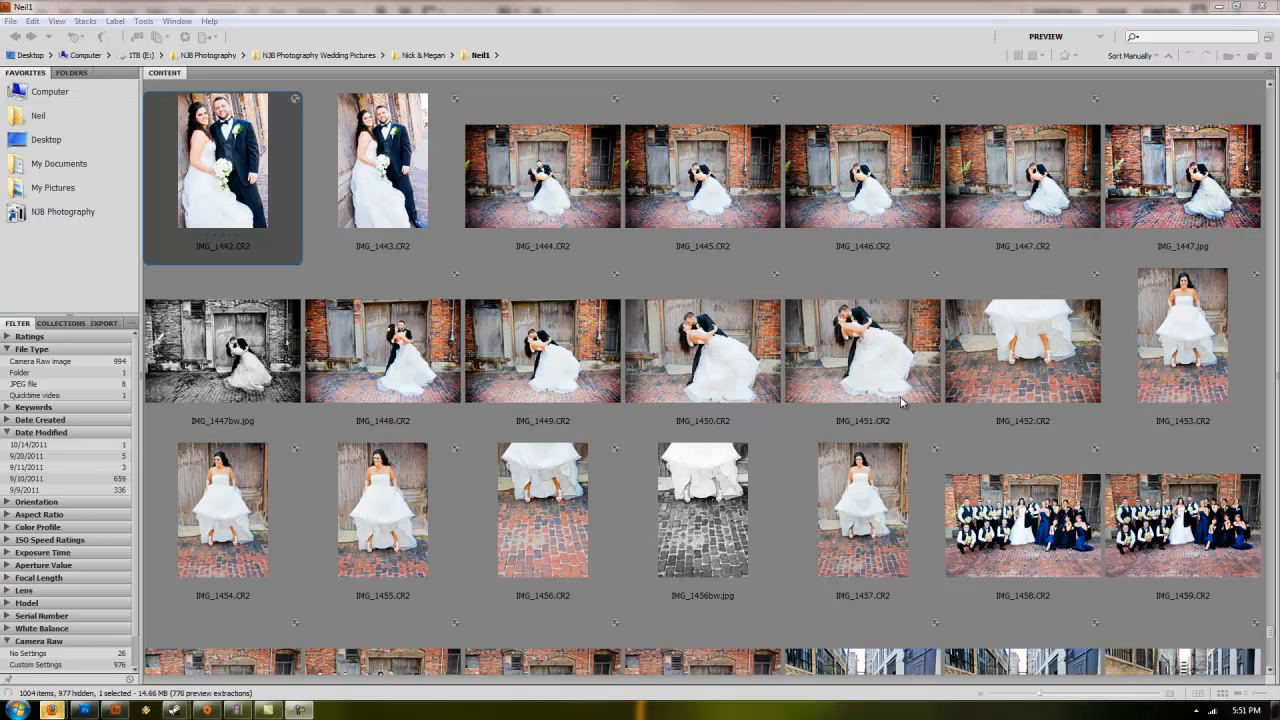
mouse_move(460, 310)
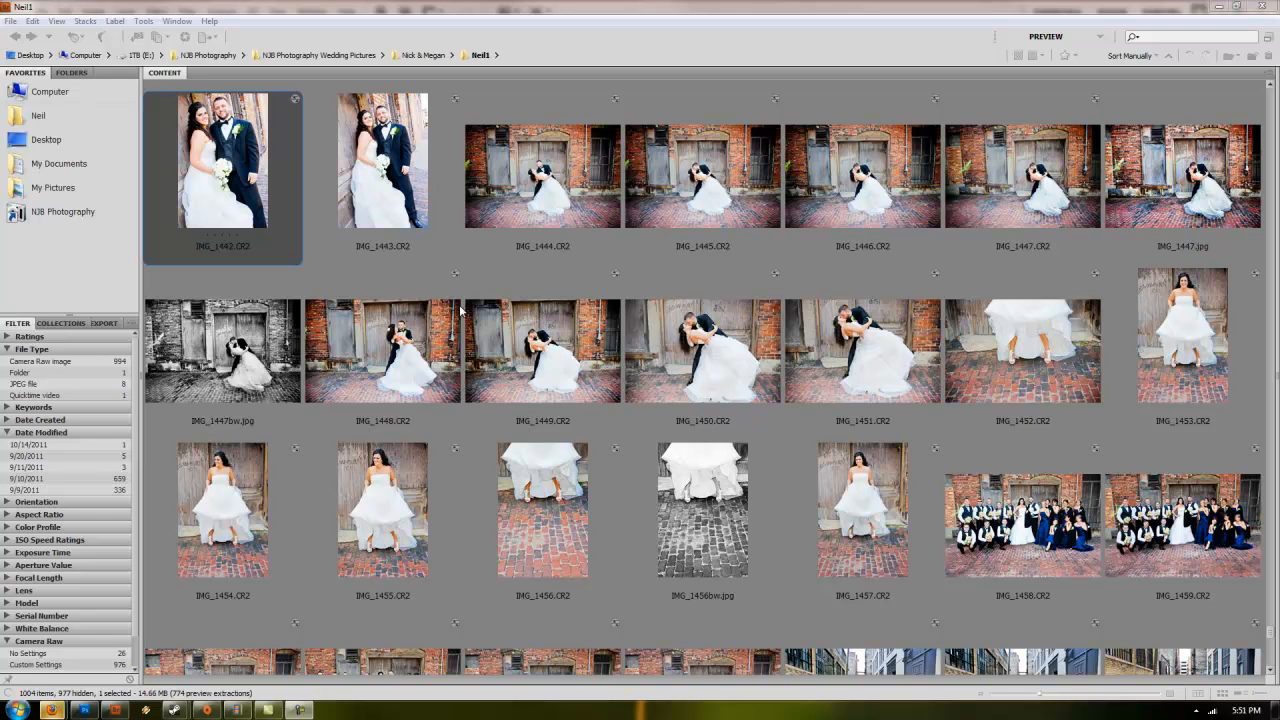
mouse_move(572, 164)
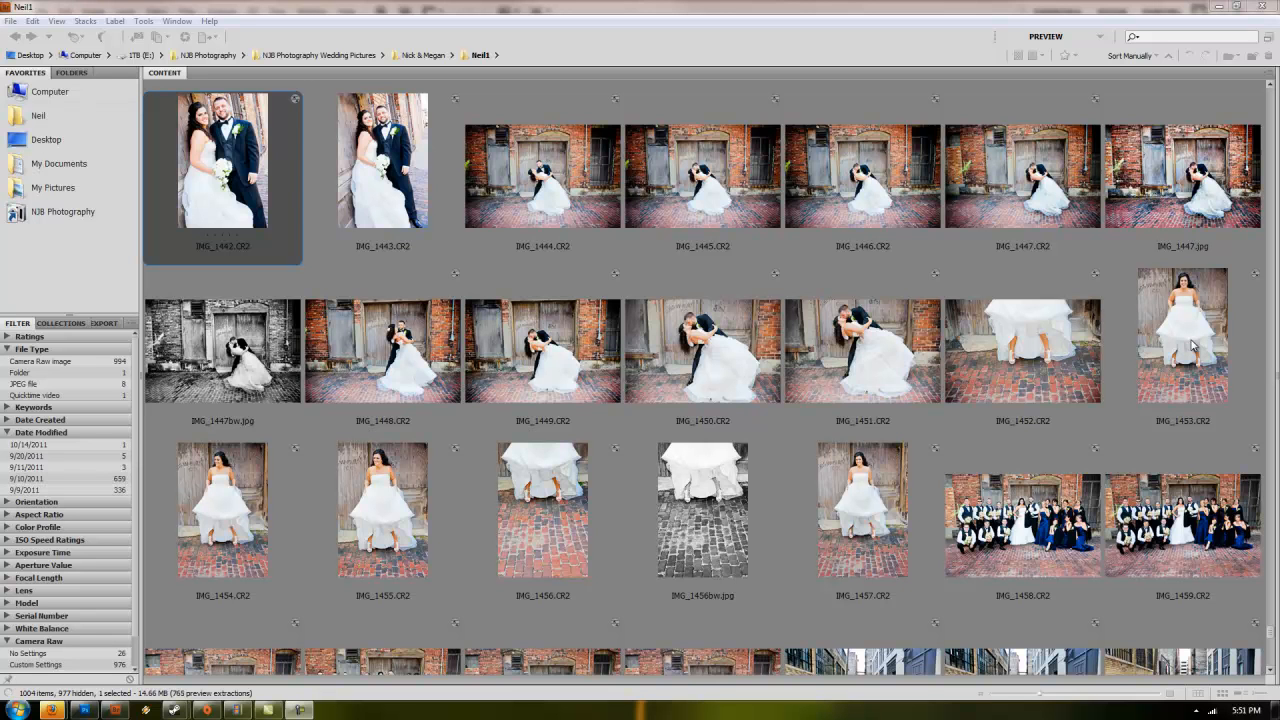
mouse_move(968, 382)
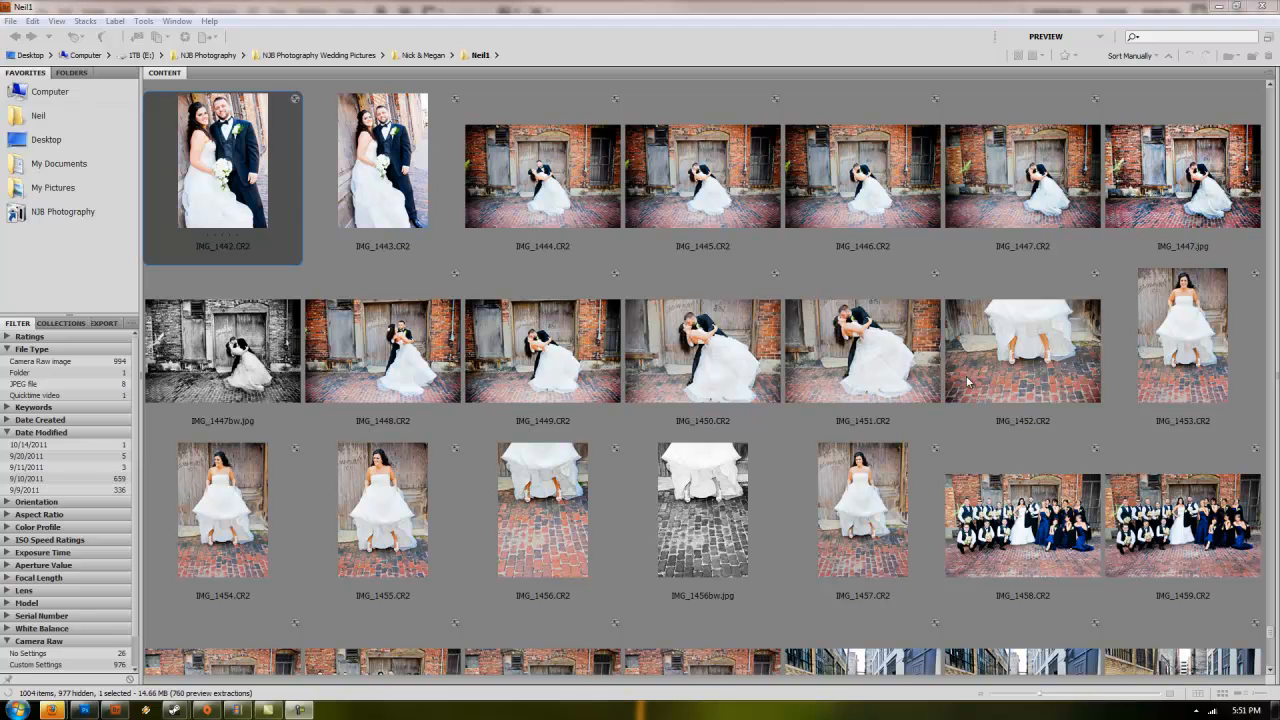
mouse_move(1198, 566)
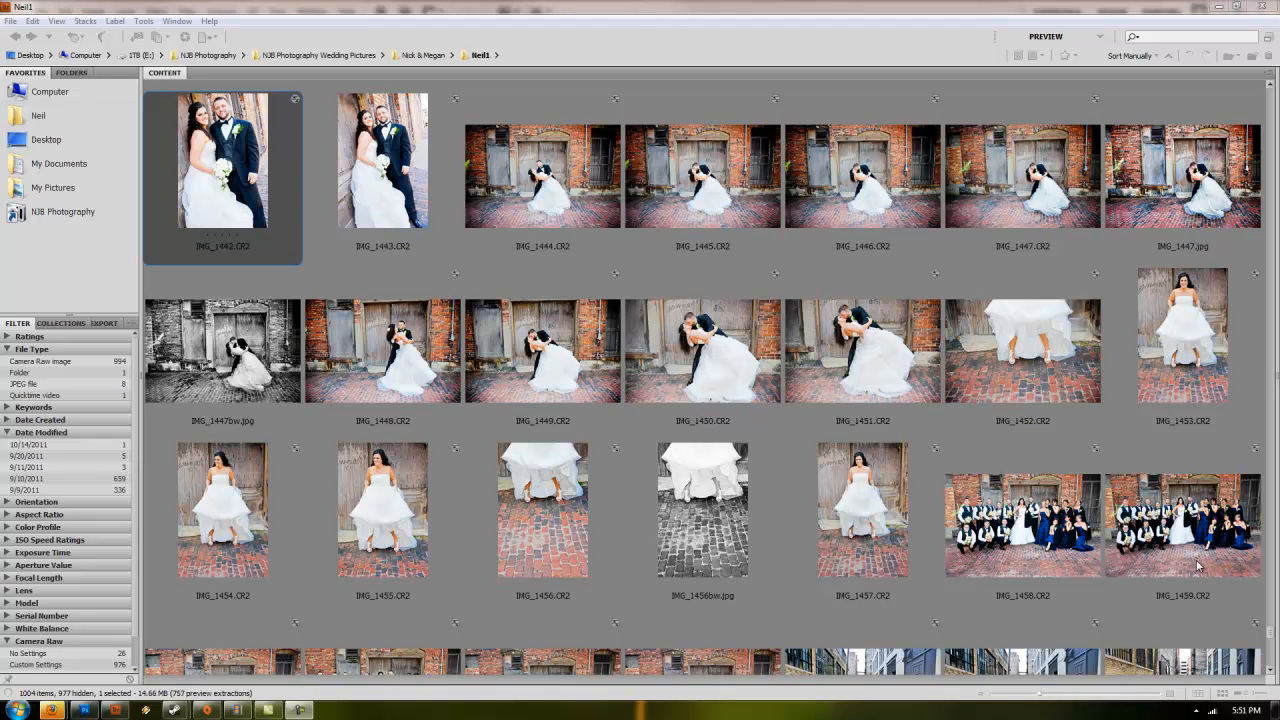
mouse_move(990, 560)
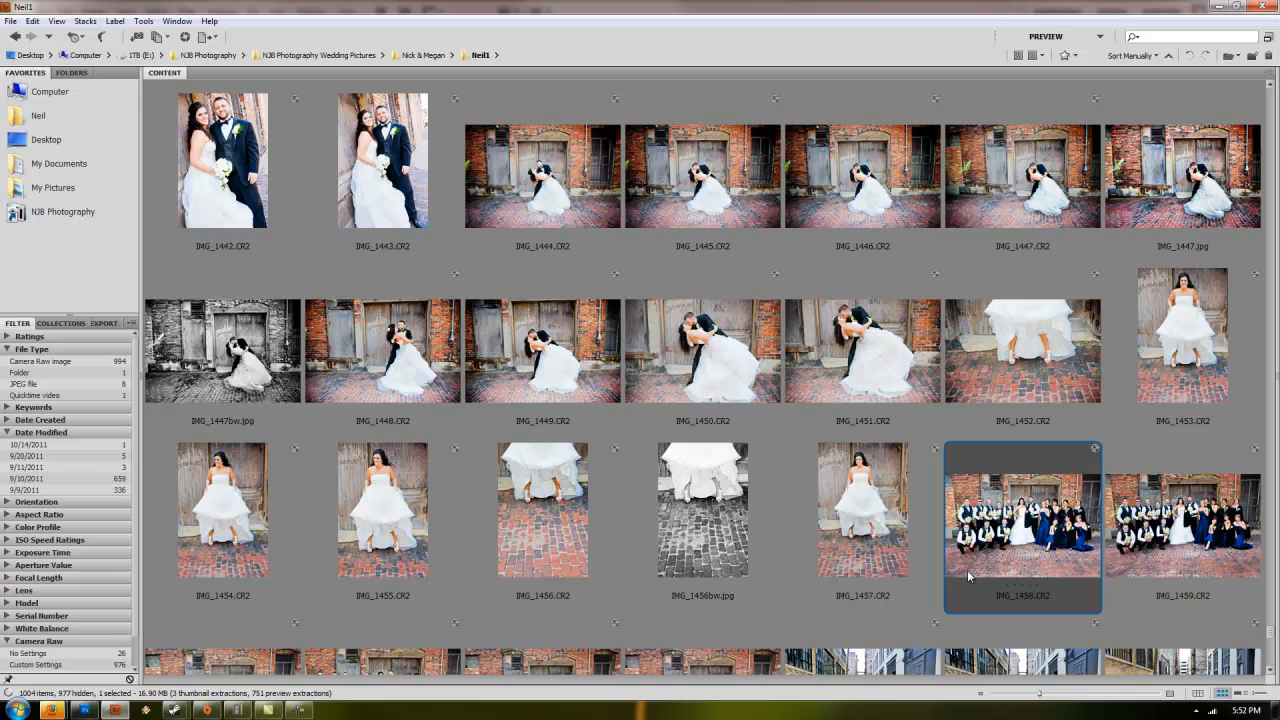
mouse_move(730, 398)
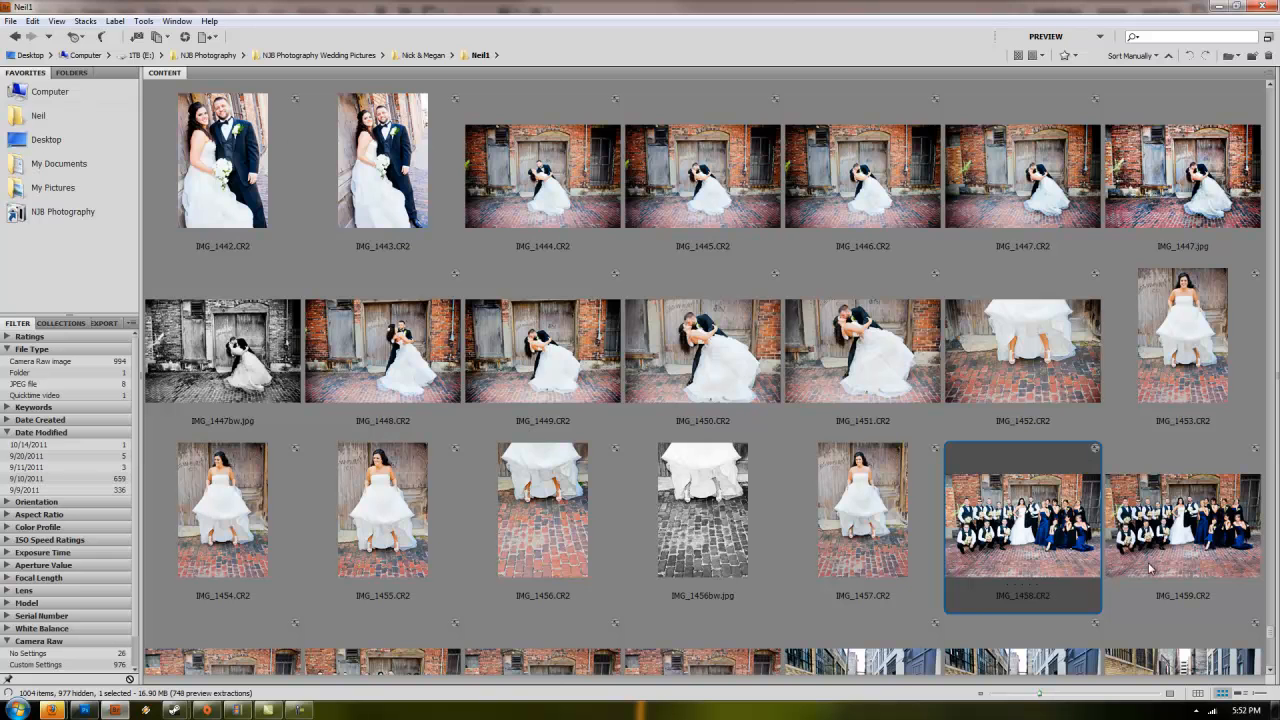
Step: Browse the wedding thumbnails and select the kissing photo in the top row
scroll(down, 3)
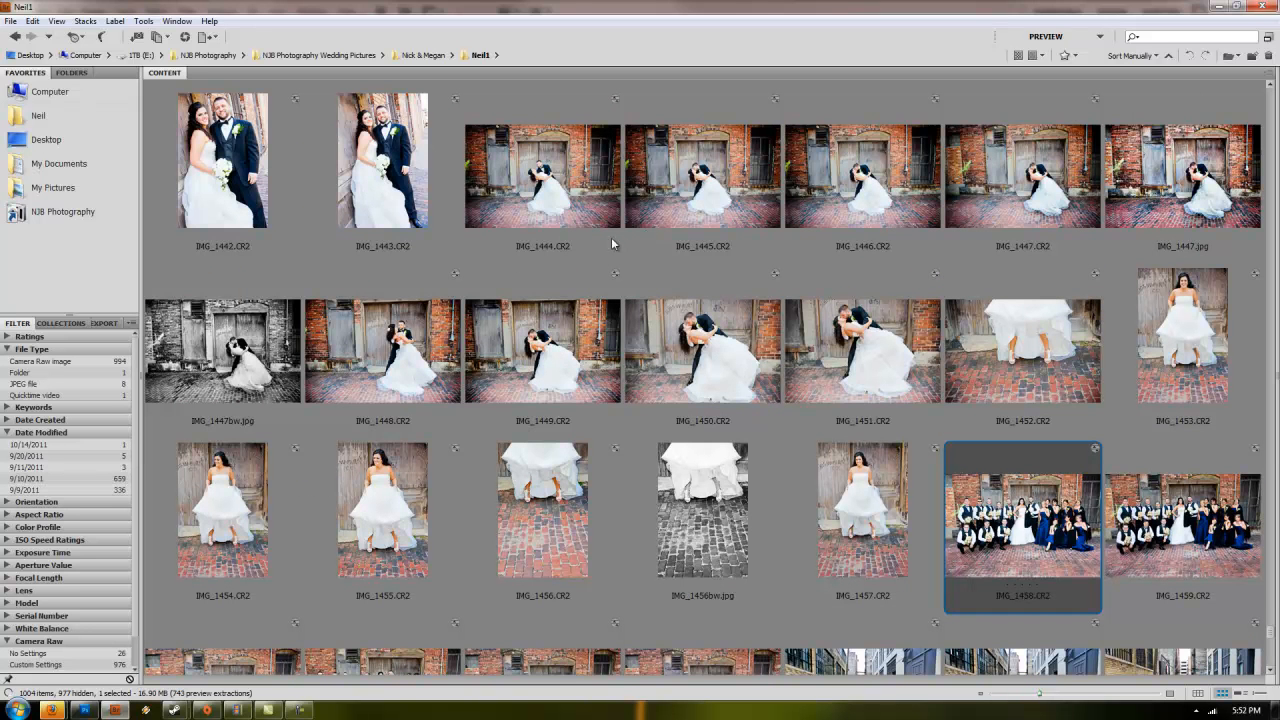
mouse_move(758, 198)
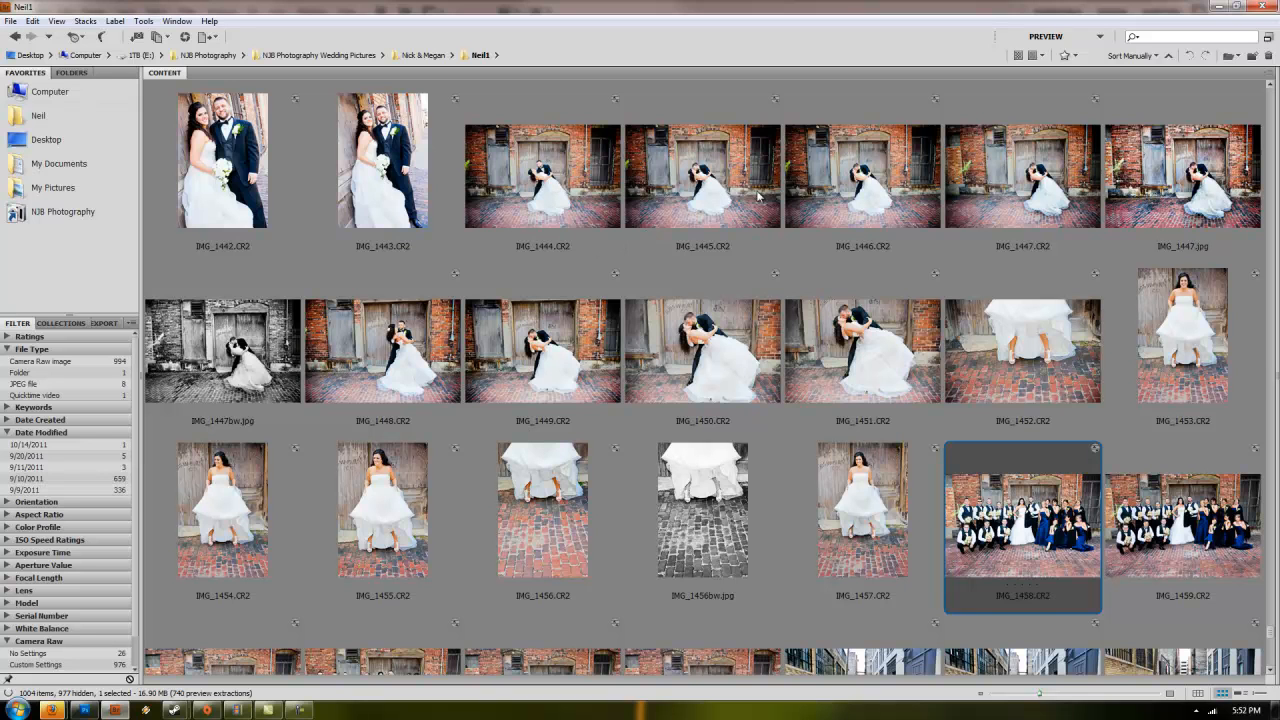
click(702, 176)
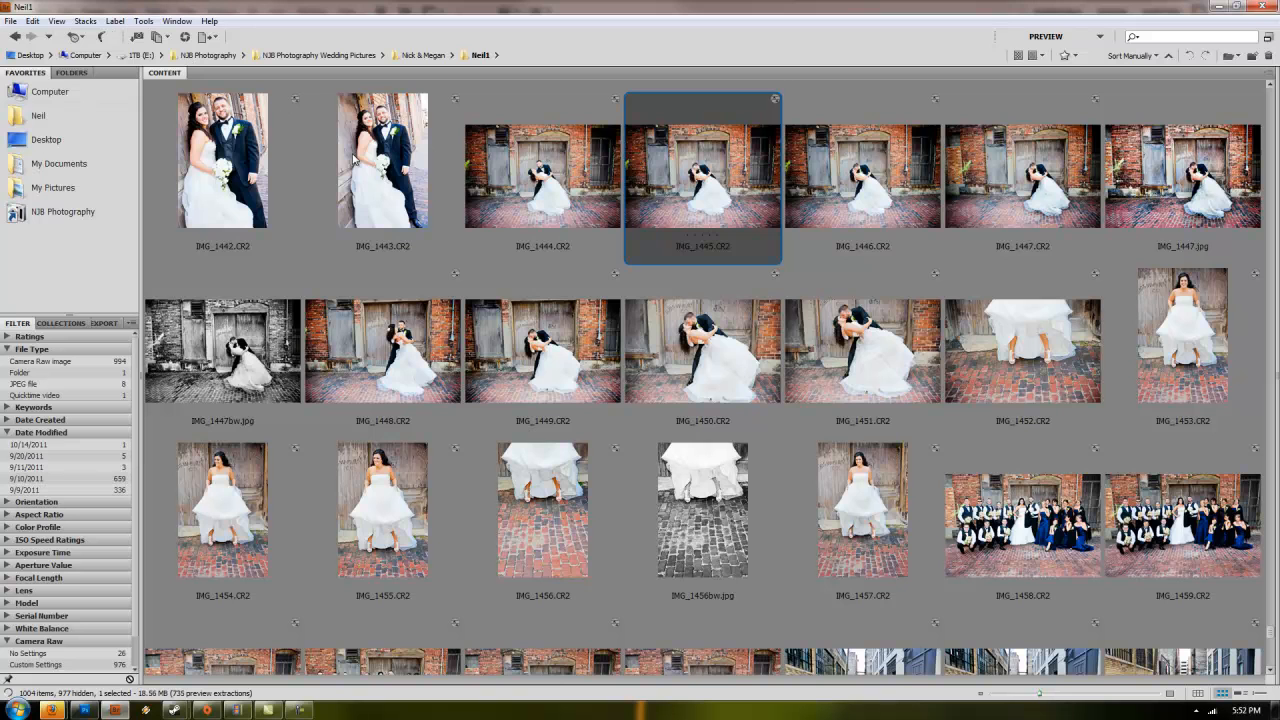
scroll(down, 3)
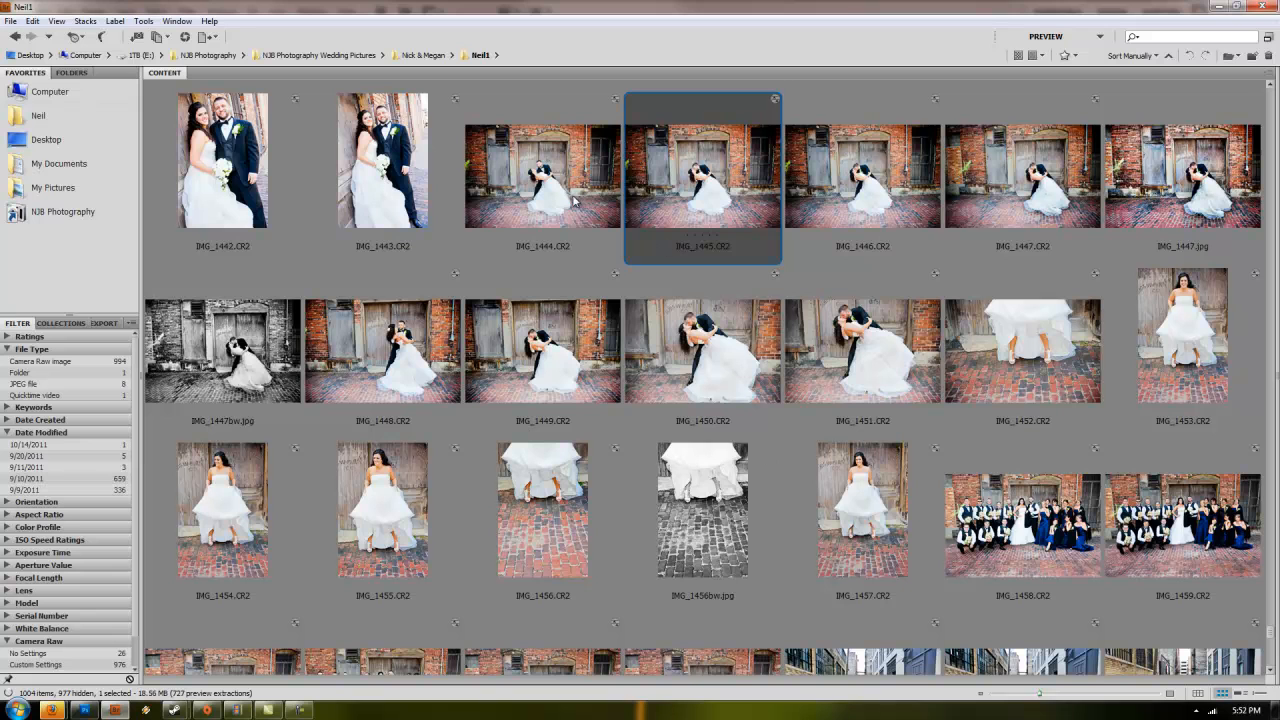
click(862, 176)
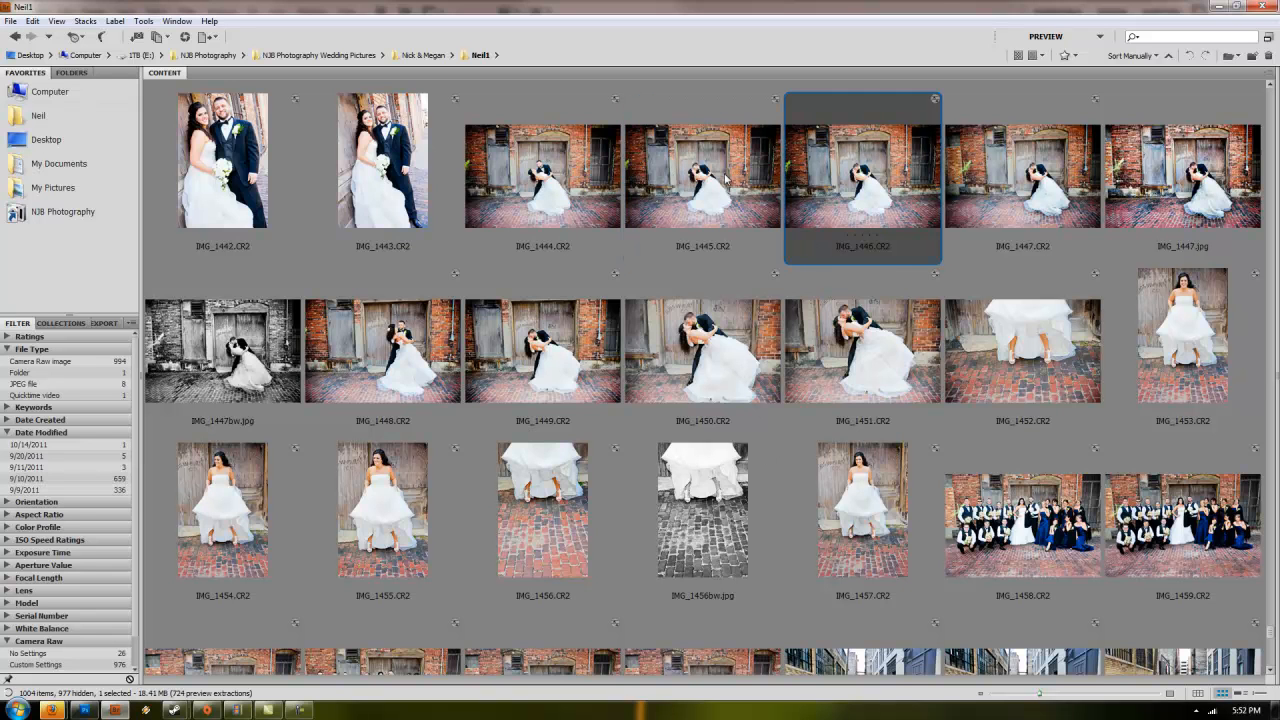
Step: Launch the selected CR2 kissing photo into the Camera Raw dialog and pick up the straighten tool
click(702, 176)
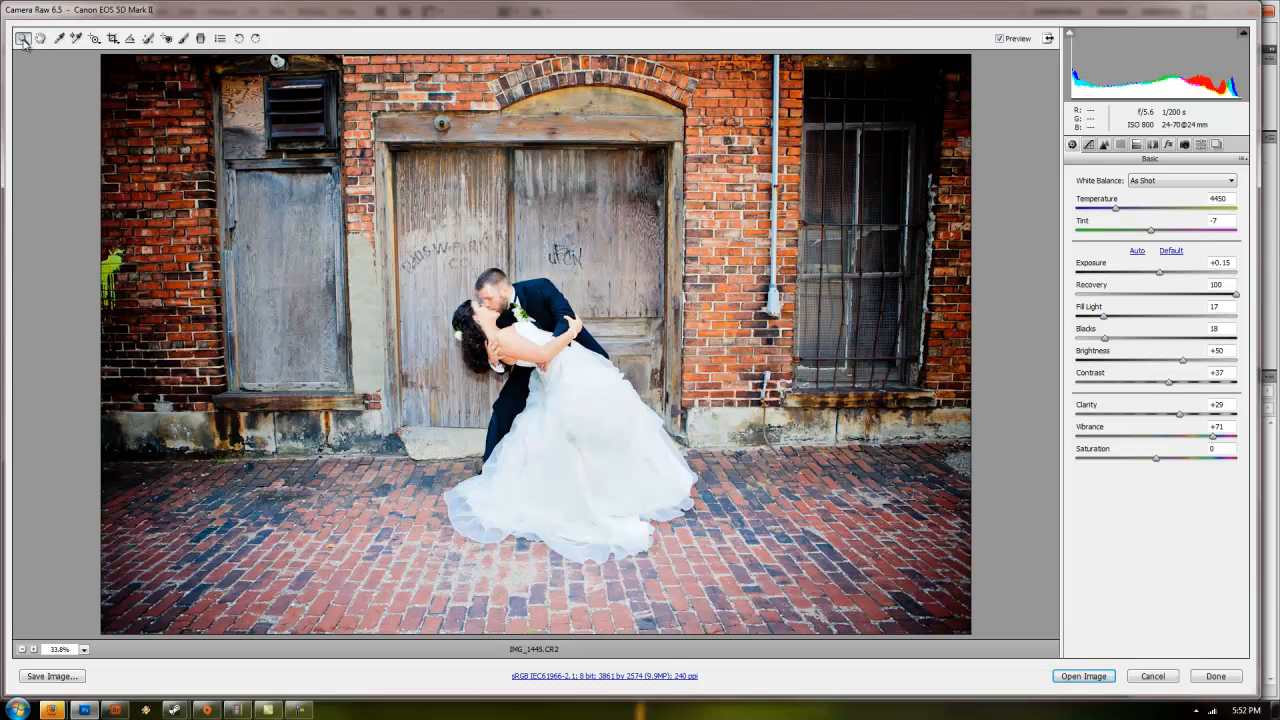
mouse_move(40, 38)
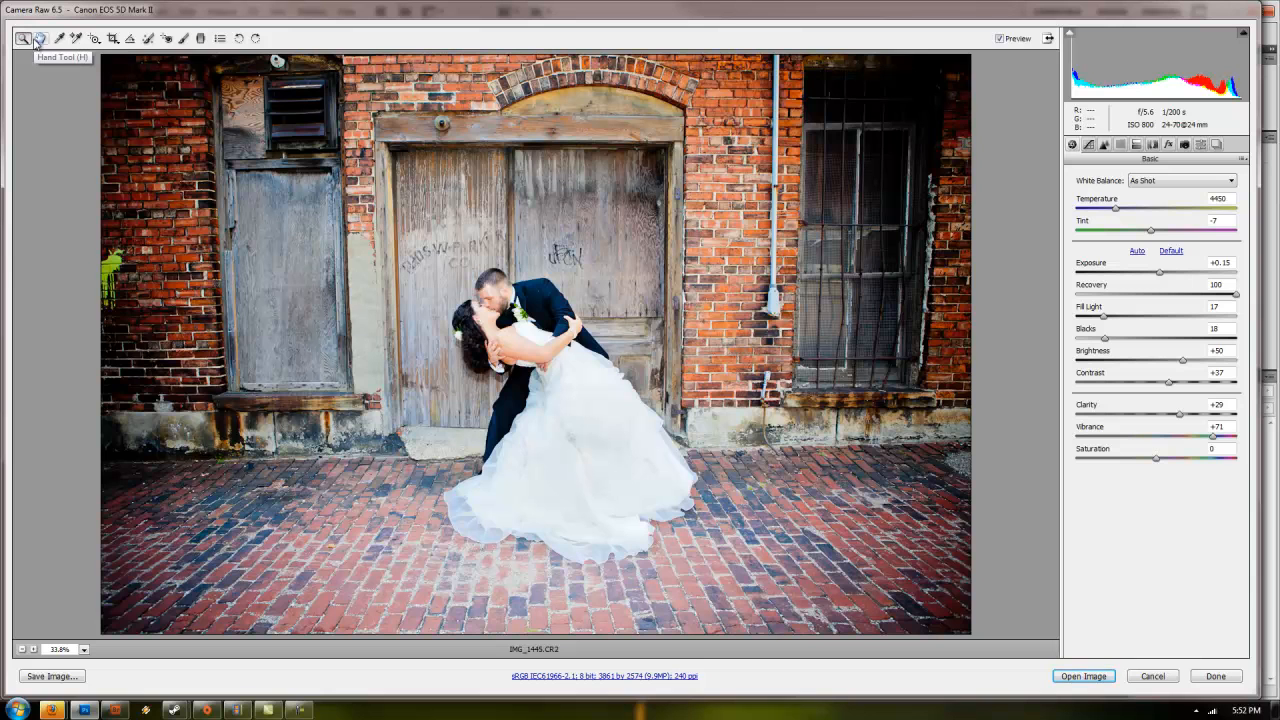
mouse_move(60, 38)
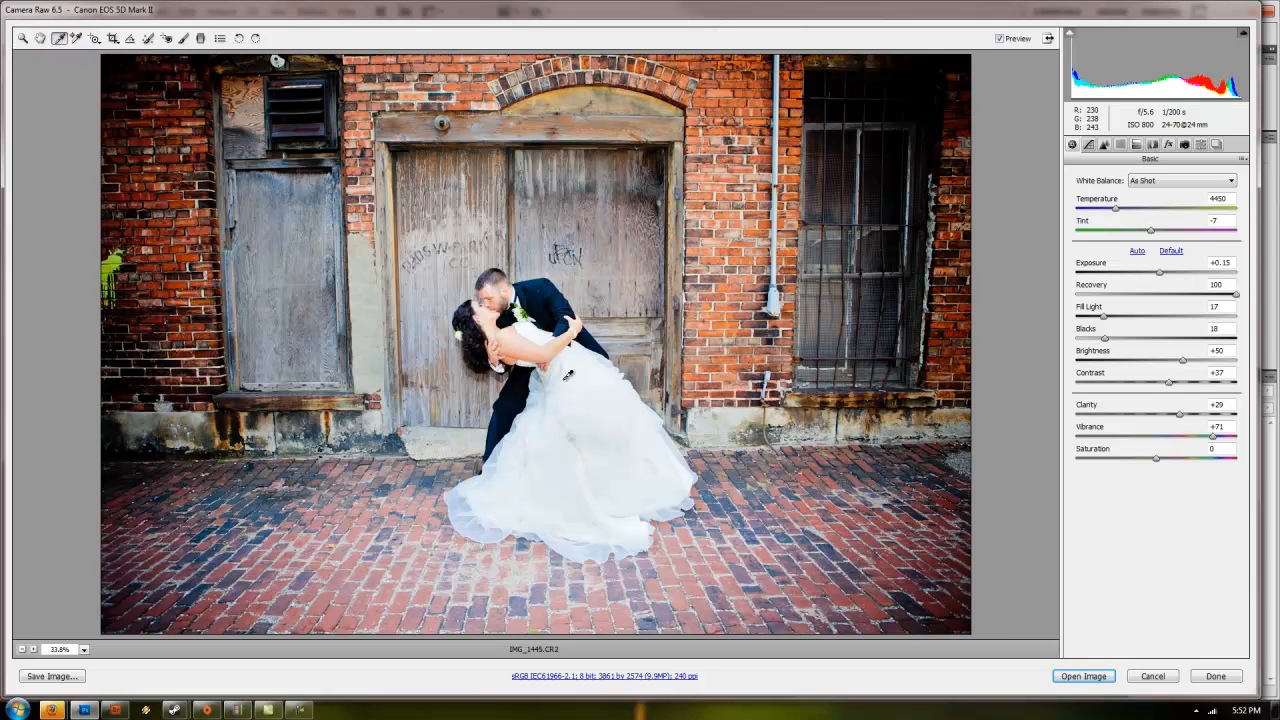
mouse_move(532, 482)
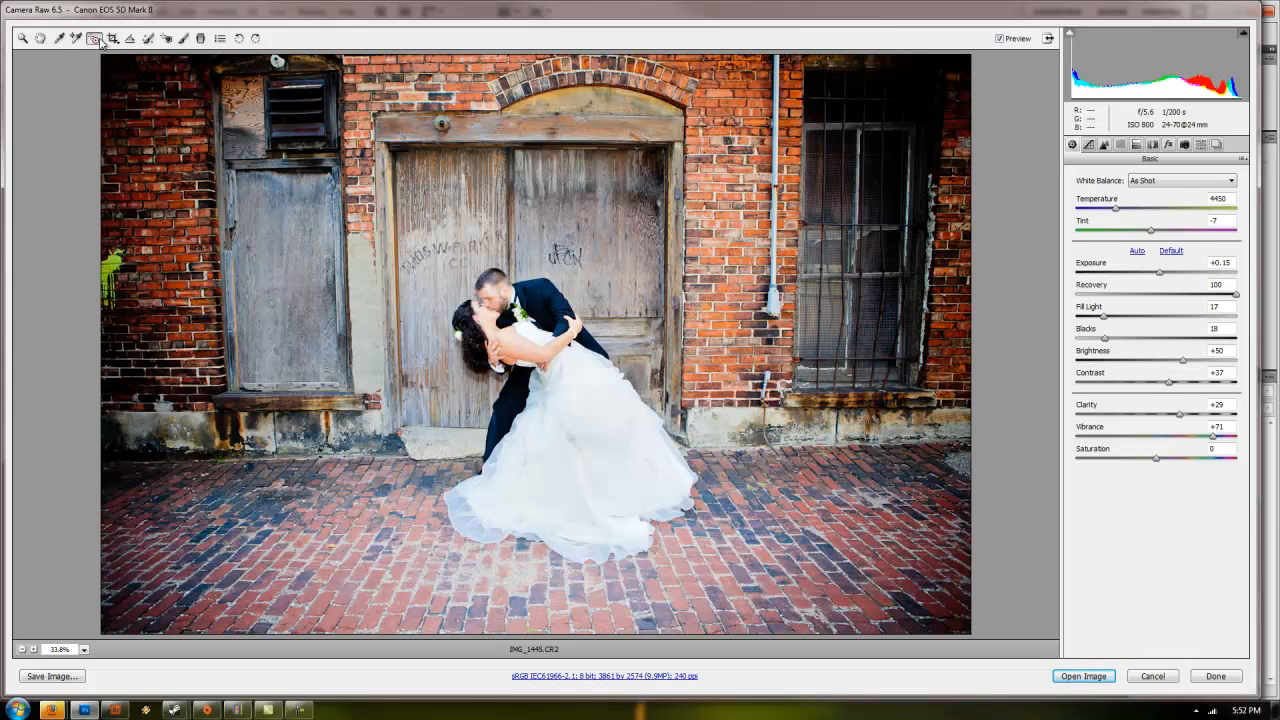
mouse_move(96, 38)
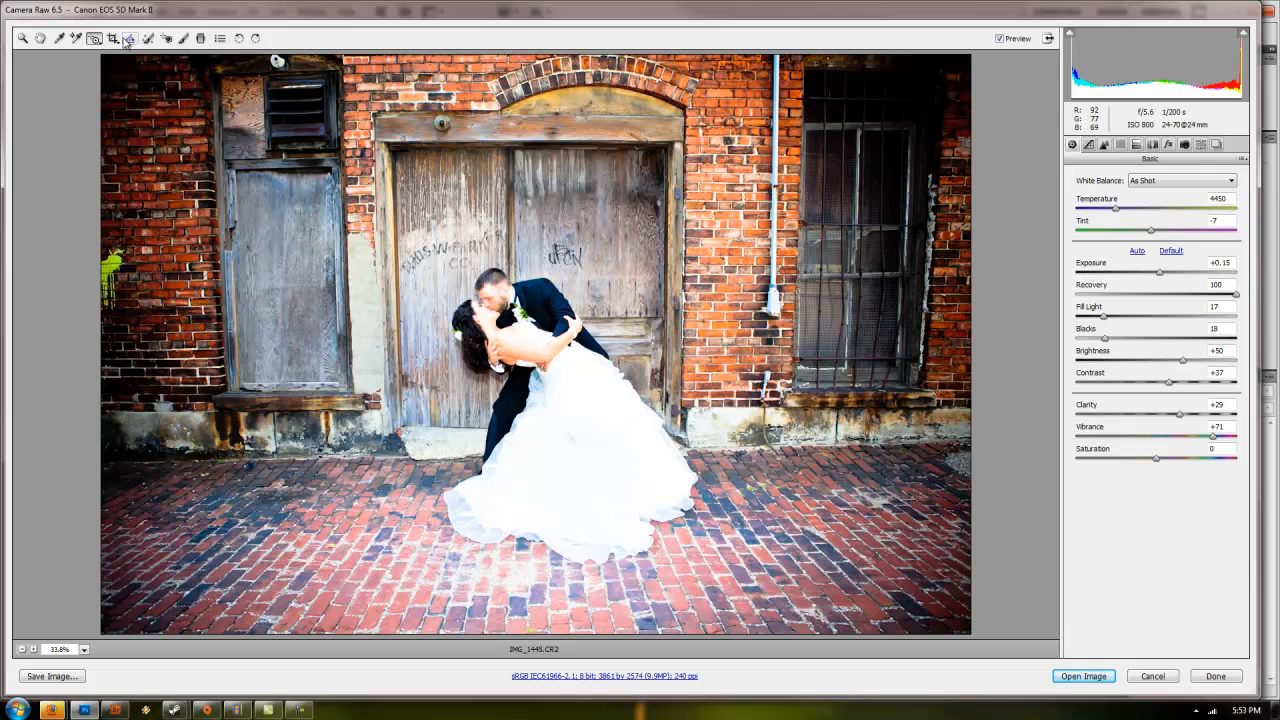
click(132, 38)
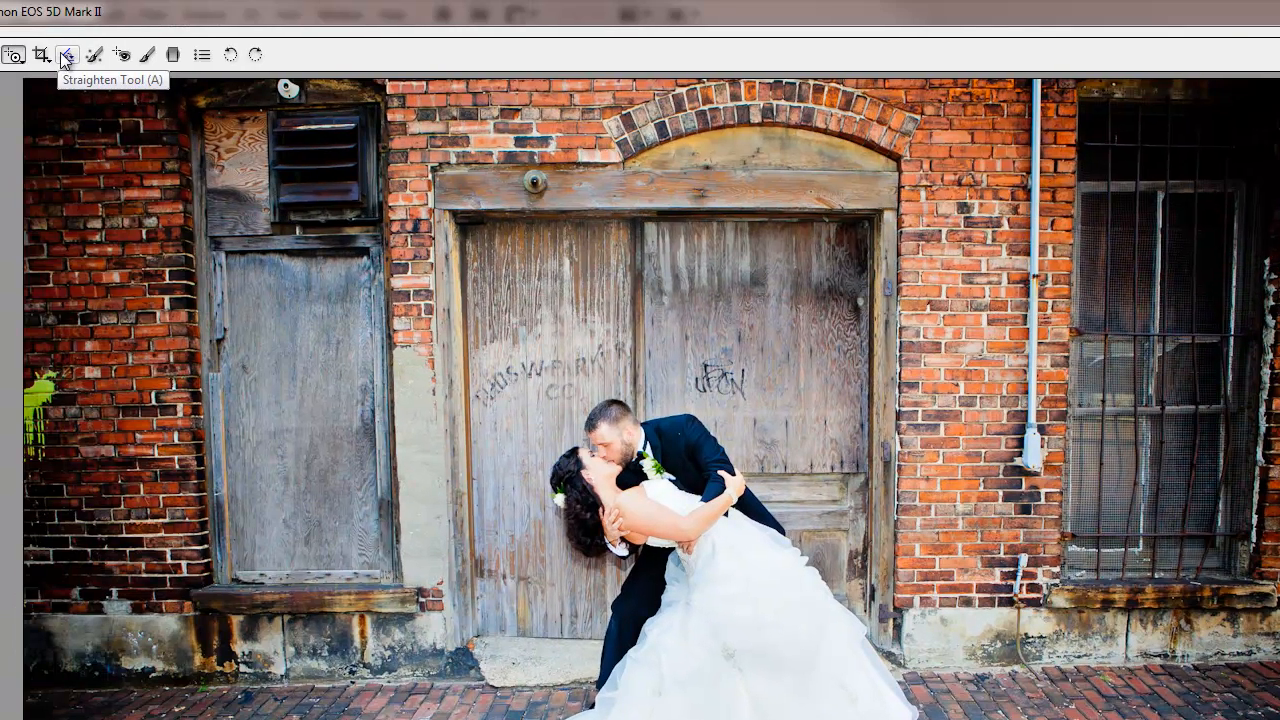
click(68, 54)
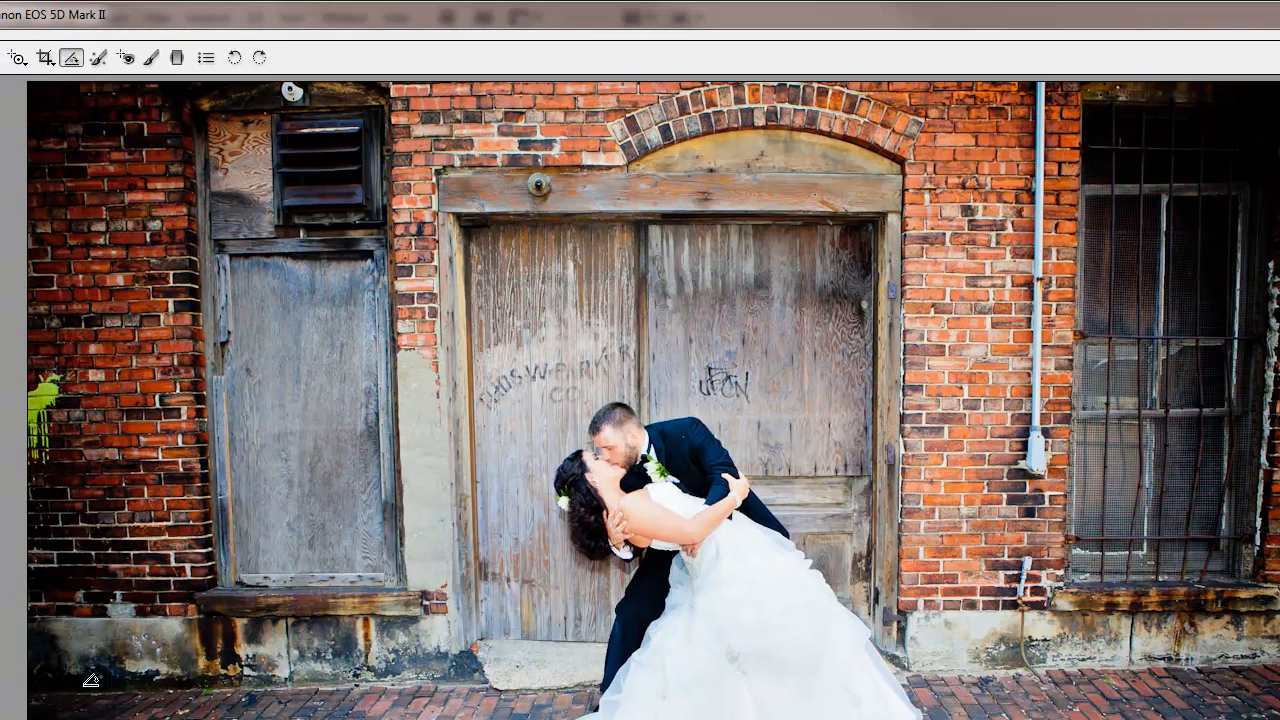
click(258, 56)
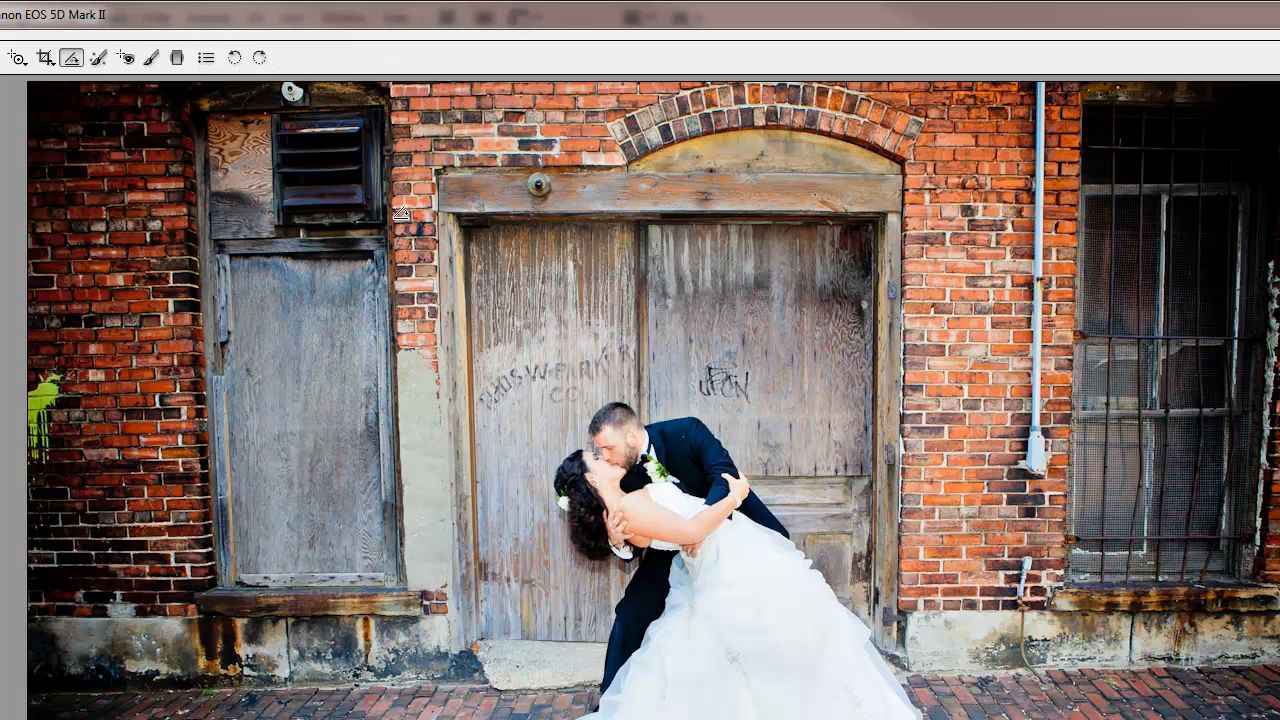
mouse_move(140, 688)
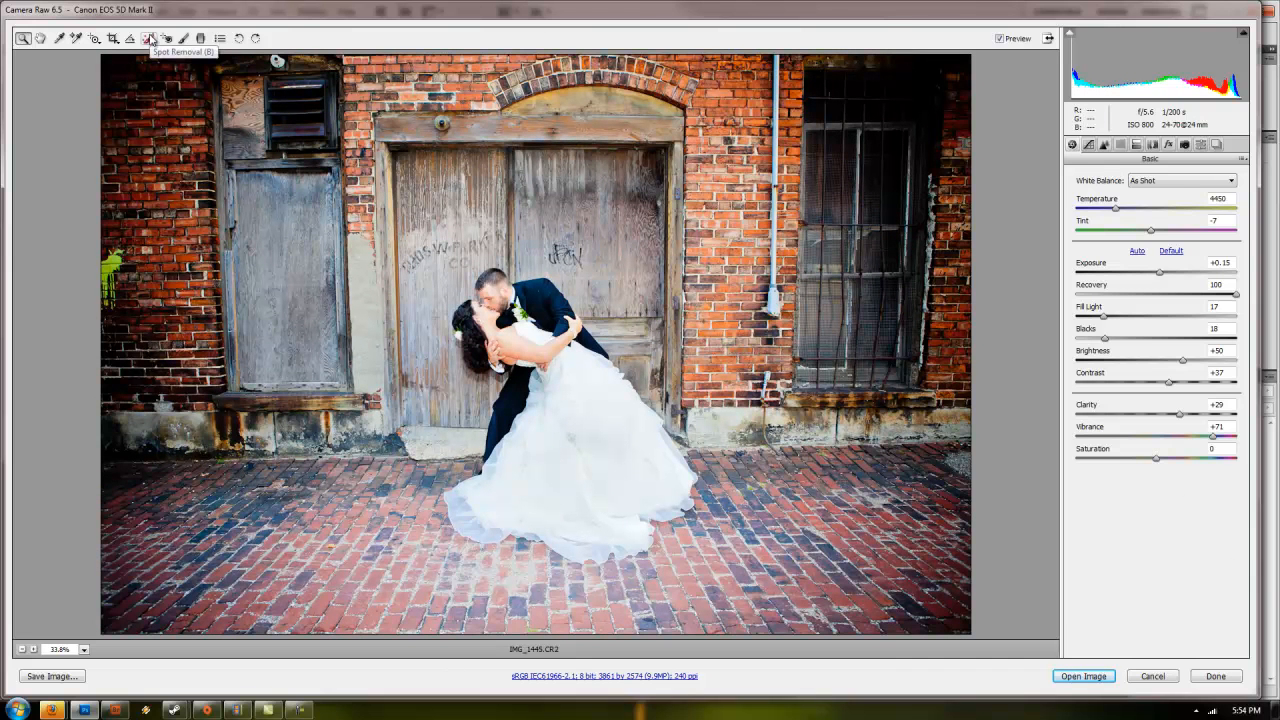
click(148, 38)
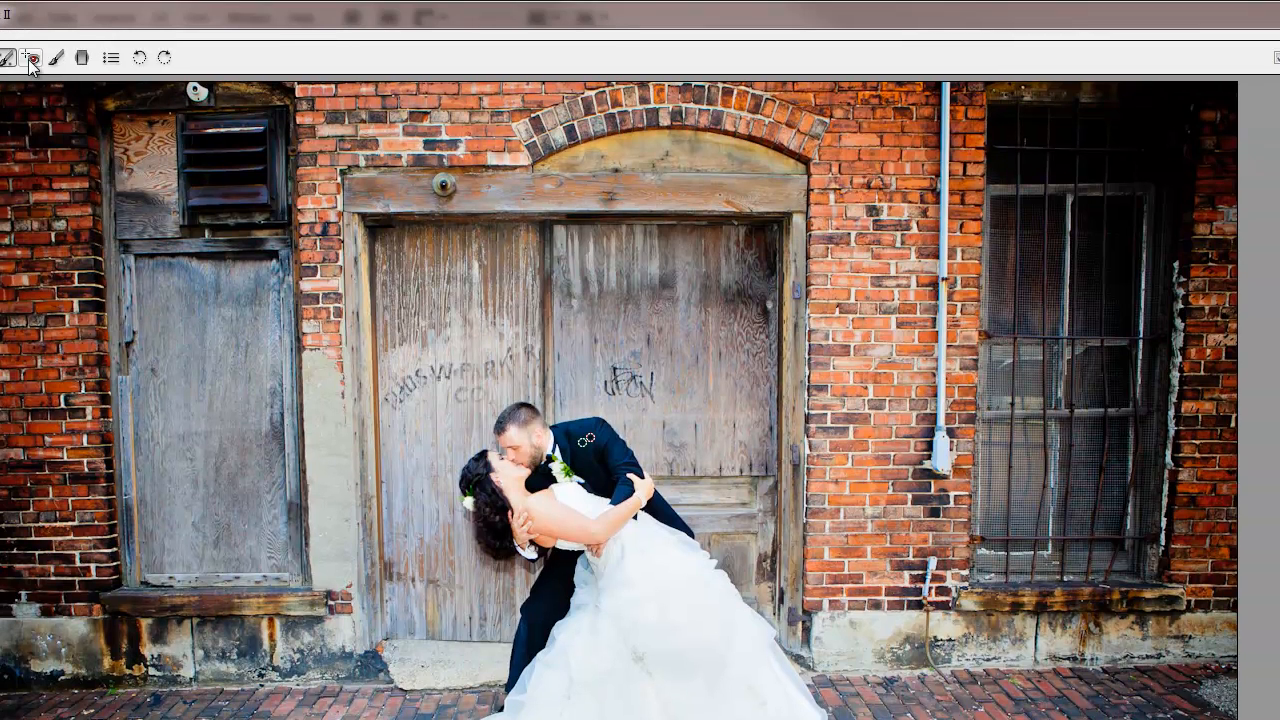
Step: Brush an Adjustment Brush stroke of about -1.00 Exposure over the bride's white dress
click(36, 56)
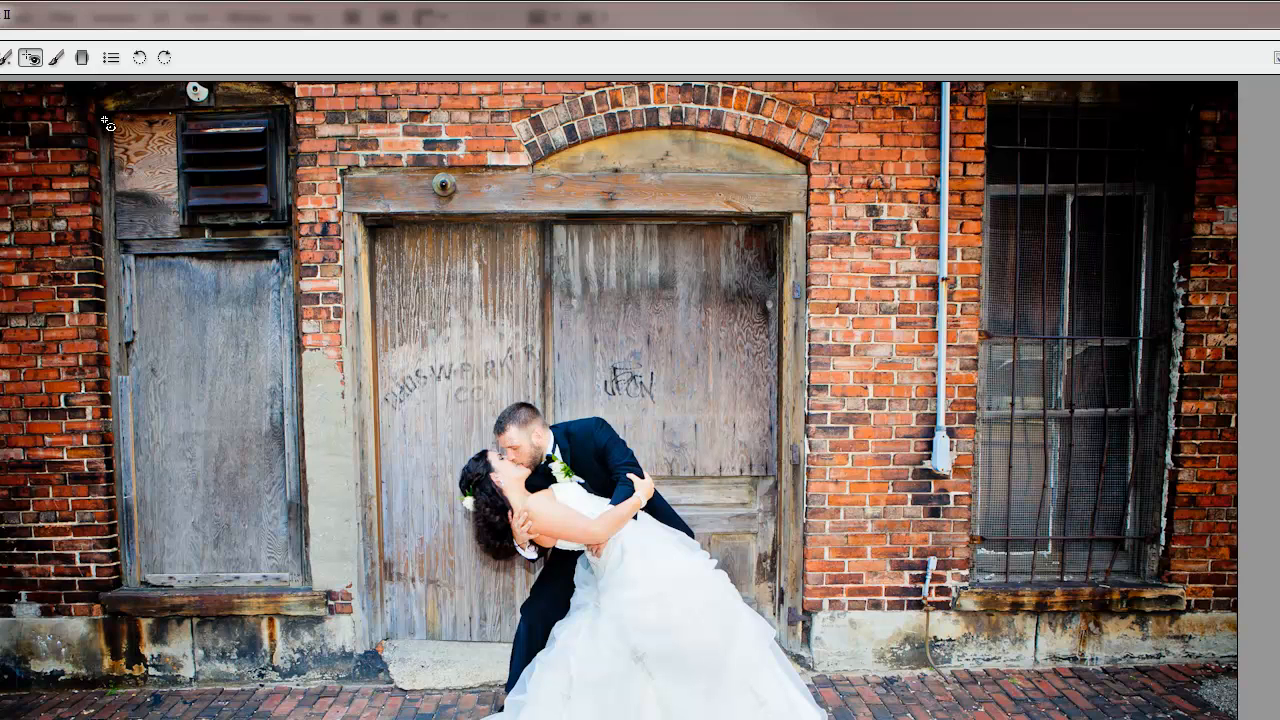
mouse_move(58, 56)
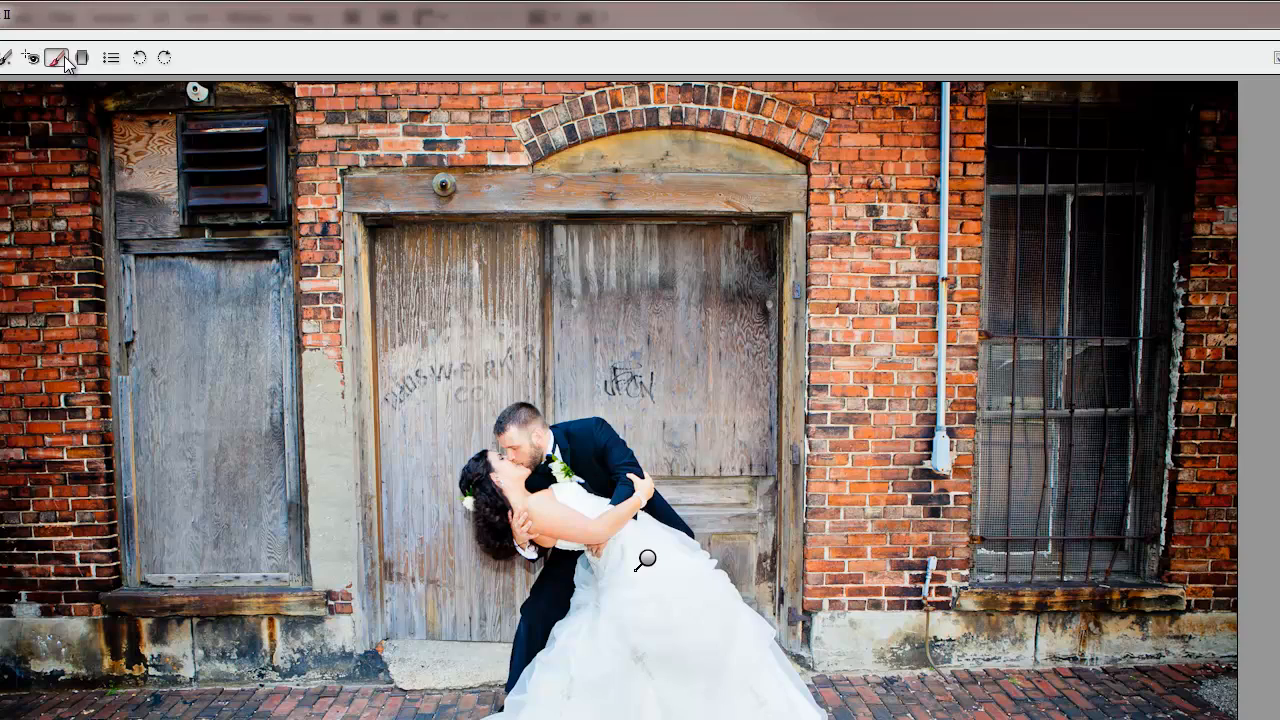
click(56, 56)
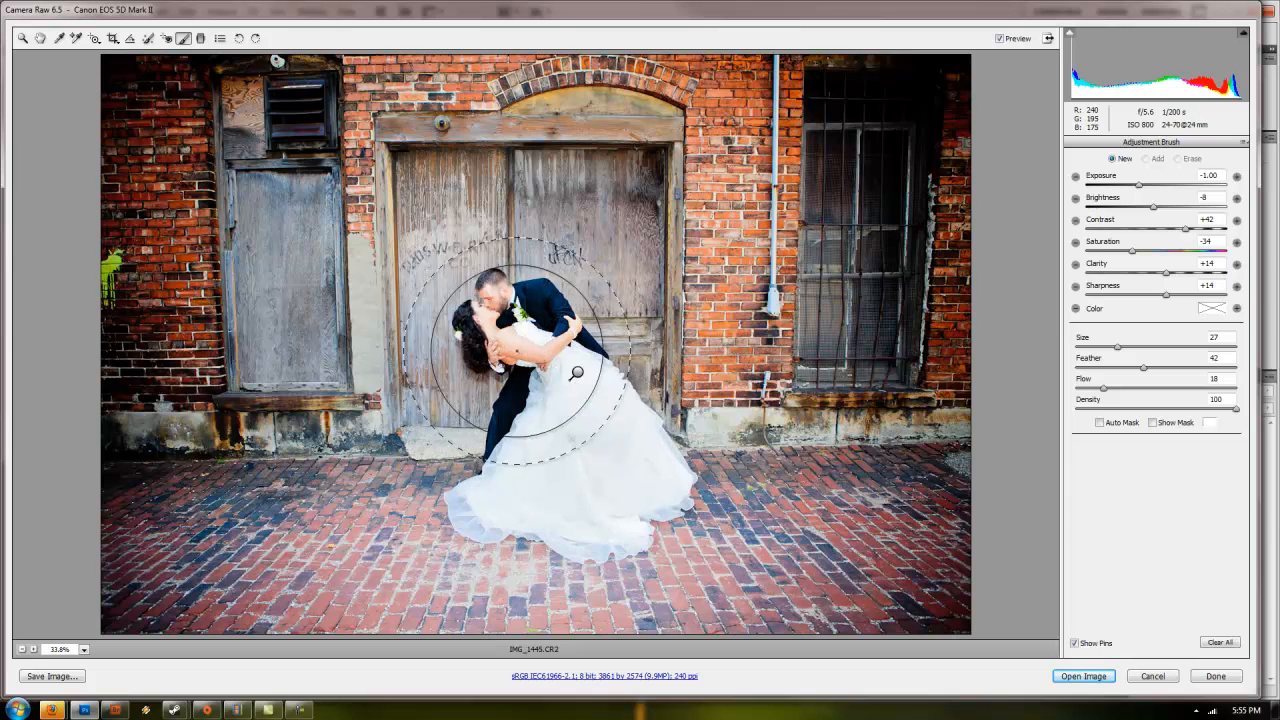
drag(576, 372, 620, 450)
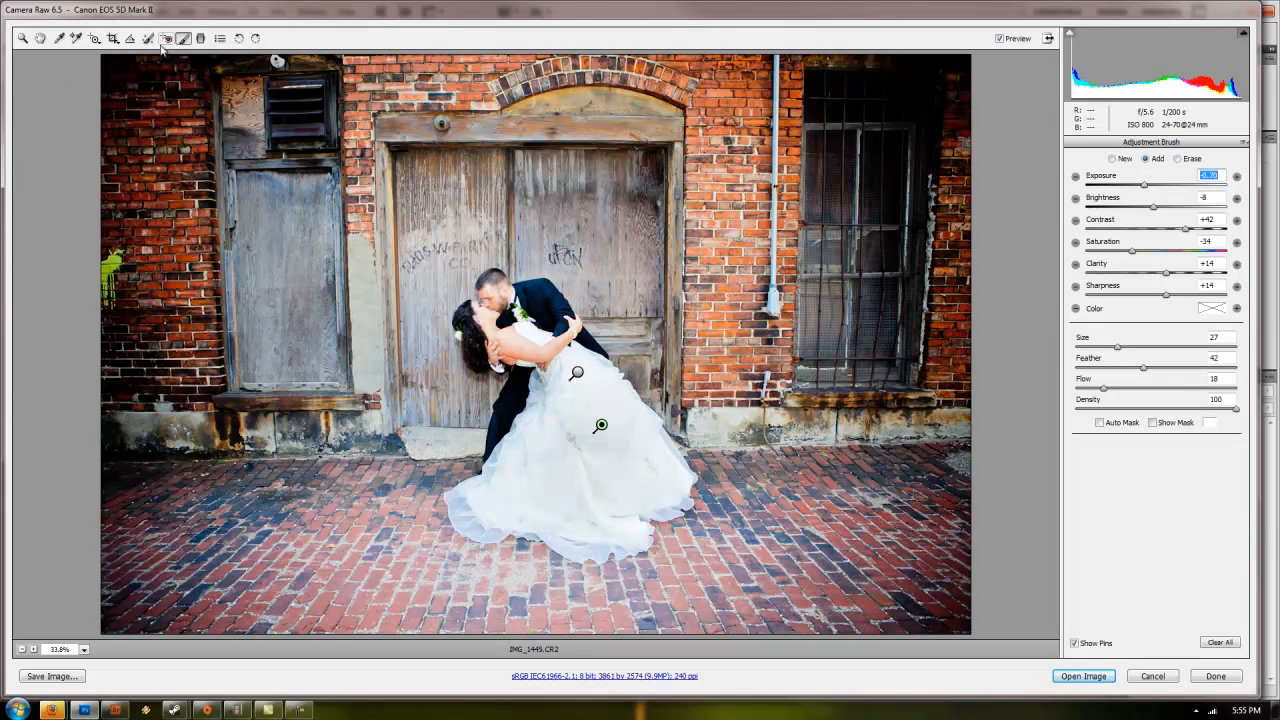
click(200, 38)
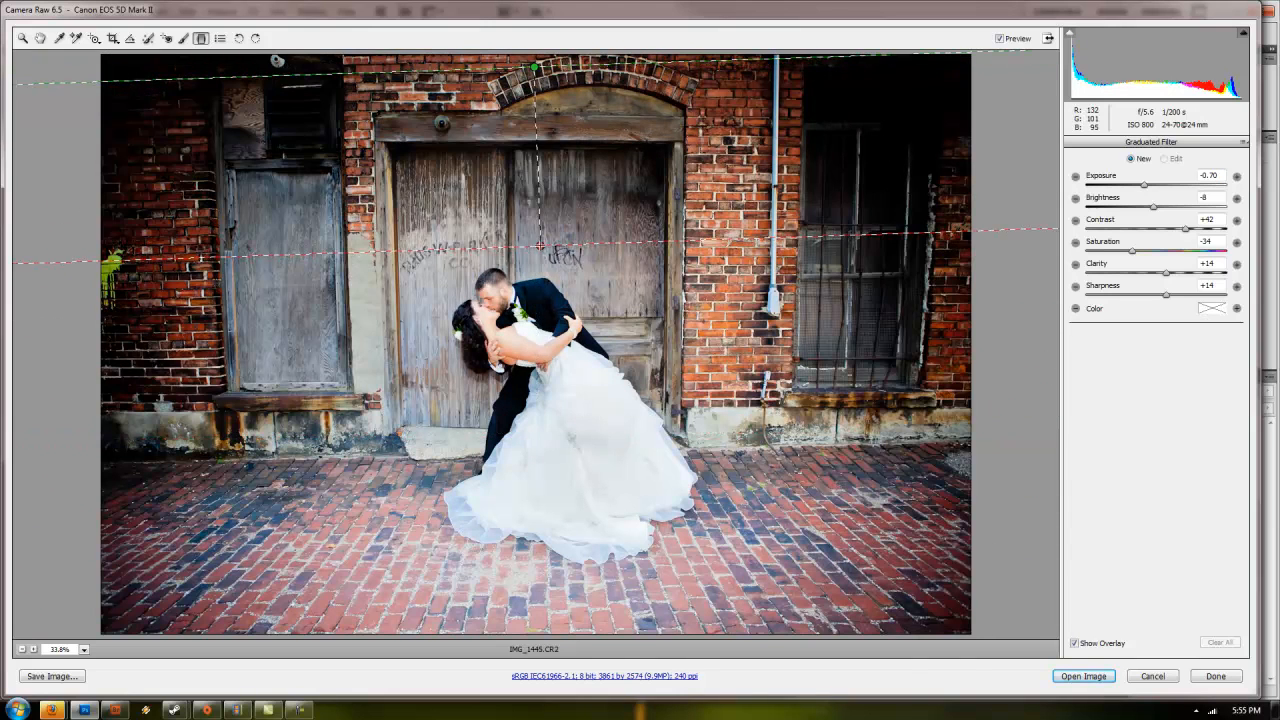
Step: Drag a Graduated Filter from the top edge down to the bride's dress, then return to Basic settings
drag(540, 244, 544, 486)
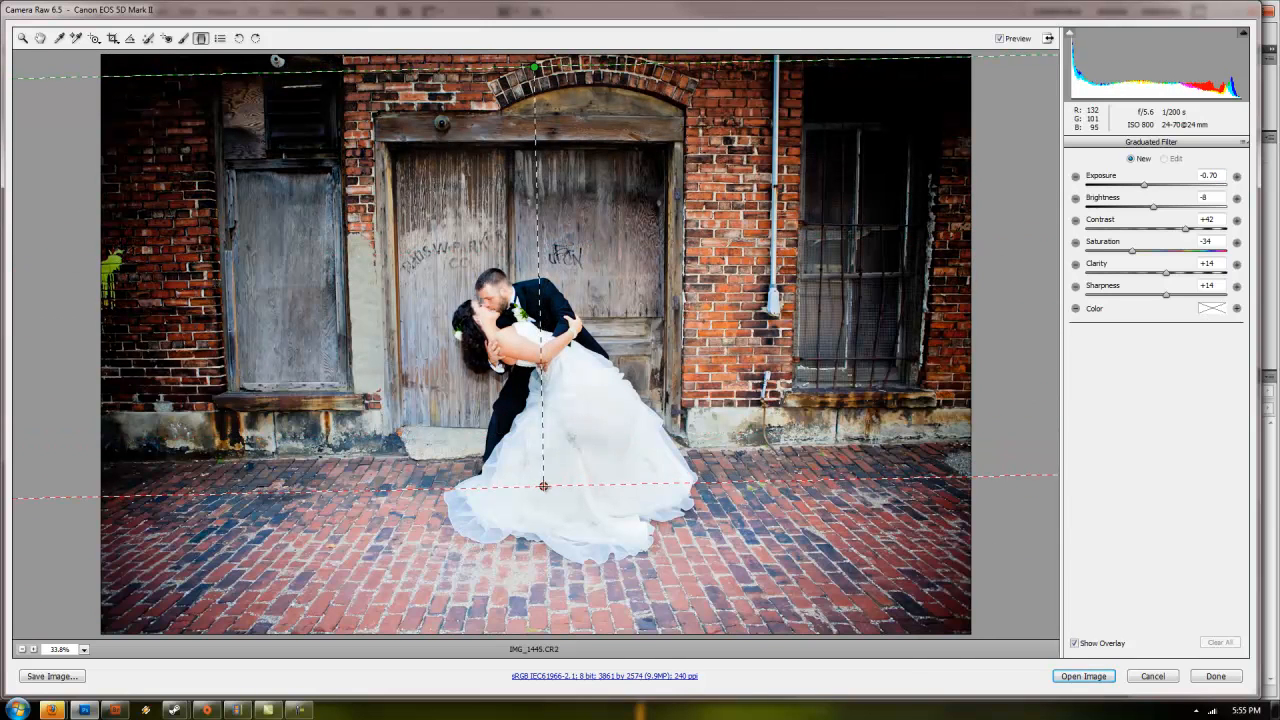
drag(544, 488, 538, 430)
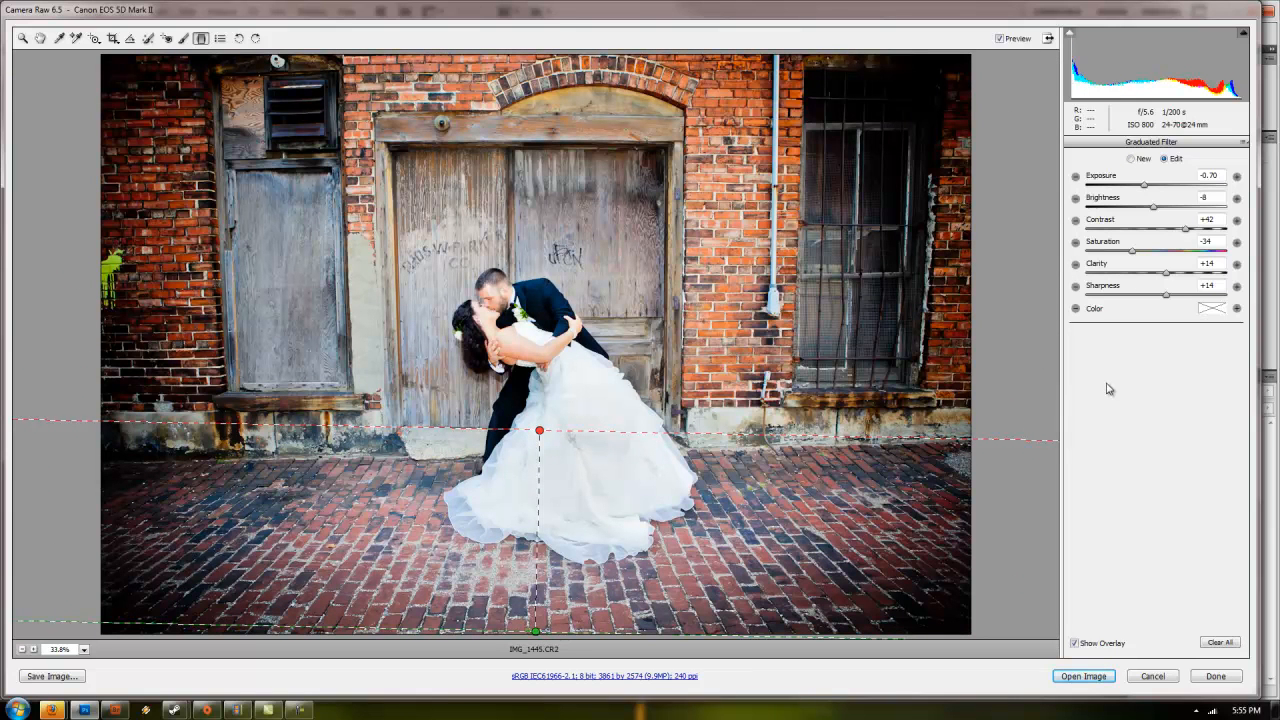
mouse_move(636, 406)
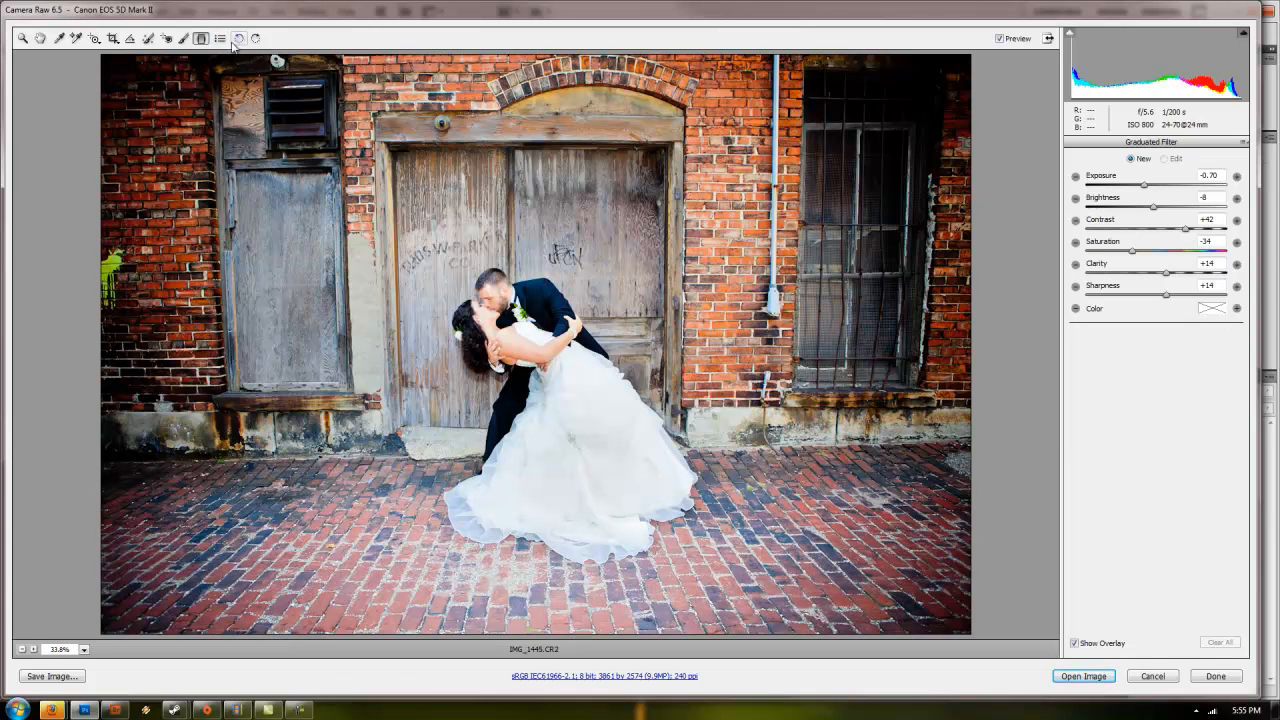
click(1082, 144)
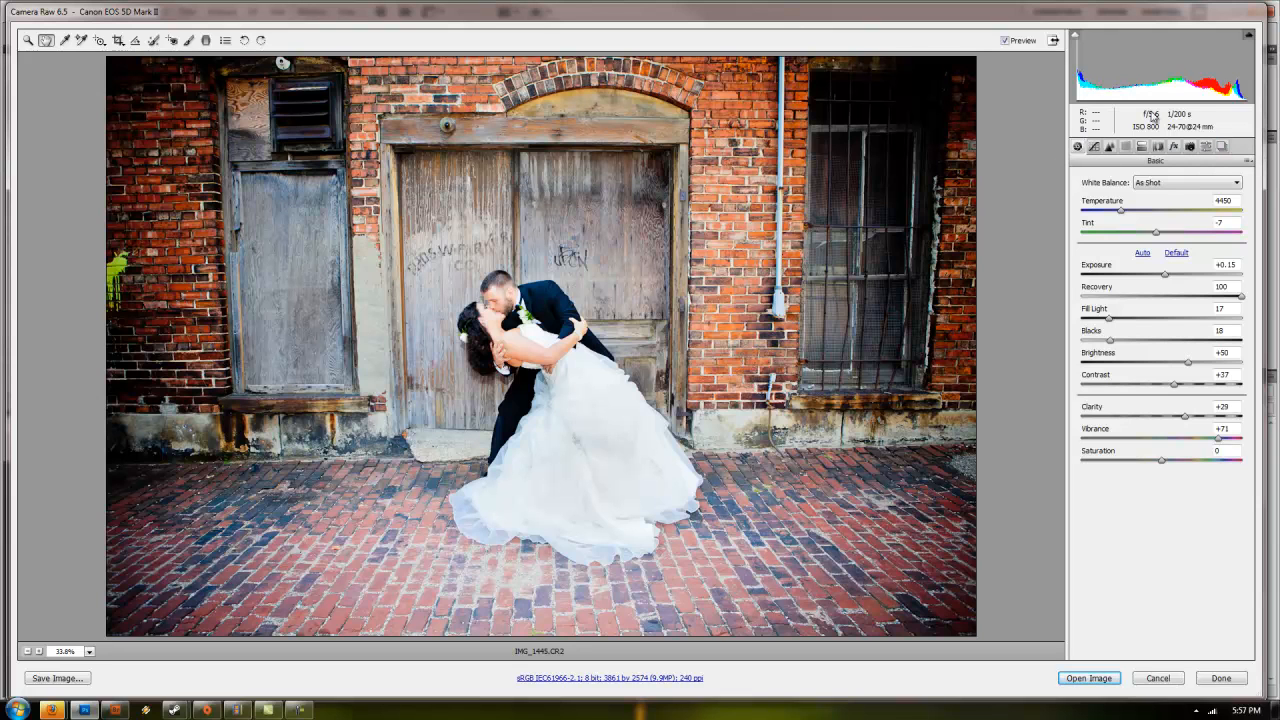
mouse_move(1176, 118)
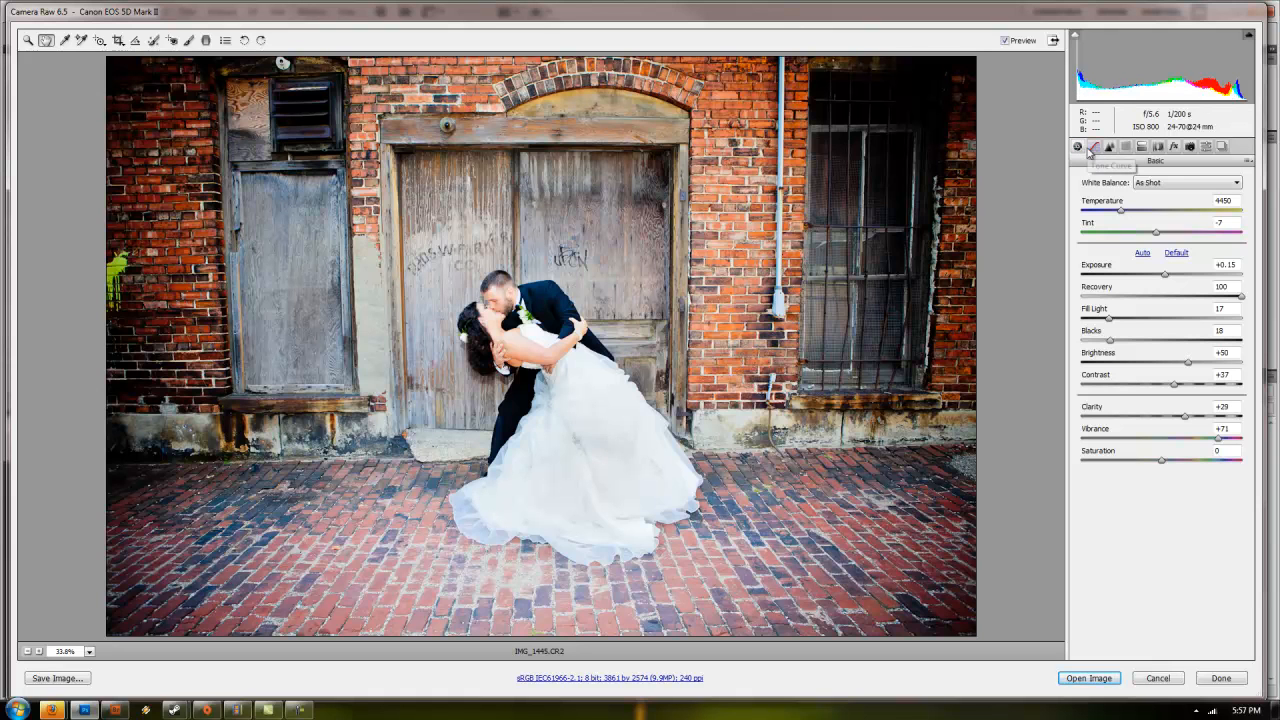
Step: Keep White Balance on As Shot and adjust the Recovery slider for highlights
click(1184, 182)
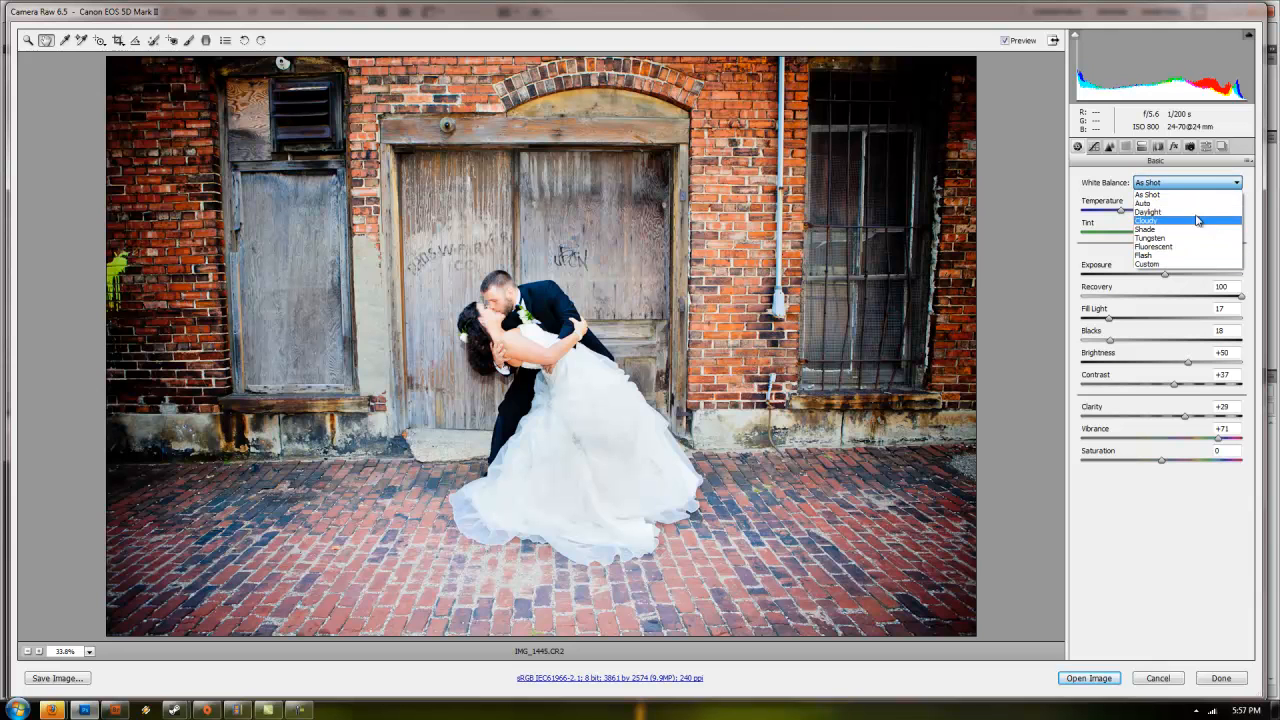
mouse_move(1180, 184)
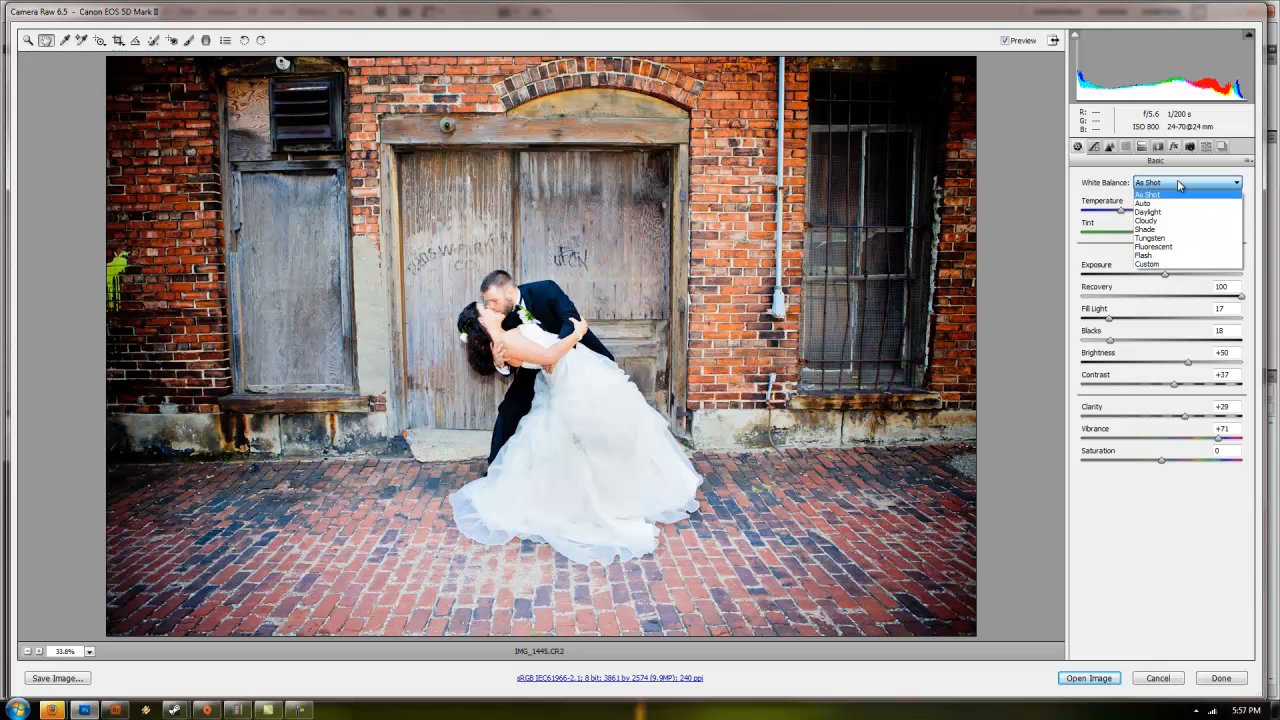
click(1148, 182)
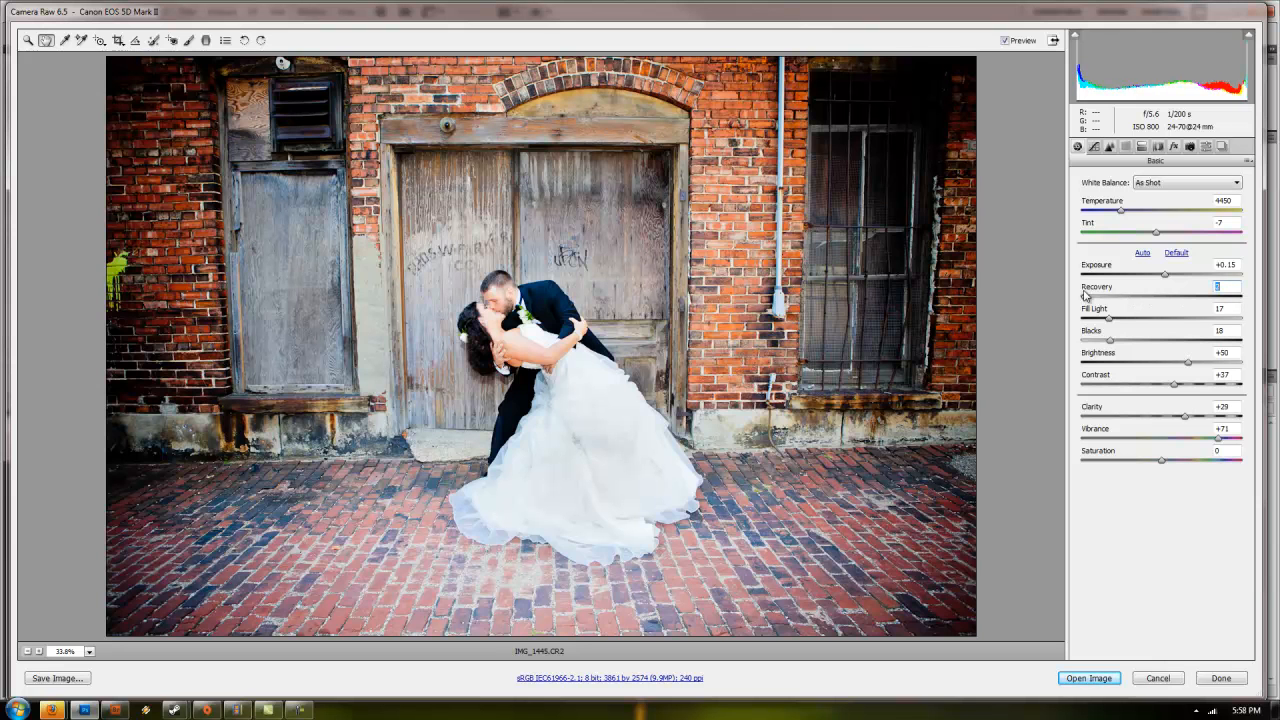
drag(1108, 296, 1140, 296)
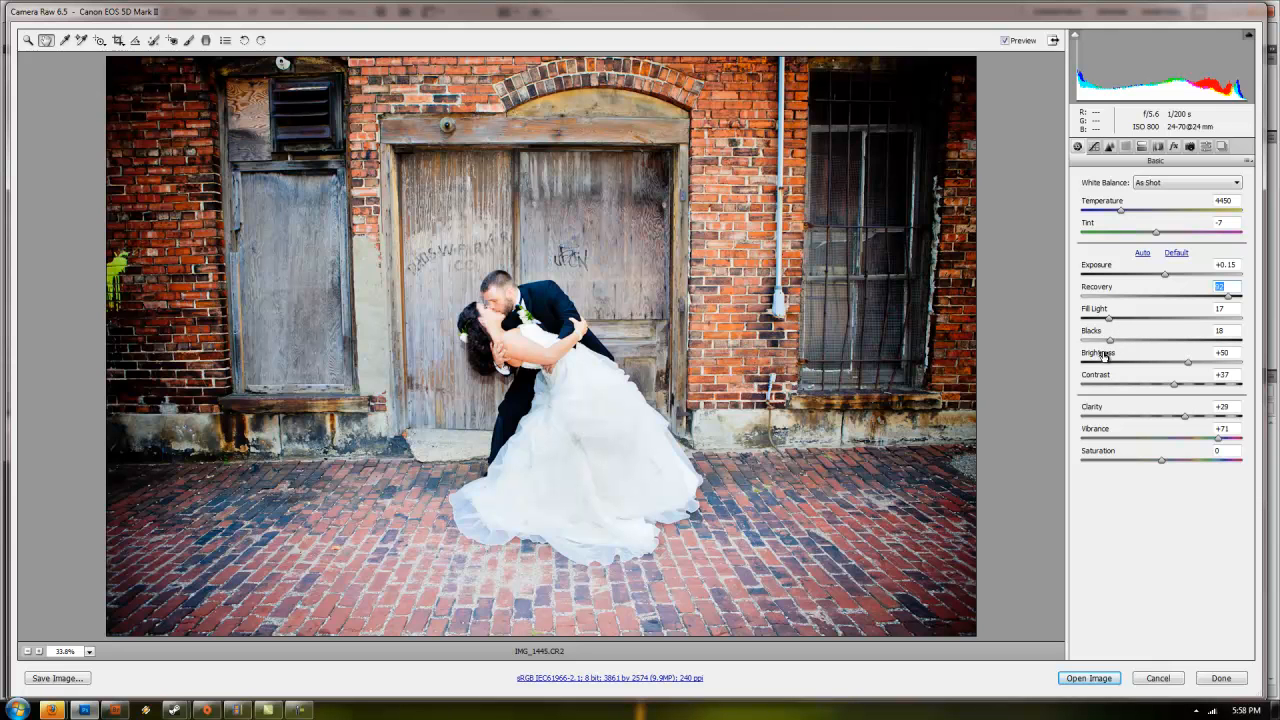
mouse_move(1116, 344)
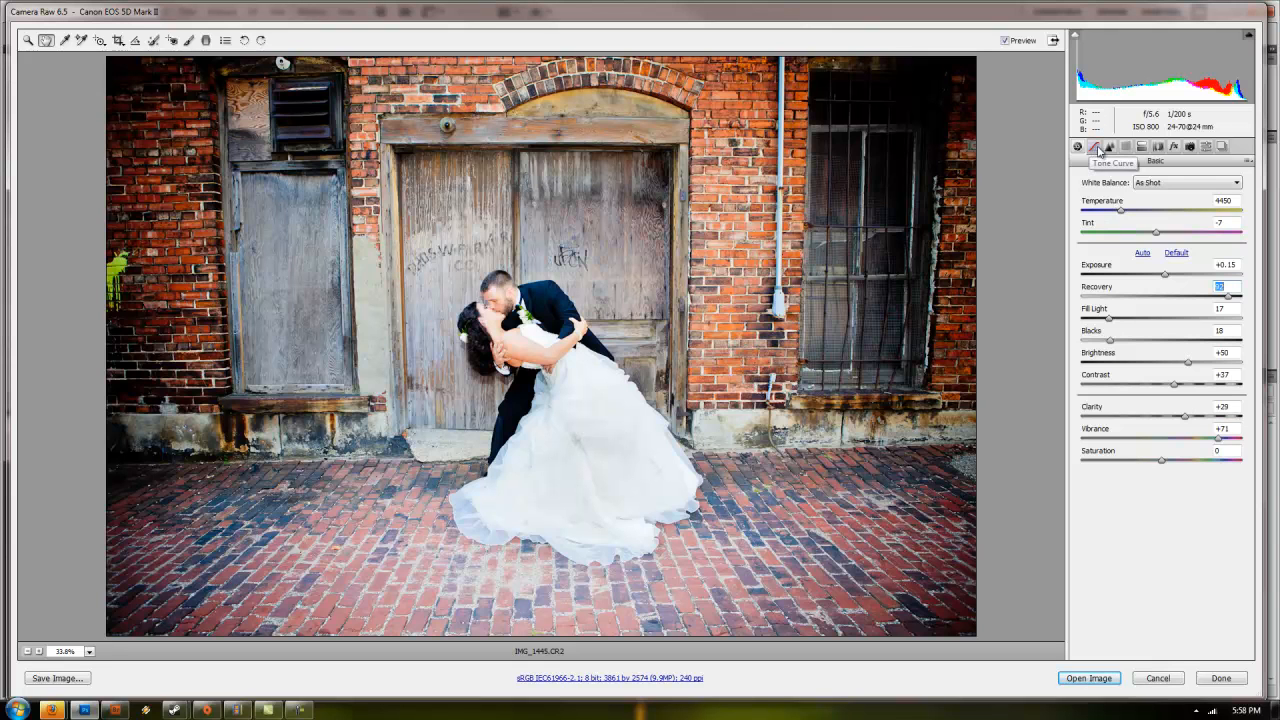
click(1096, 148)
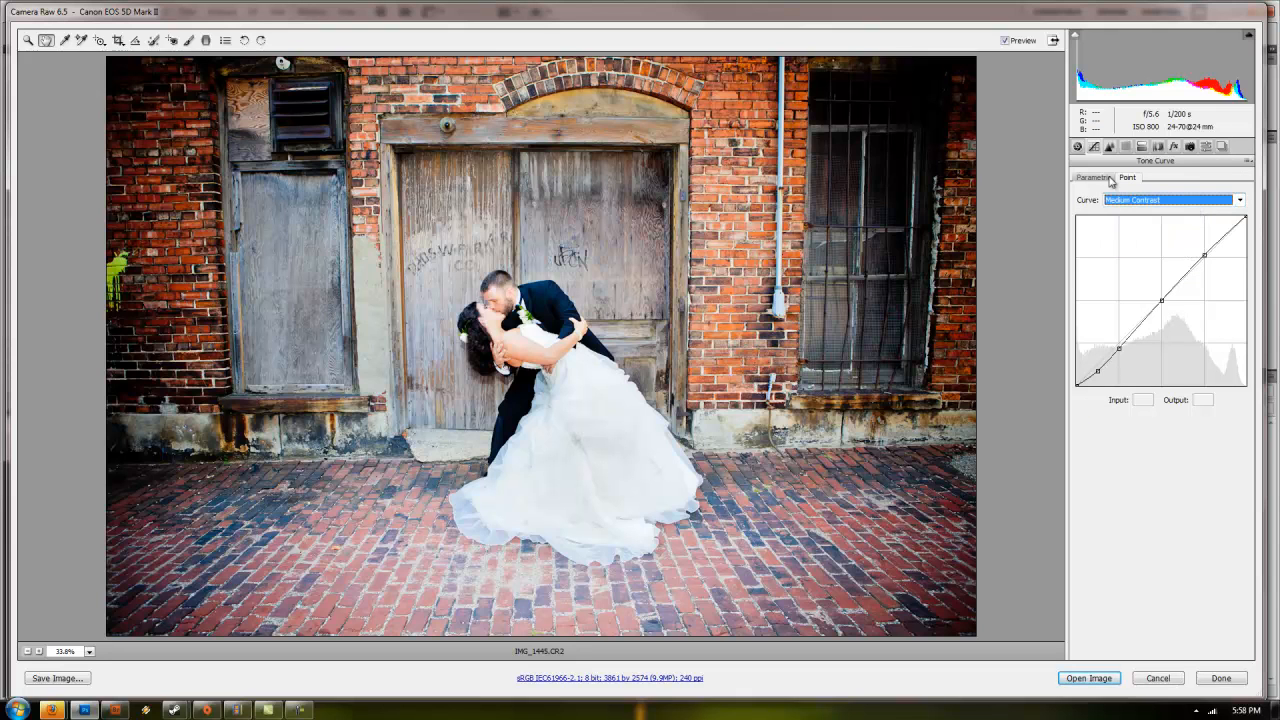
Step: View the Parametric tone curve and bring up the Detail sharpening and noise settings
click(1092, 176)
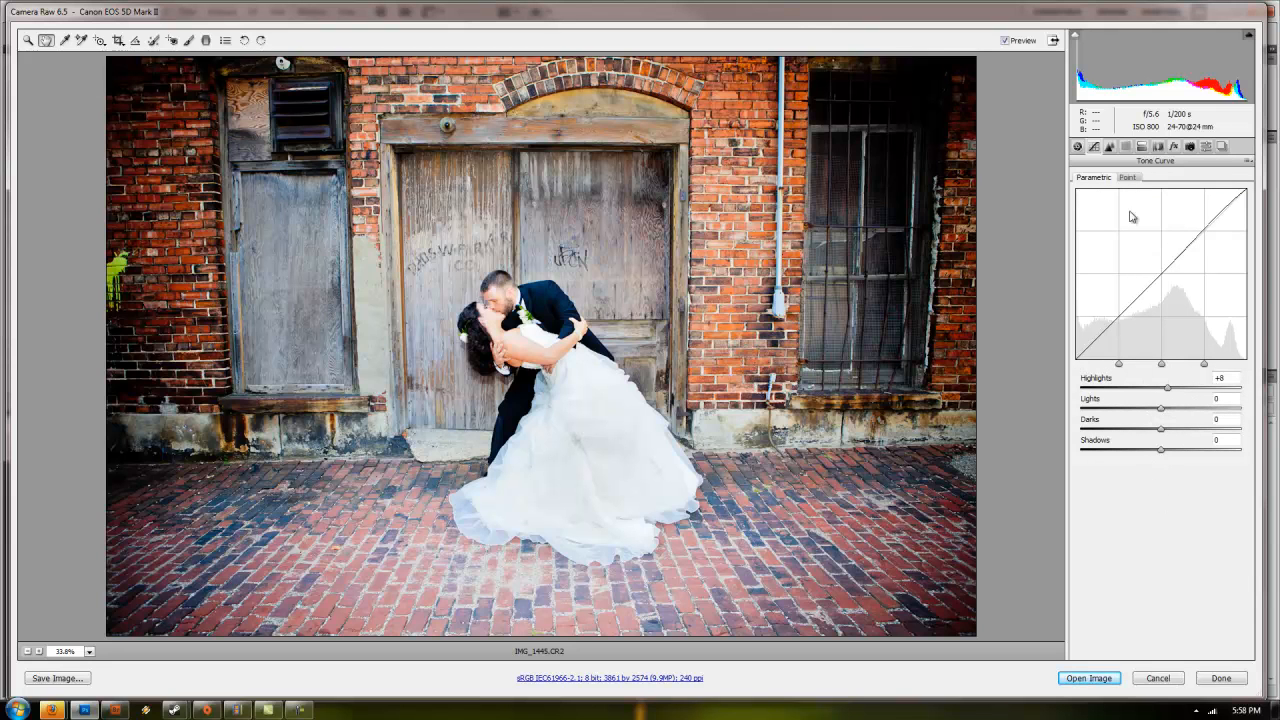
click(100, 40)
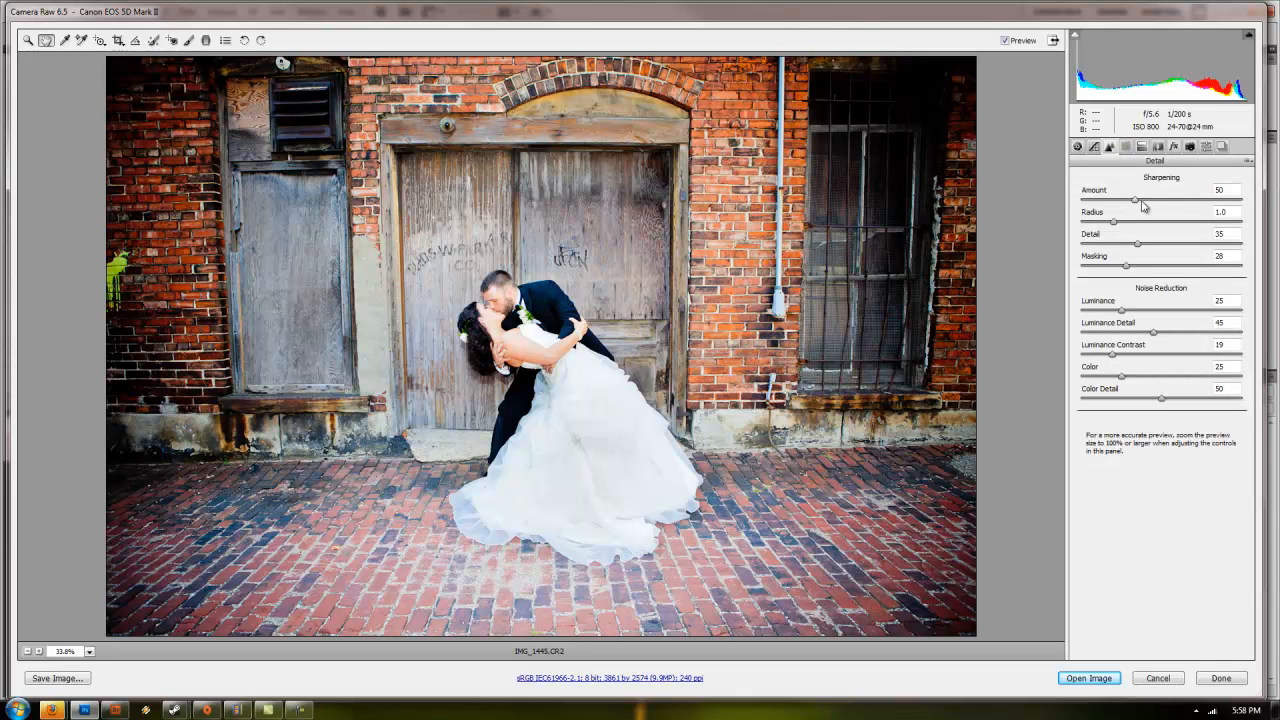
mouse_move(1108, 206)
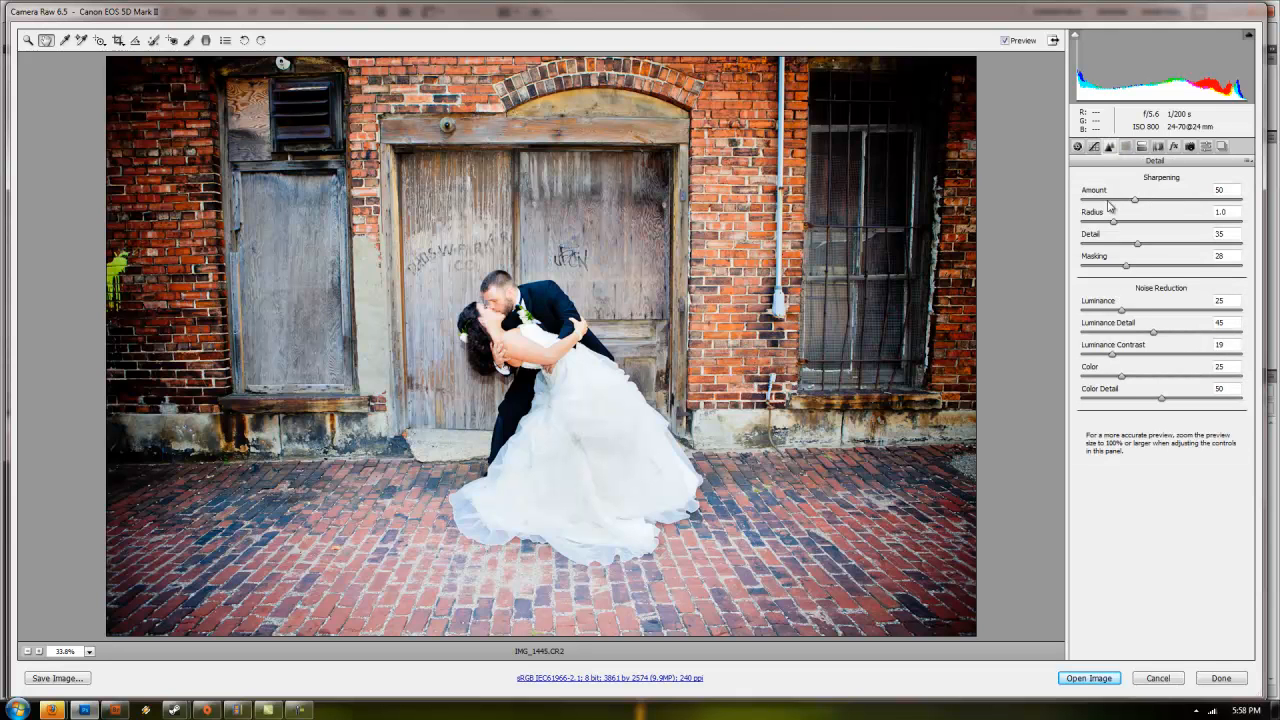
mouse_move(1136, 324)
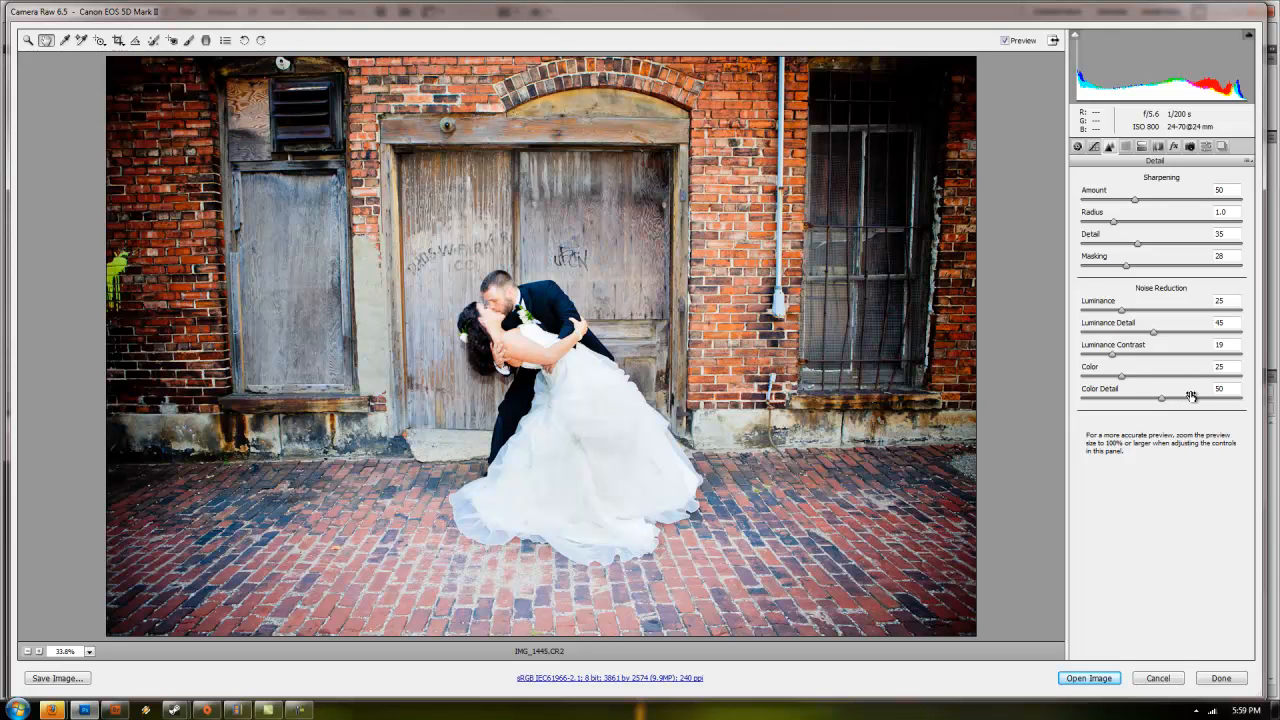
mouse_move(1124, 310)
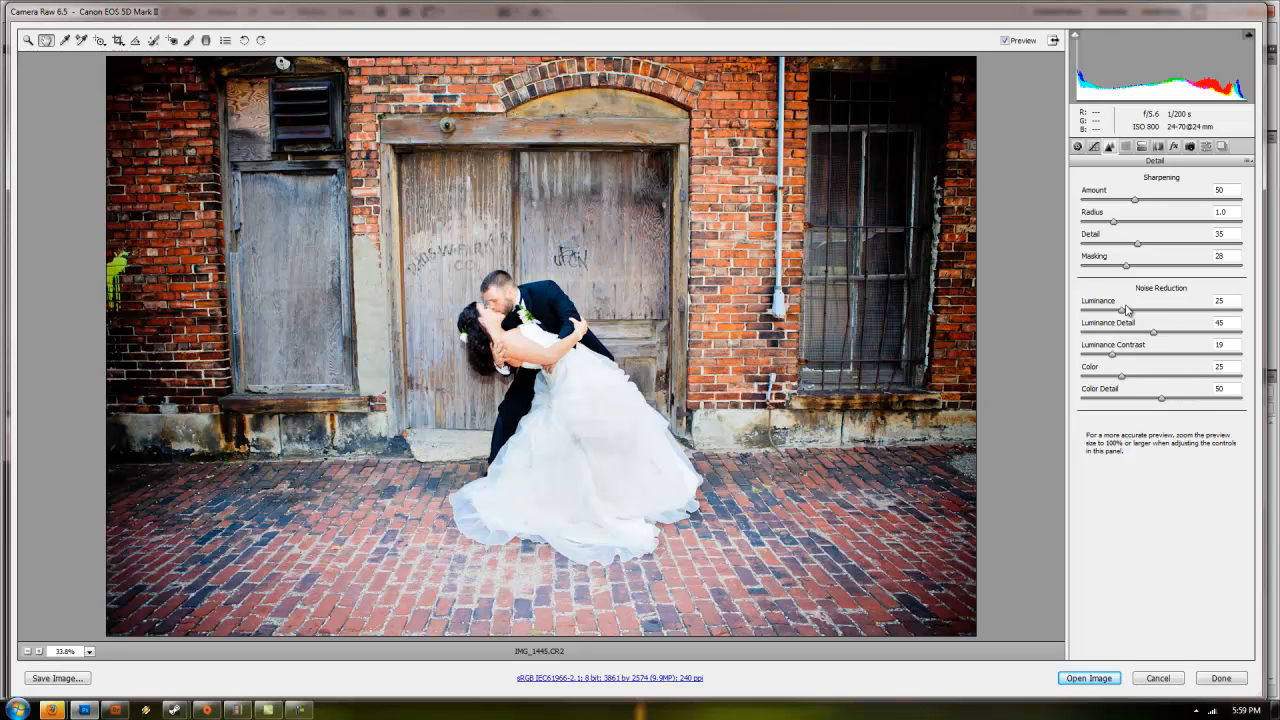
mouse_move(1116, 464)
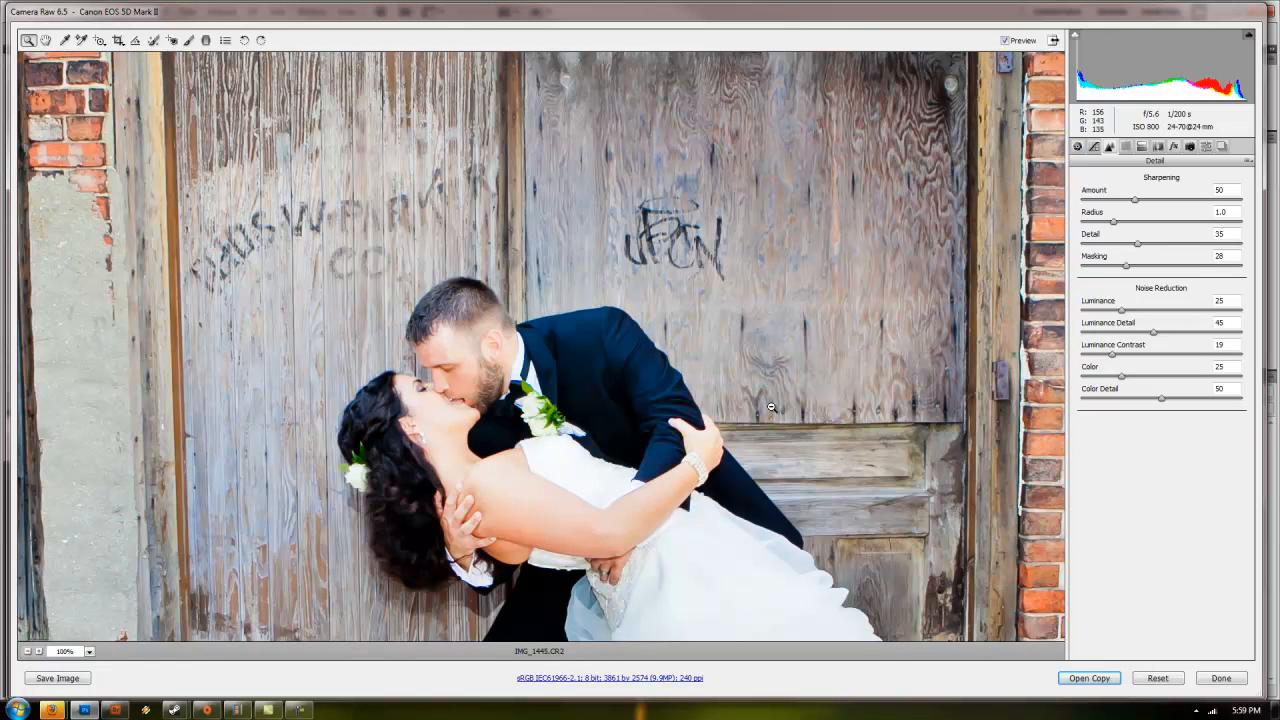
click(88, 652)
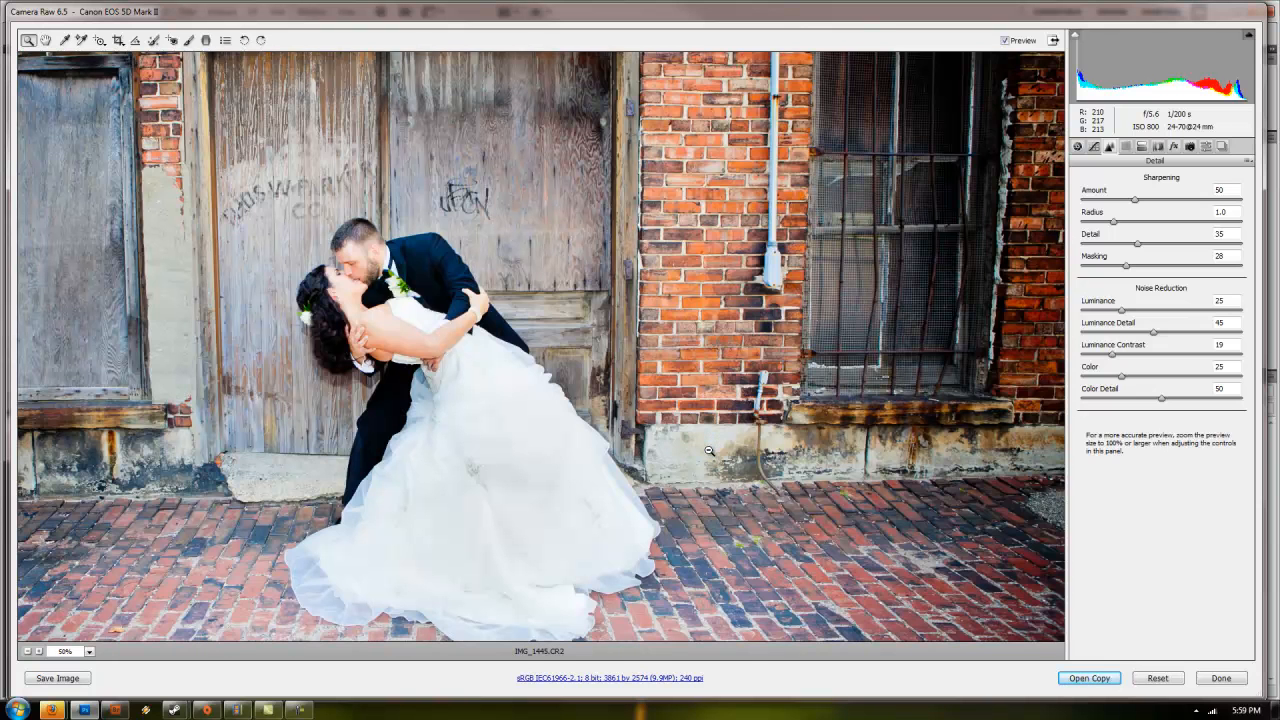
click(88, 652)
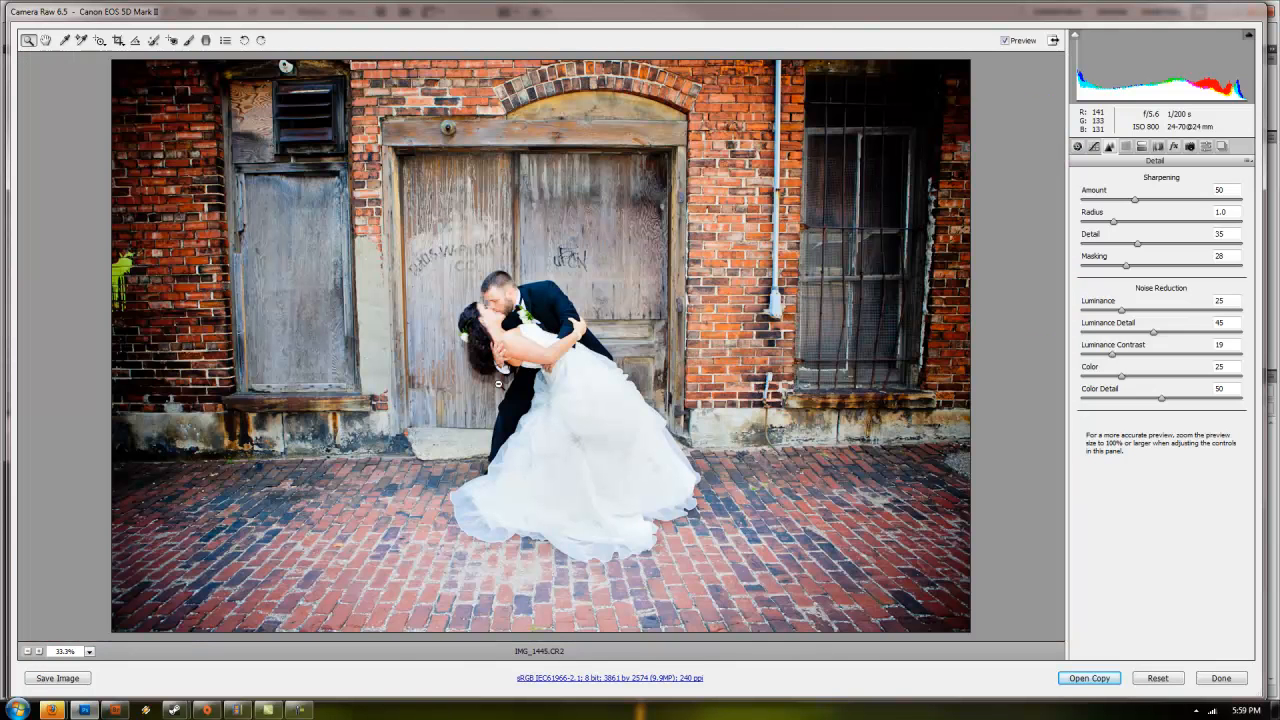
click(1128, 148)
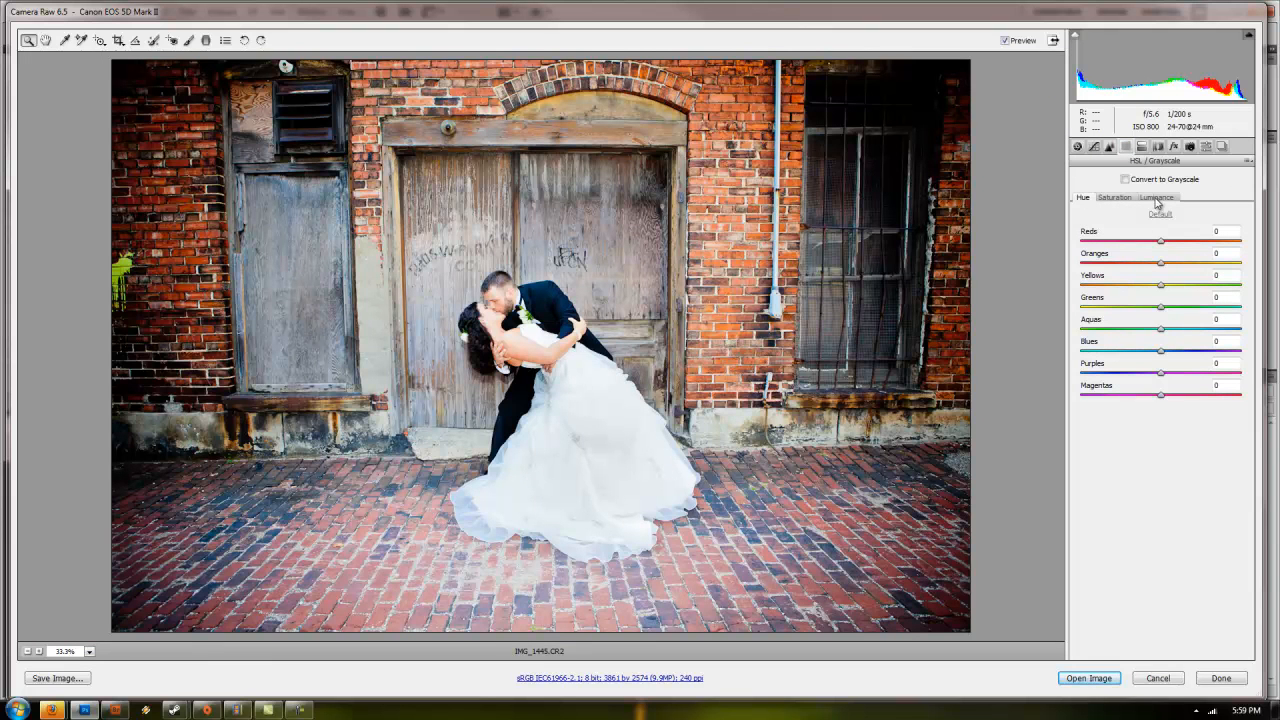
Step: Review the HSL Saturation sliders and move on to the Split Toning settings
click(1114, 198)
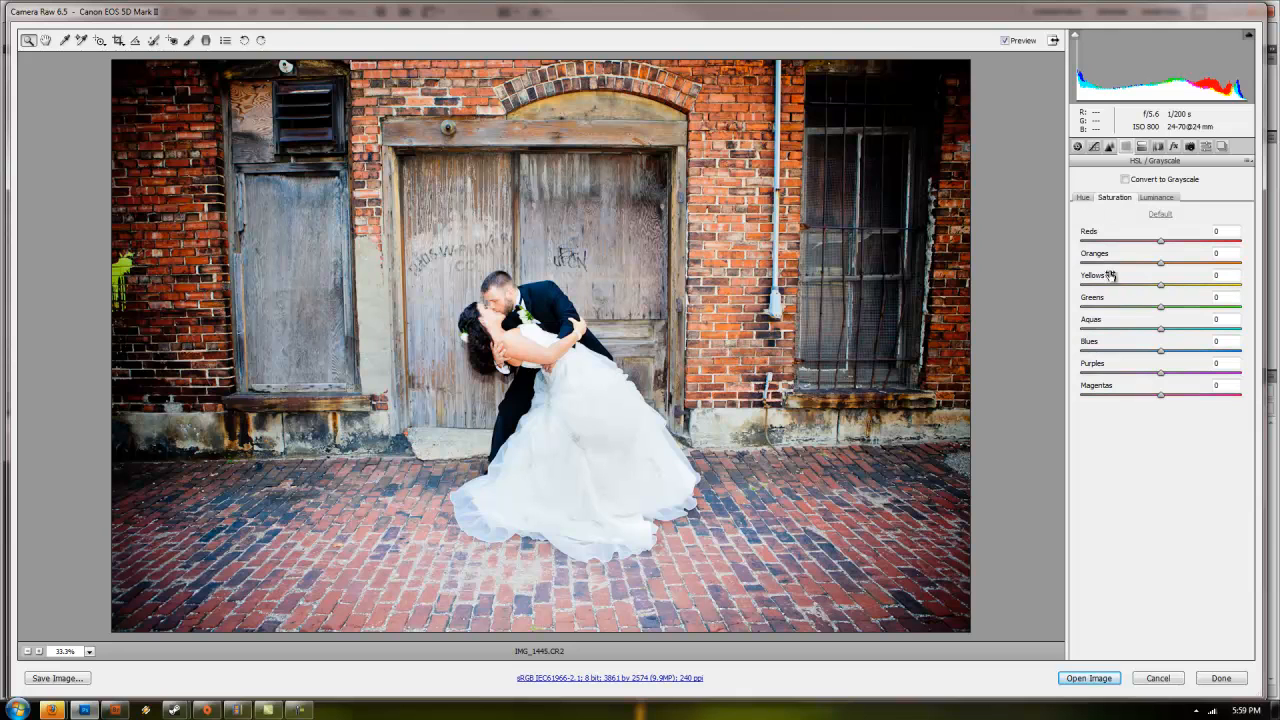
mouse_move(1090, 340)
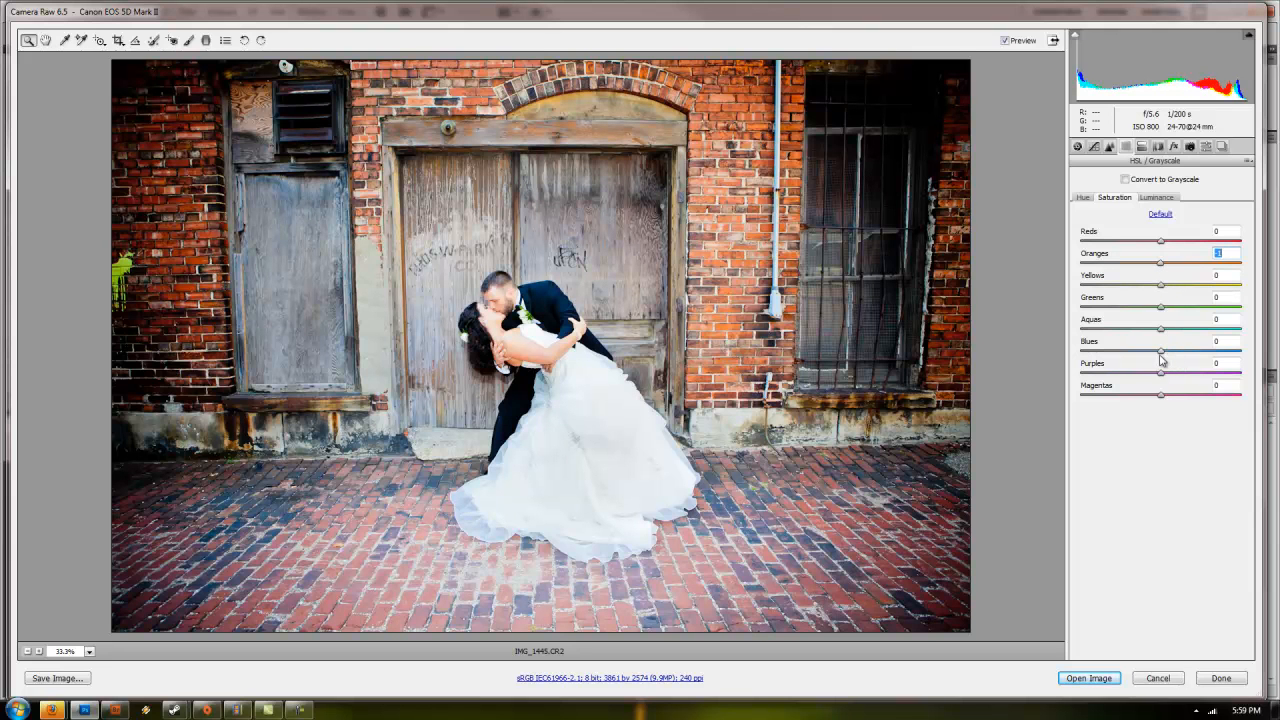
click(1140, 148)
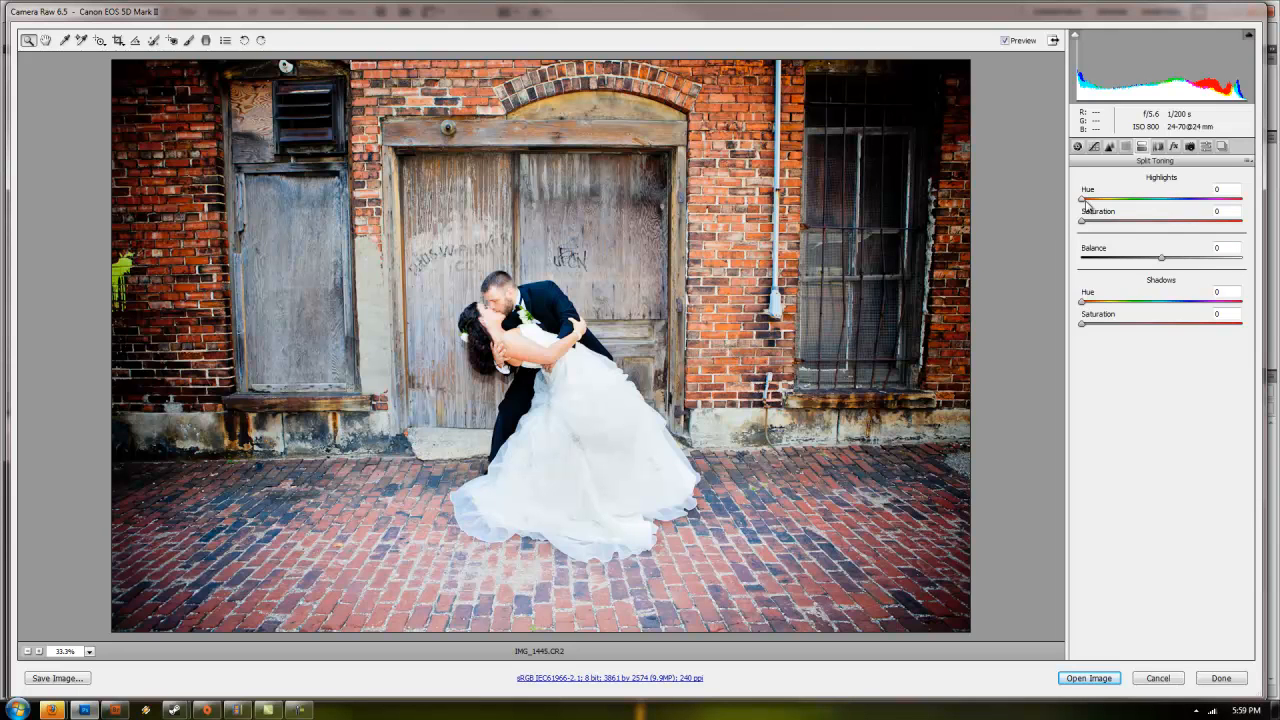
mouse_move(1158, 148)
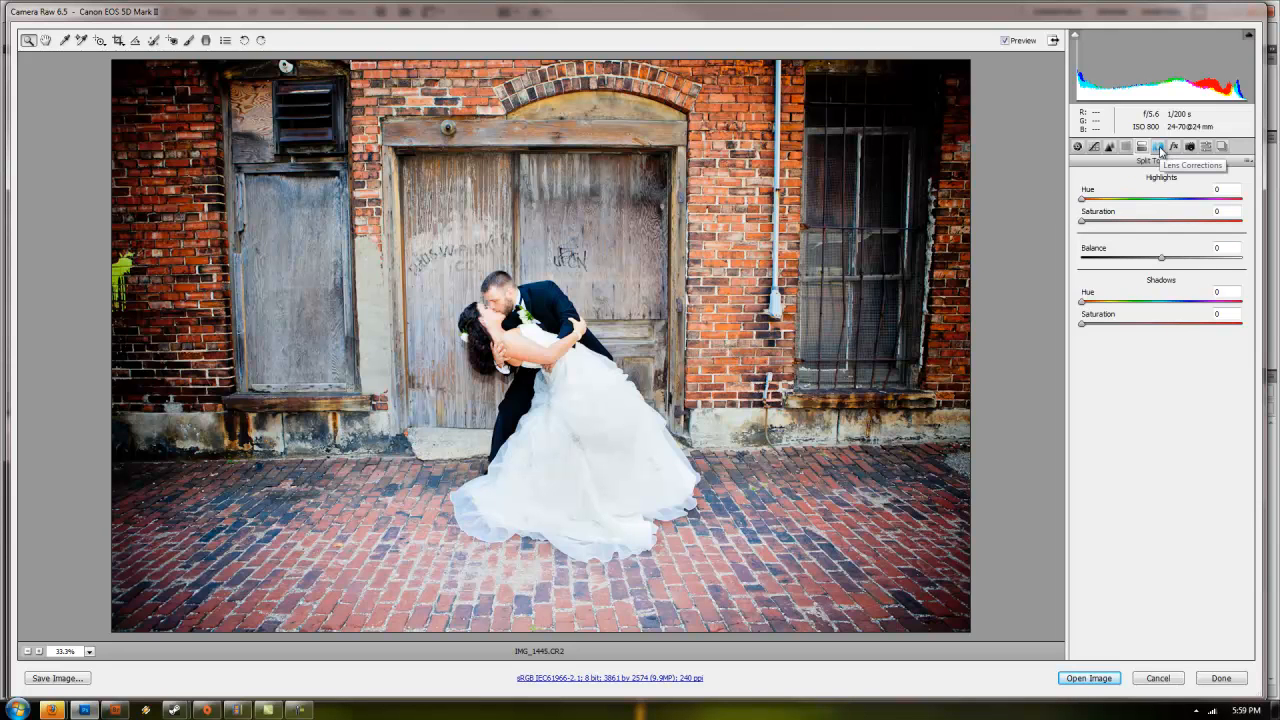
Step: Bring up the Lens Corrections settings, leaving Split Toning at zero
click(1156, 148)
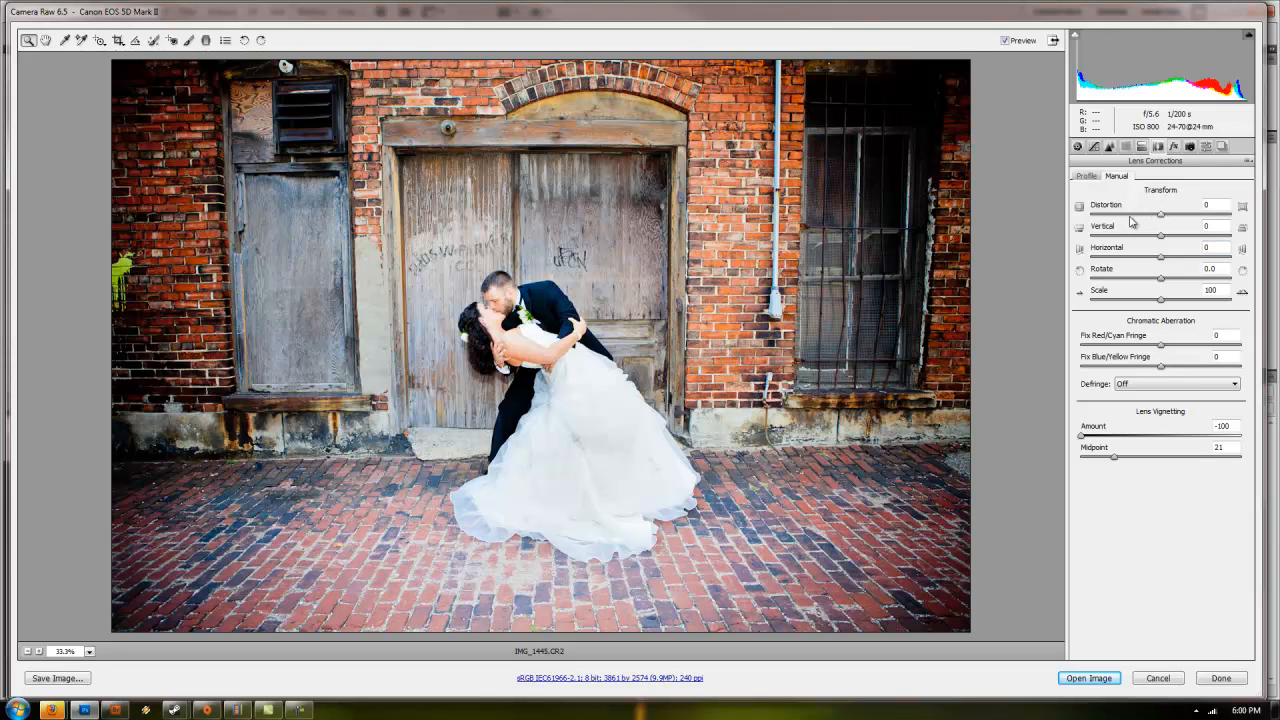
mouse_move(1156, 234)
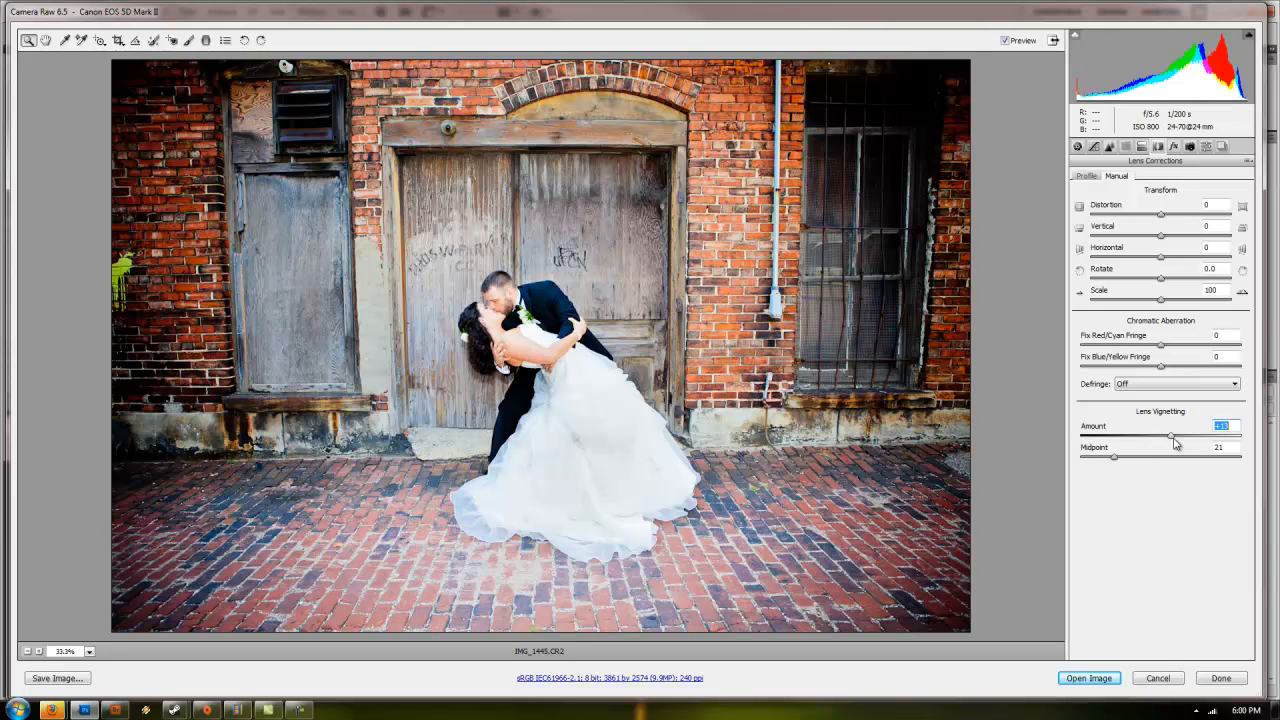
Step: Set a manual Lens Vignetting amount, toggle the Canon lens profile correction on and off, and return to Manual
drag(1170, 436, 1084, 436)
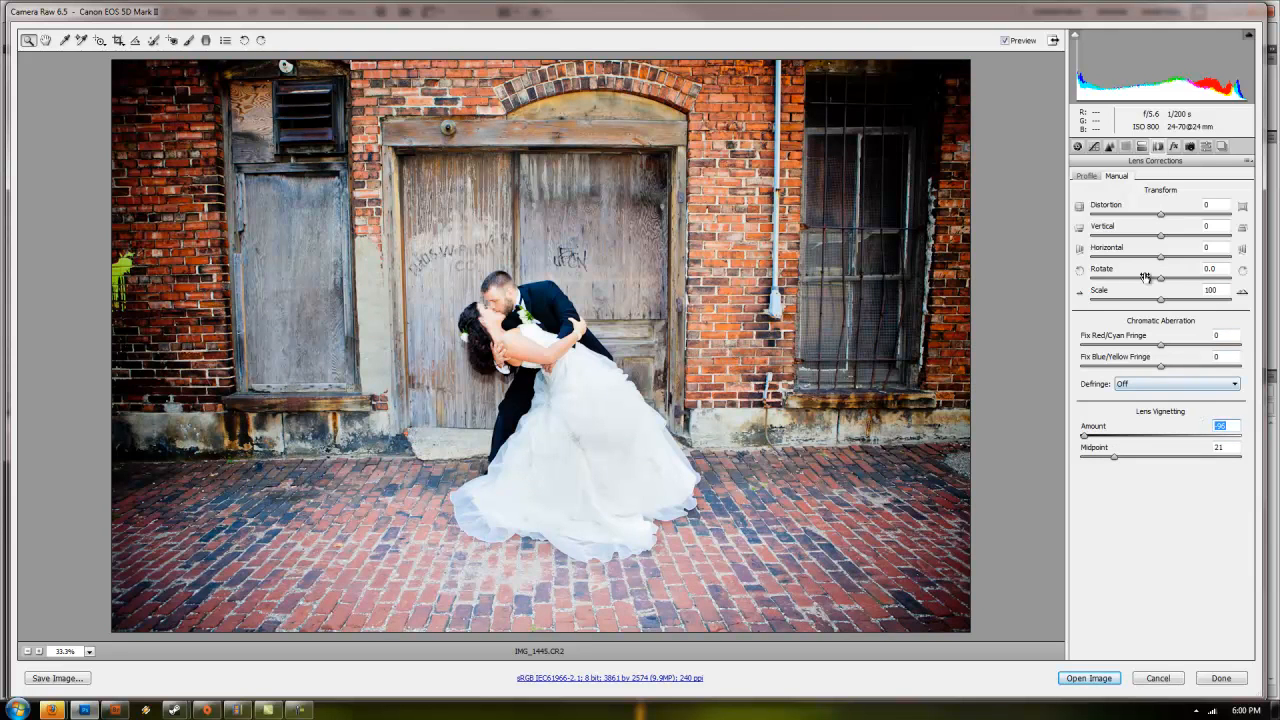
click(1086, 176)
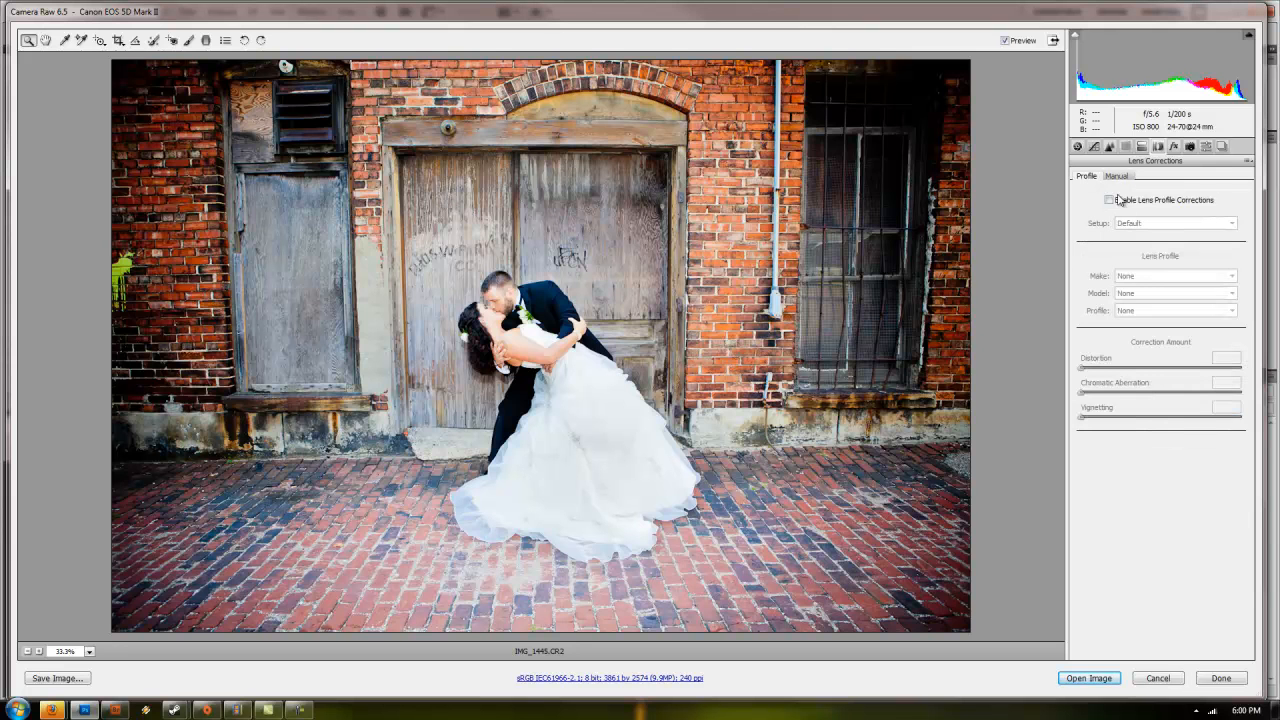
click(1108, 200)
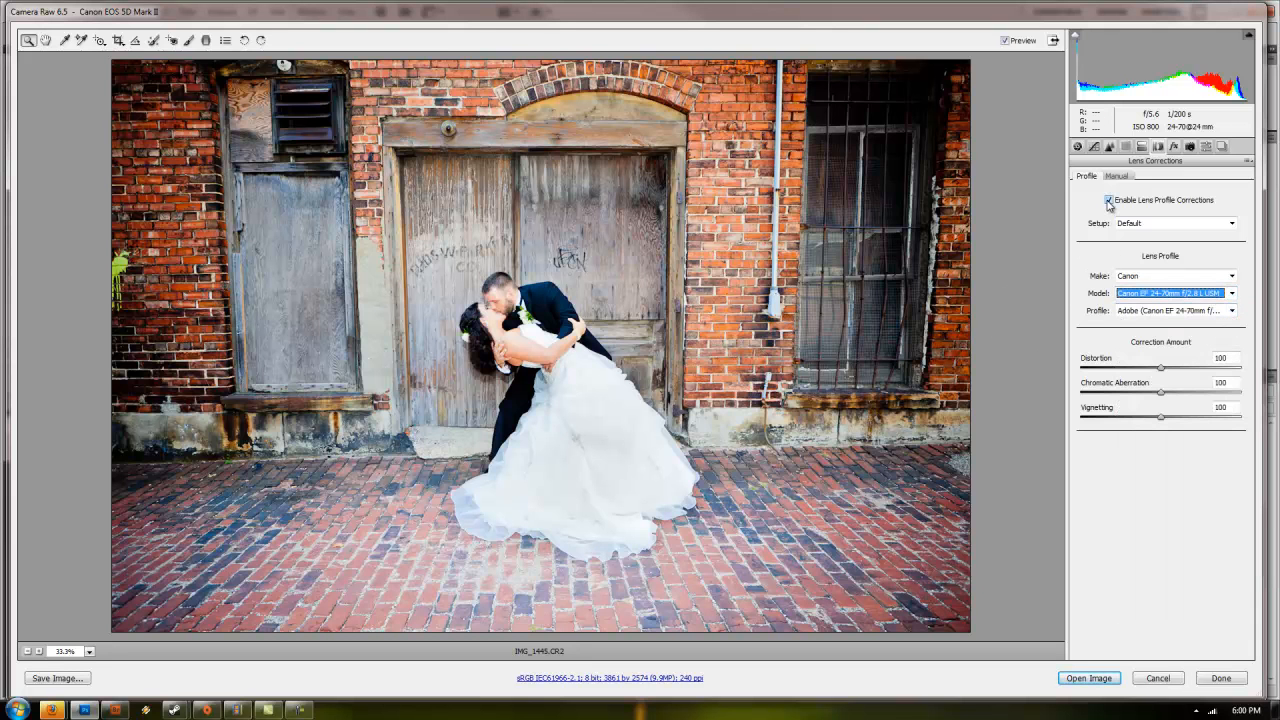
click(1108, 200)
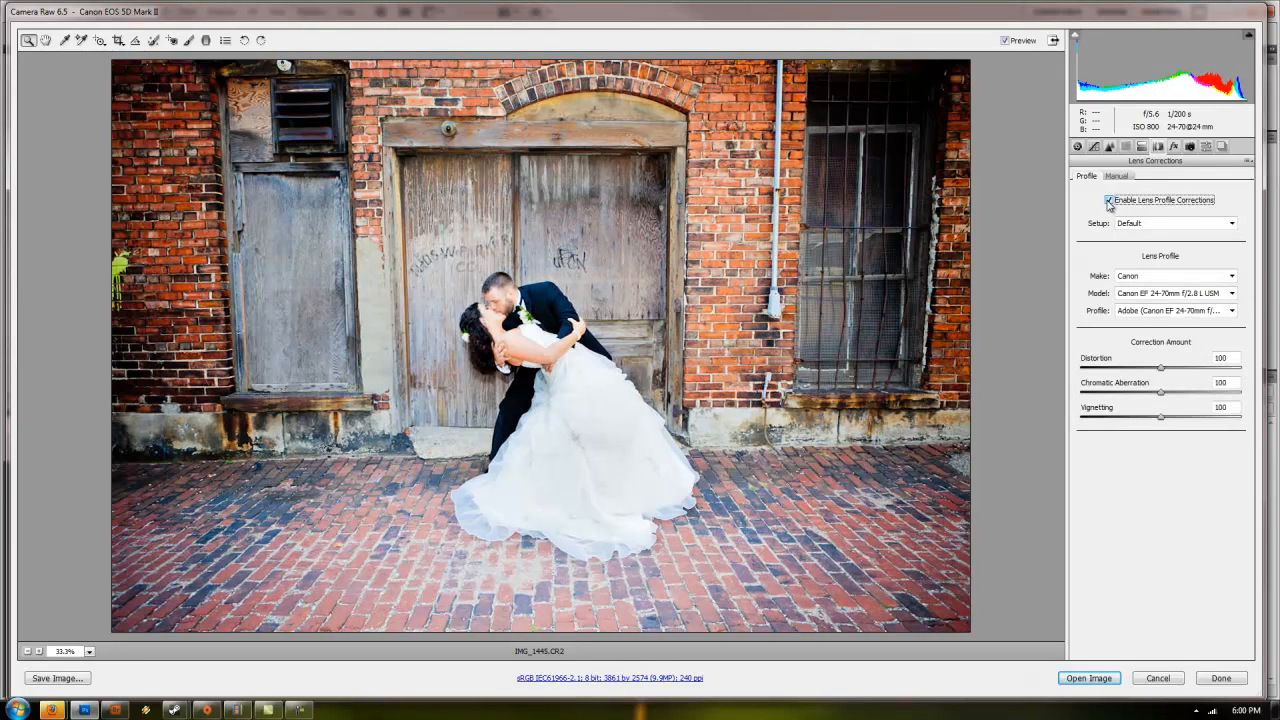
click(1108, 200)
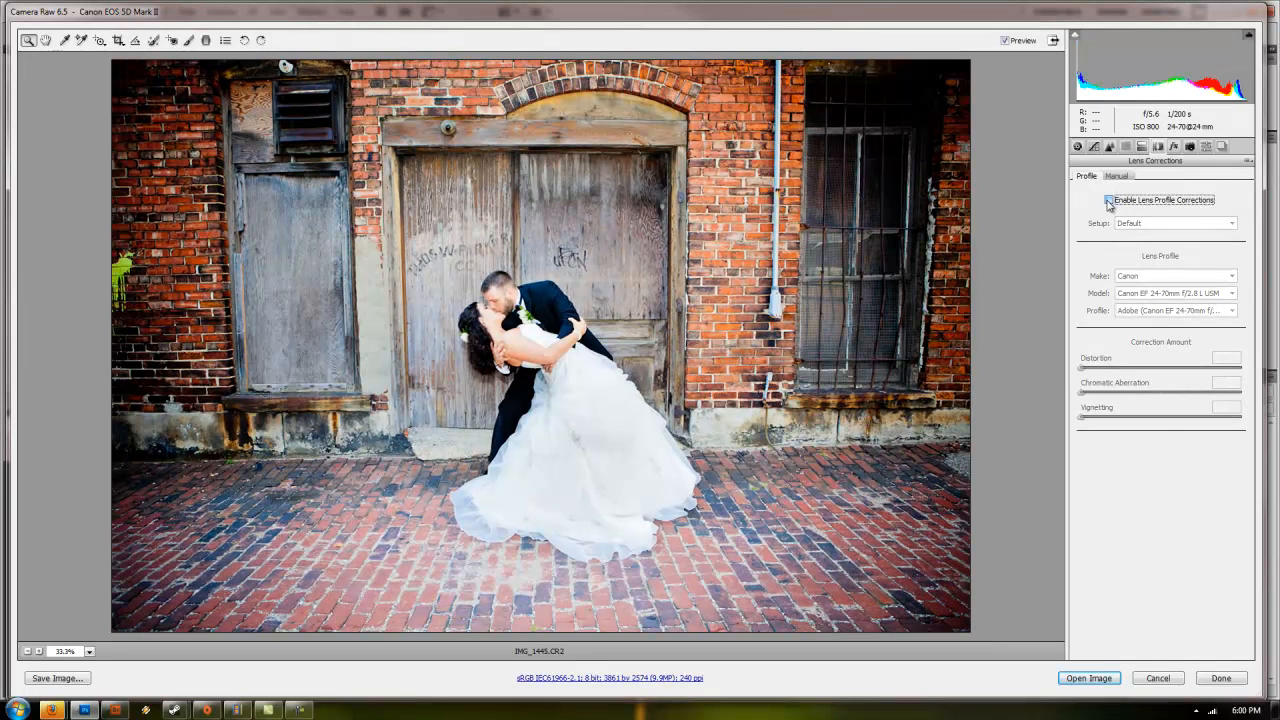
click(1108, 200)
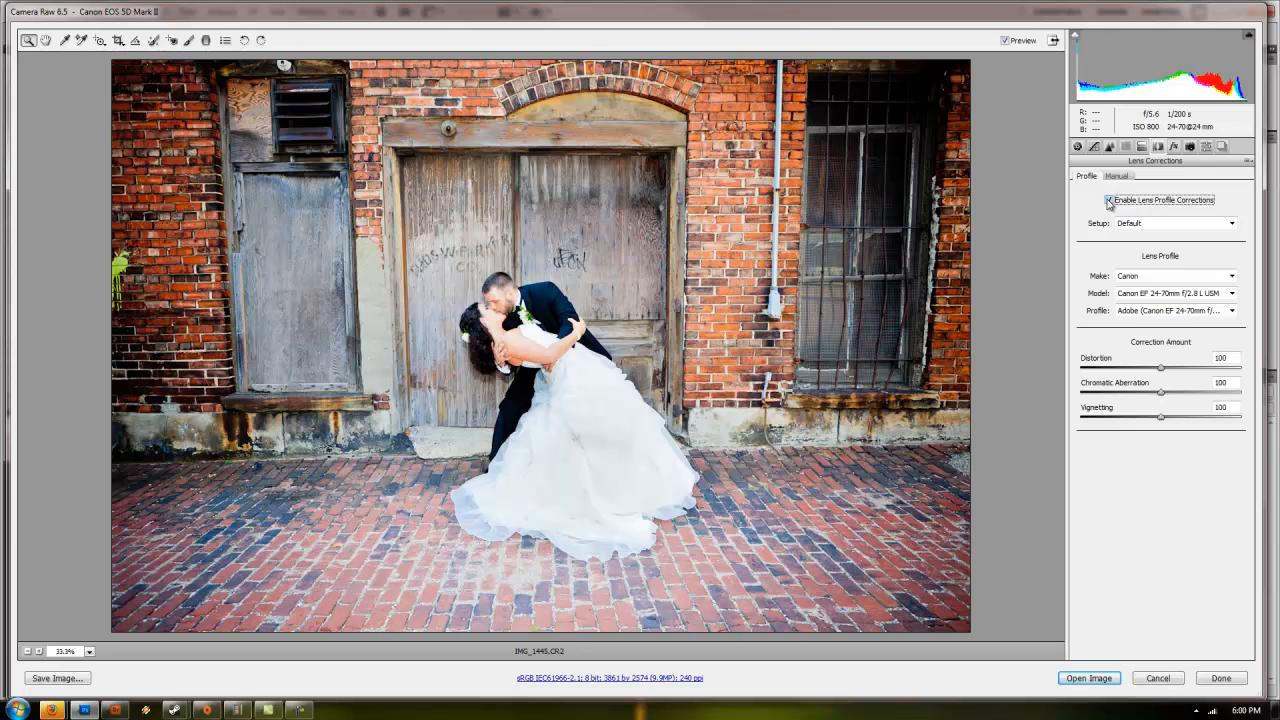
click(1108, 200)
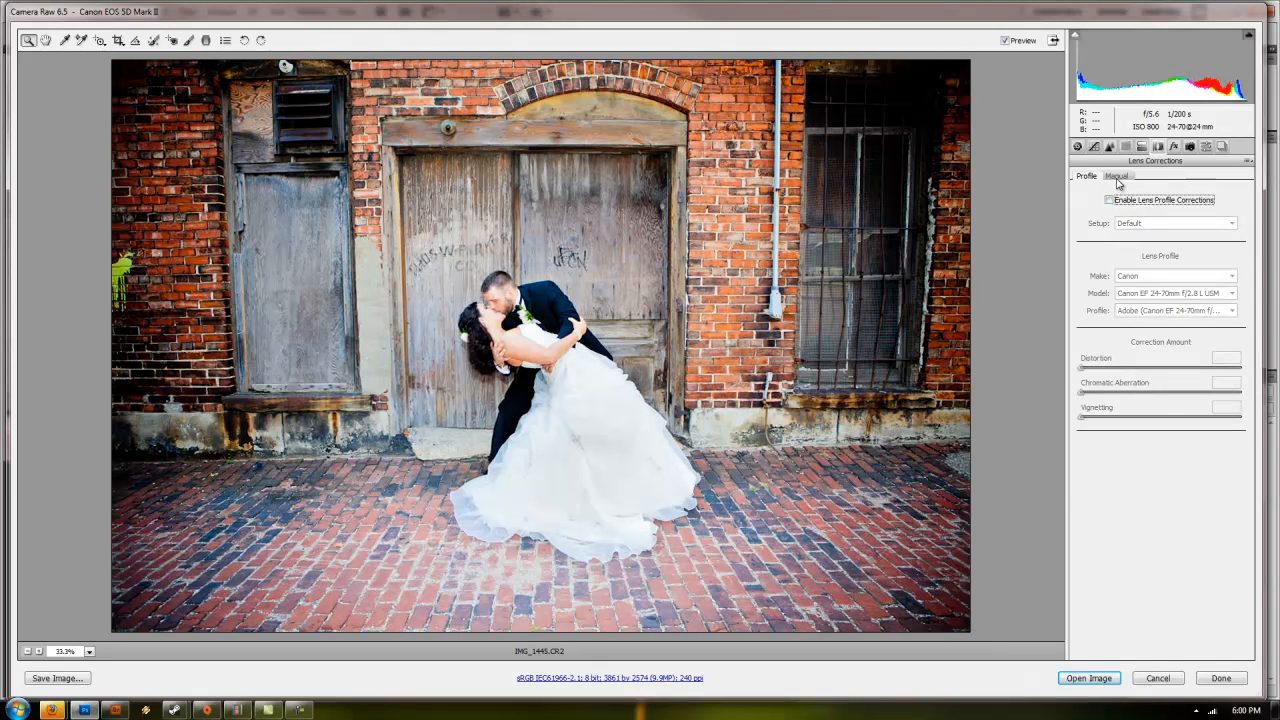
click(1116, 176)
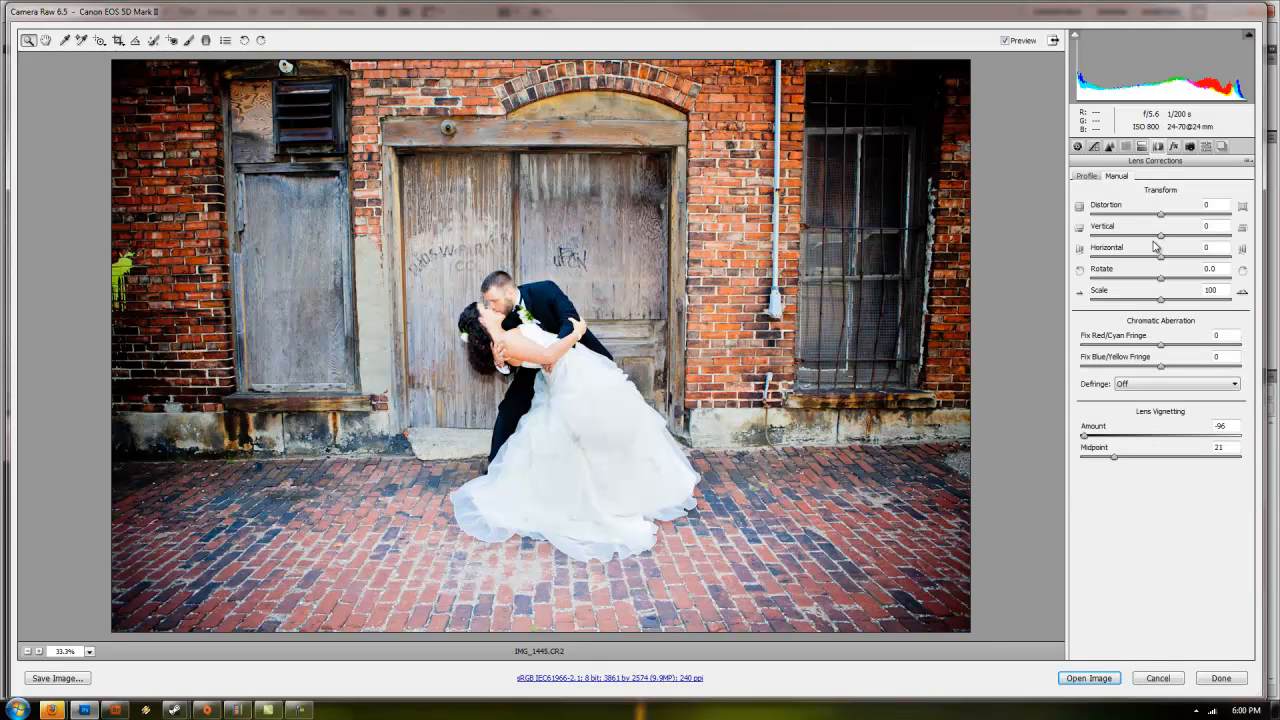
mouse_move(1168, 238)
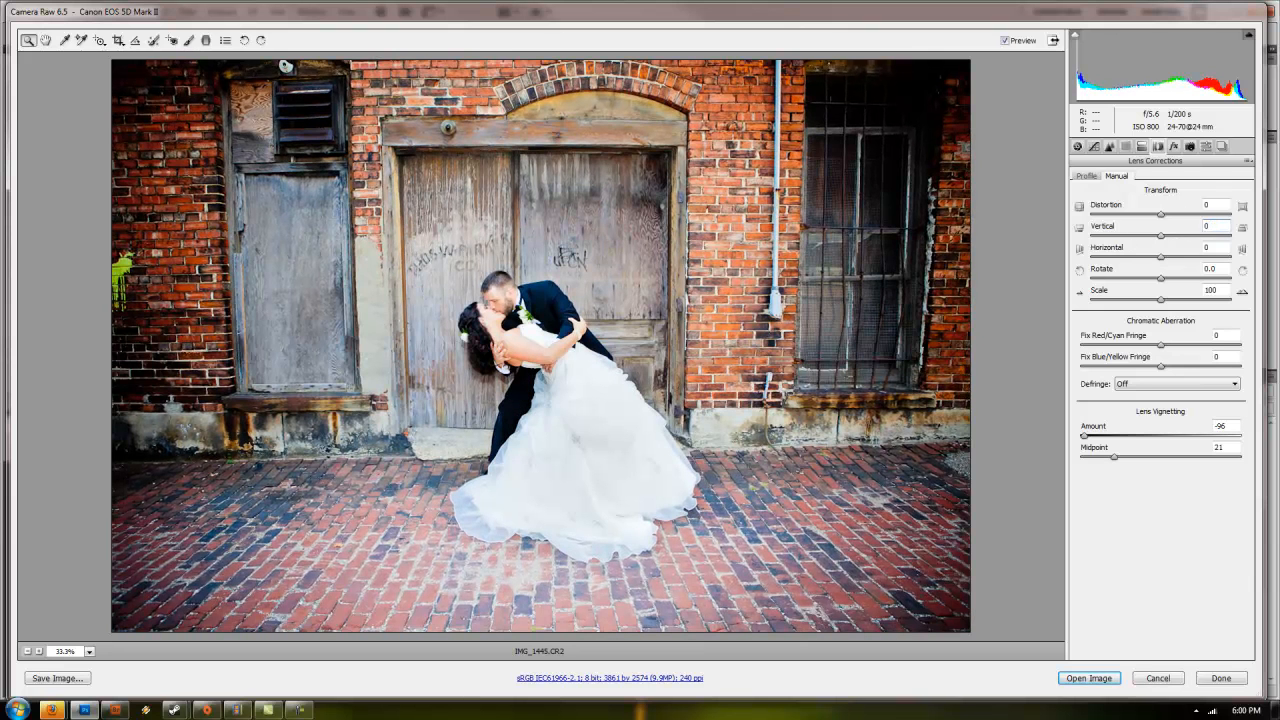
Step: Visit the Effects grain, Camera Calibration, Presets and Snapshots panels, then return to Basic
click(1172, 146)
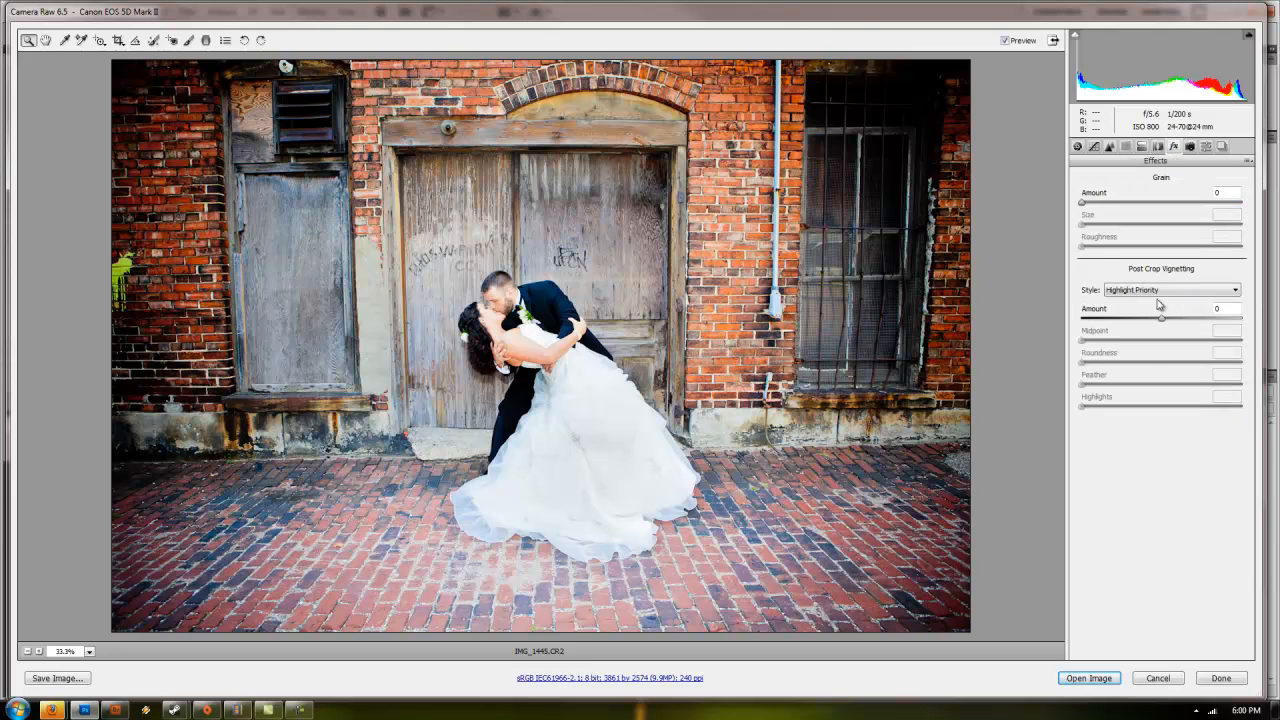
click(1170, 290)
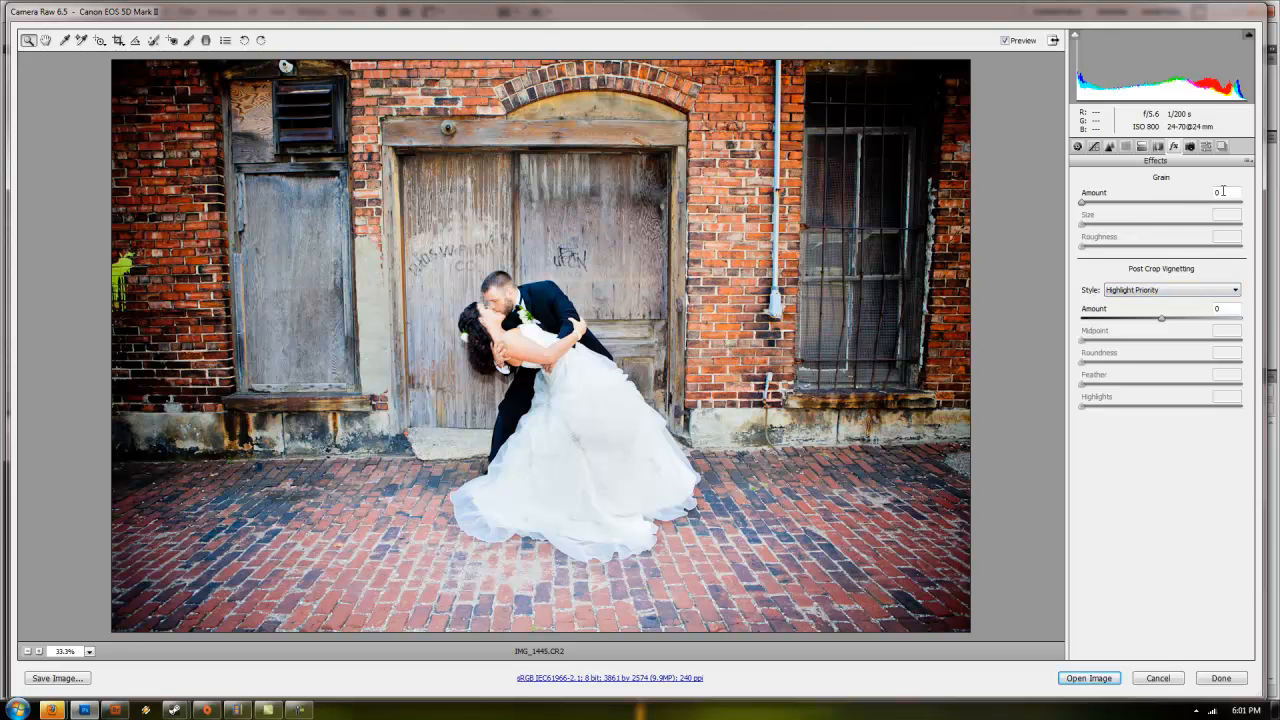
click(1220, 146)
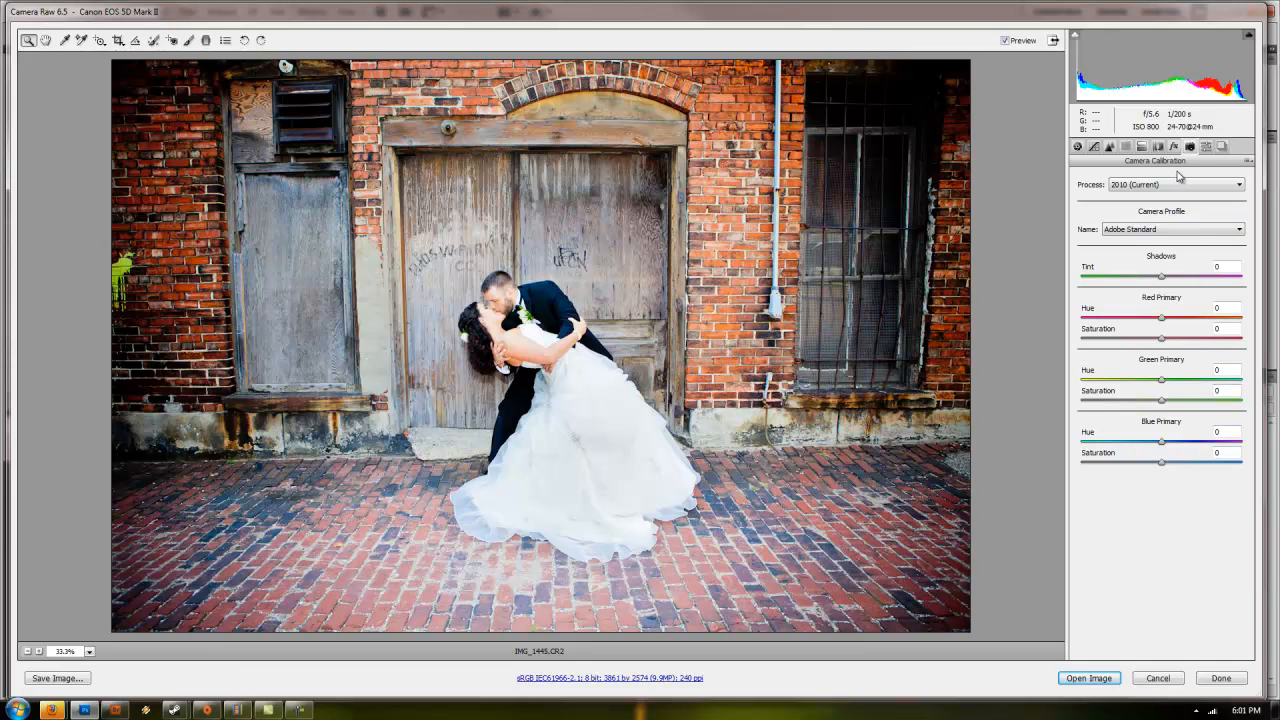
mouse_move(1200, 184)
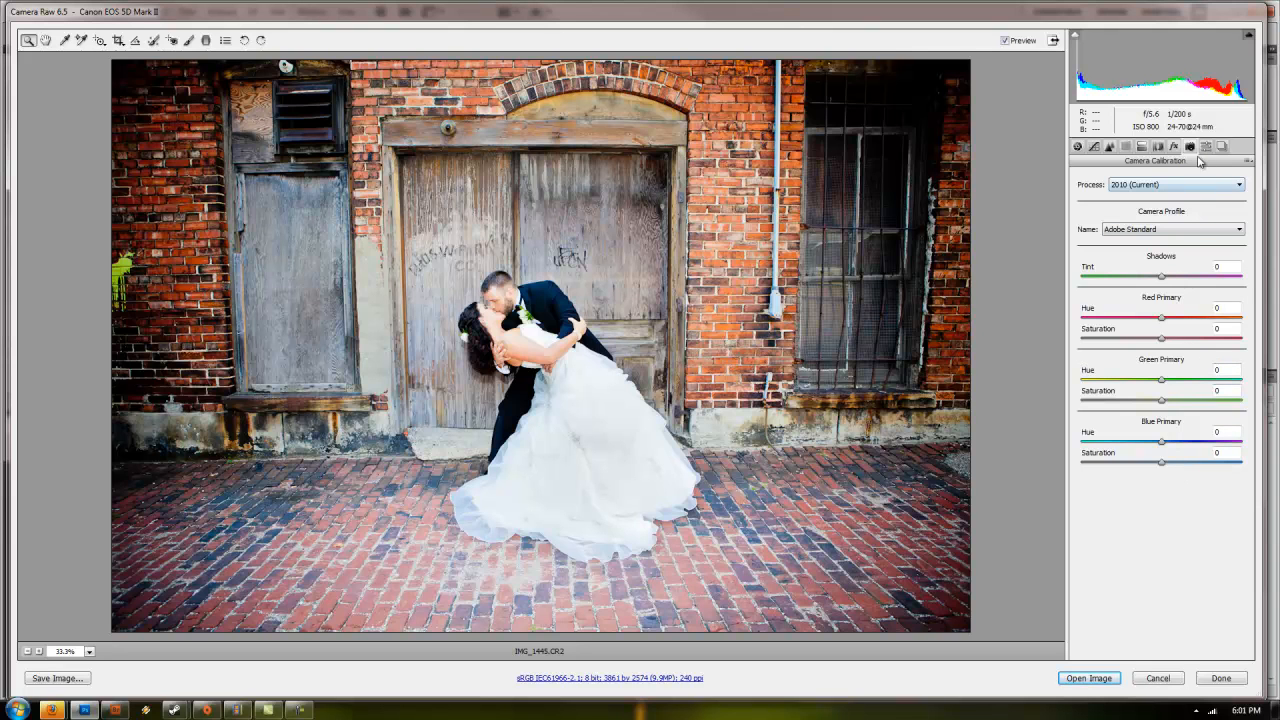
click(1222, 148)
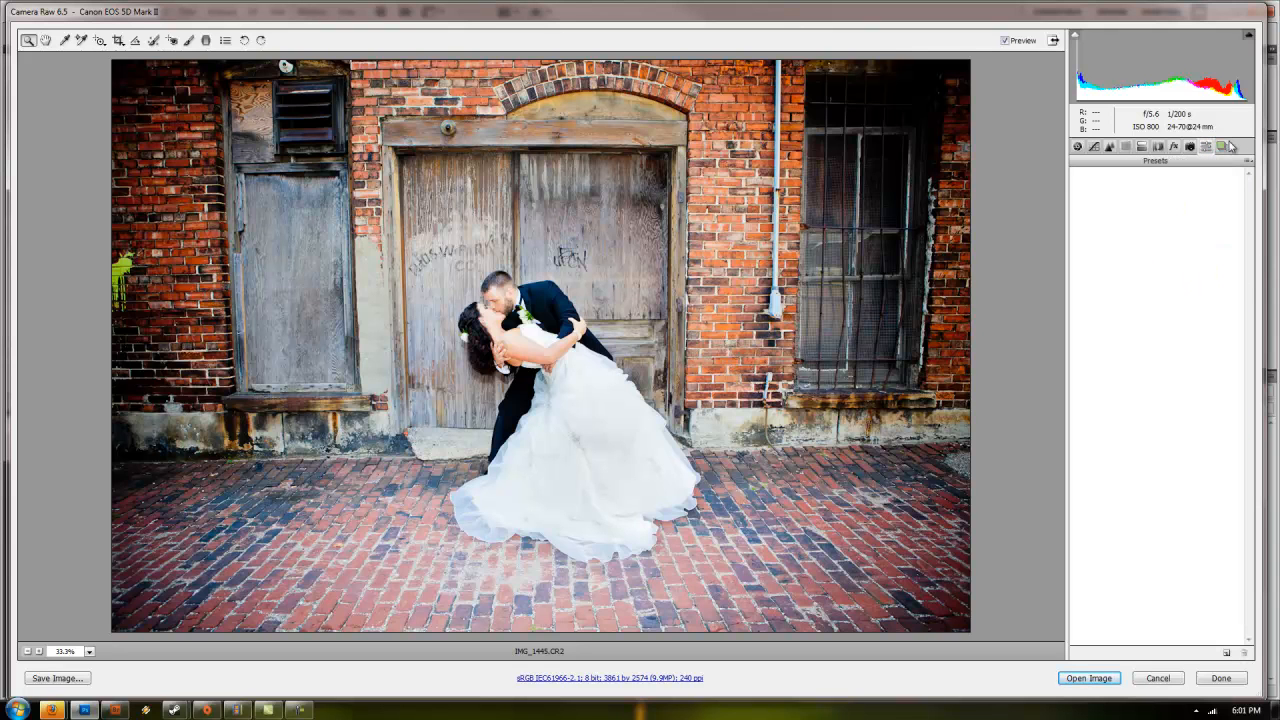
click(1220, 148)
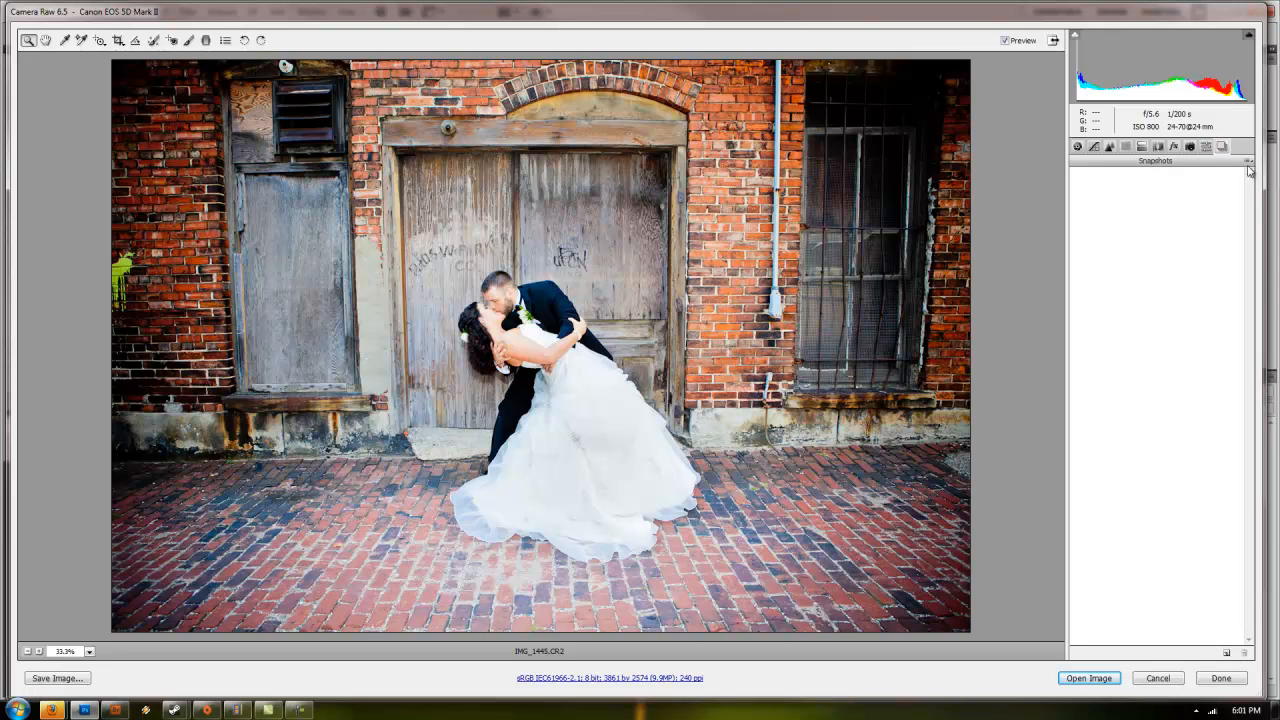
mouse_move(1094, 148)
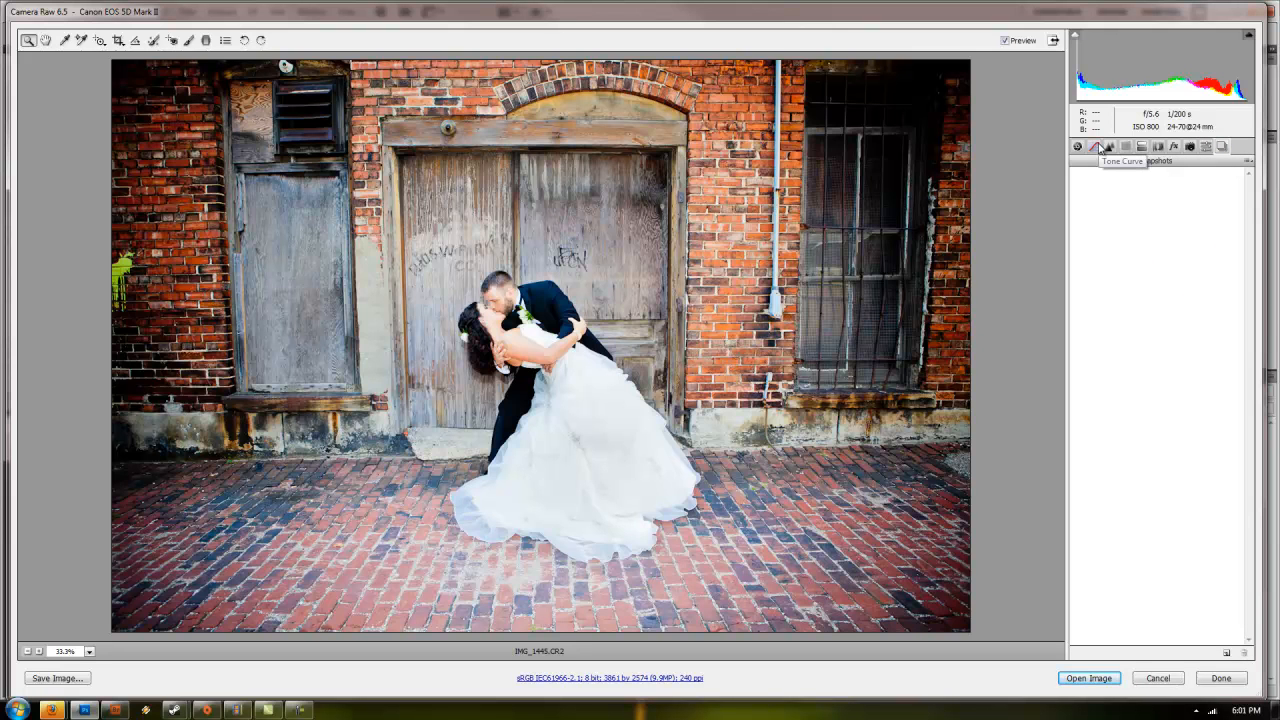
click(1076, 146)
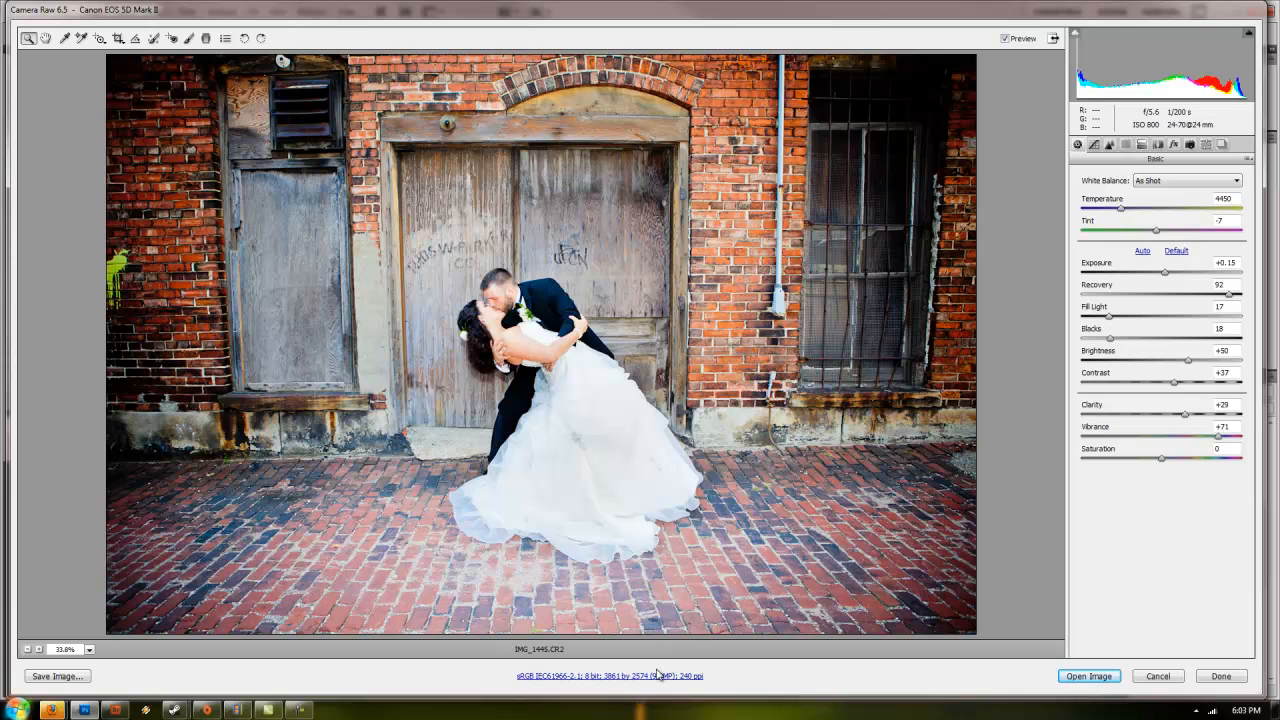
Step: Choose a different output bit depth in Workflow Options and confirm with OK
click(608, 676)
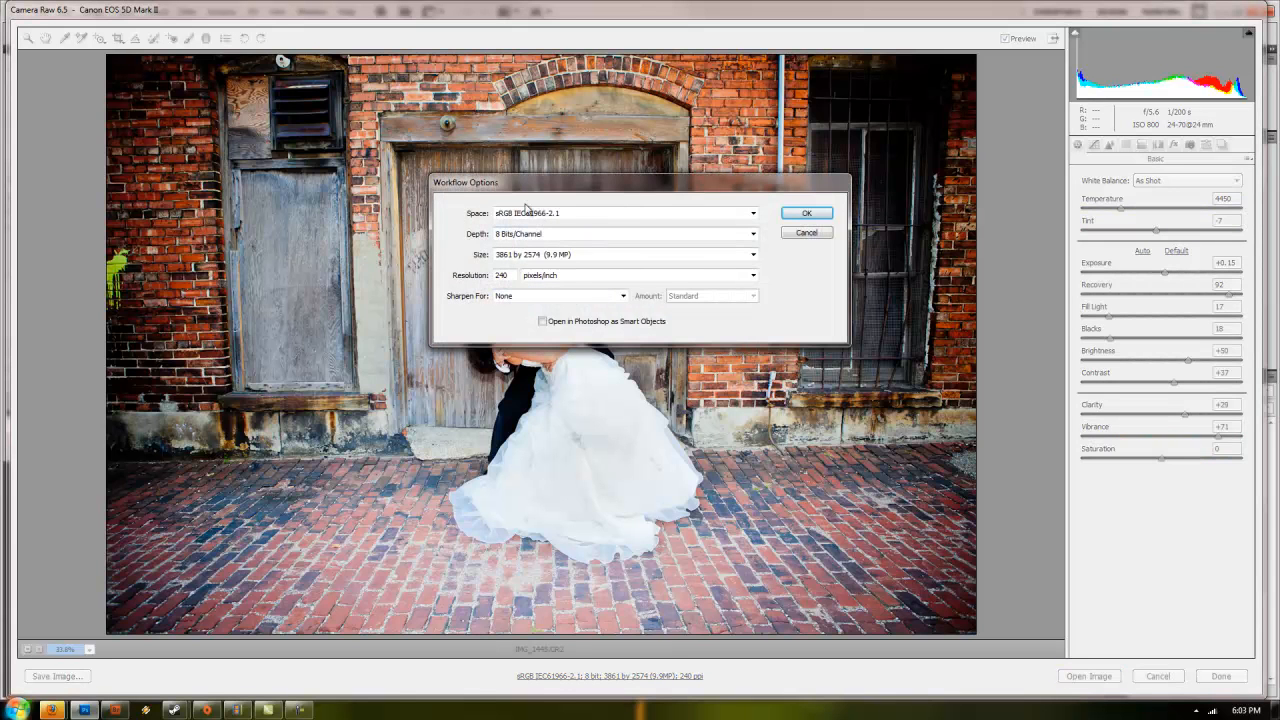
mouse_move(584, 212)
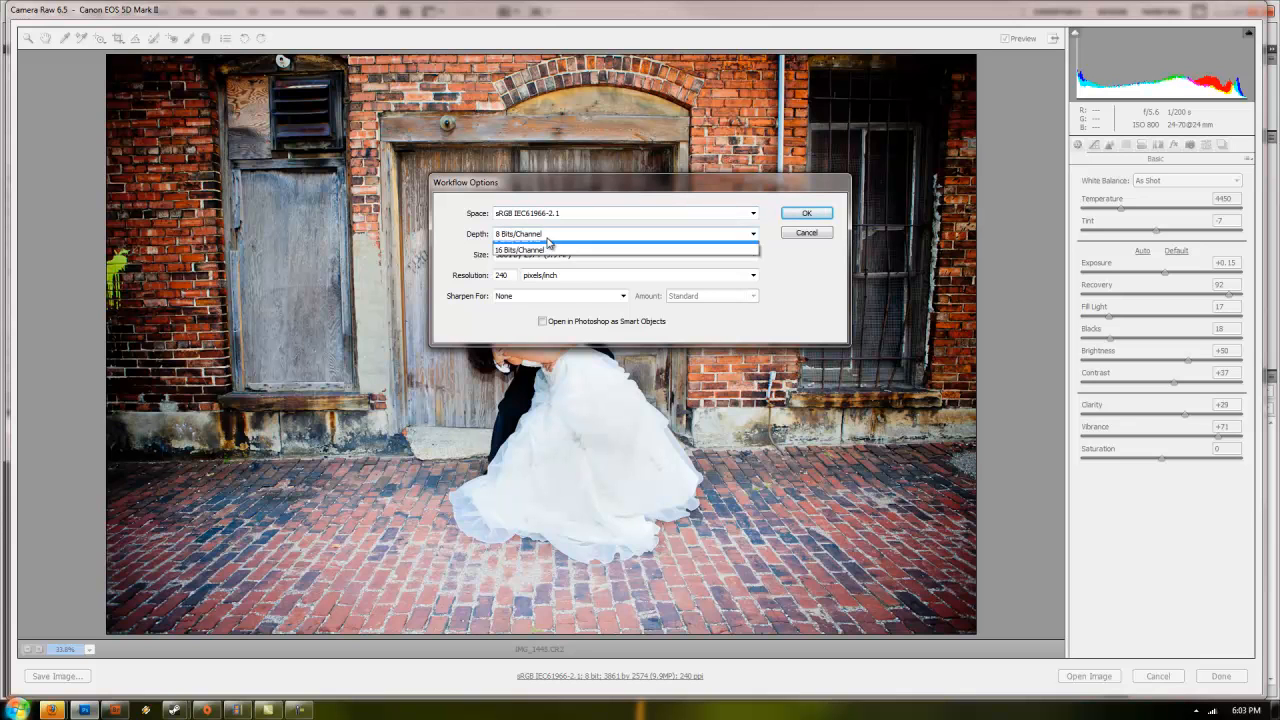
click(548, 244)
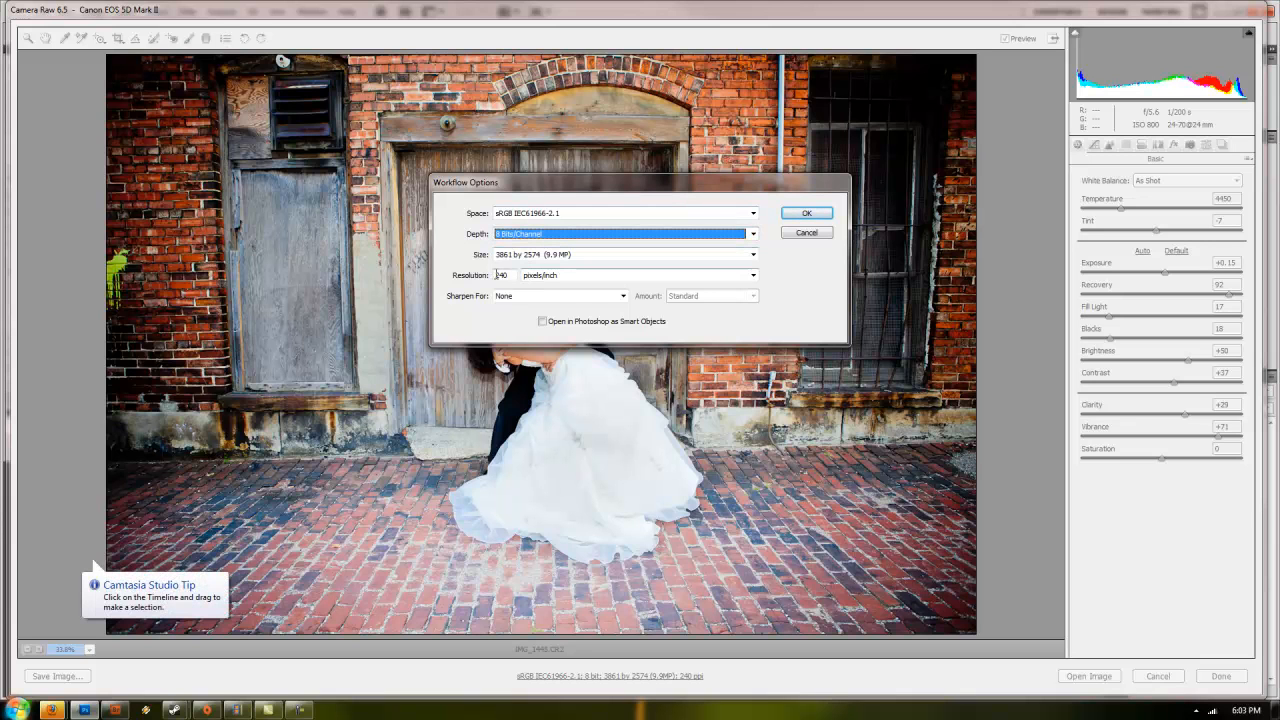
click(636, 276)
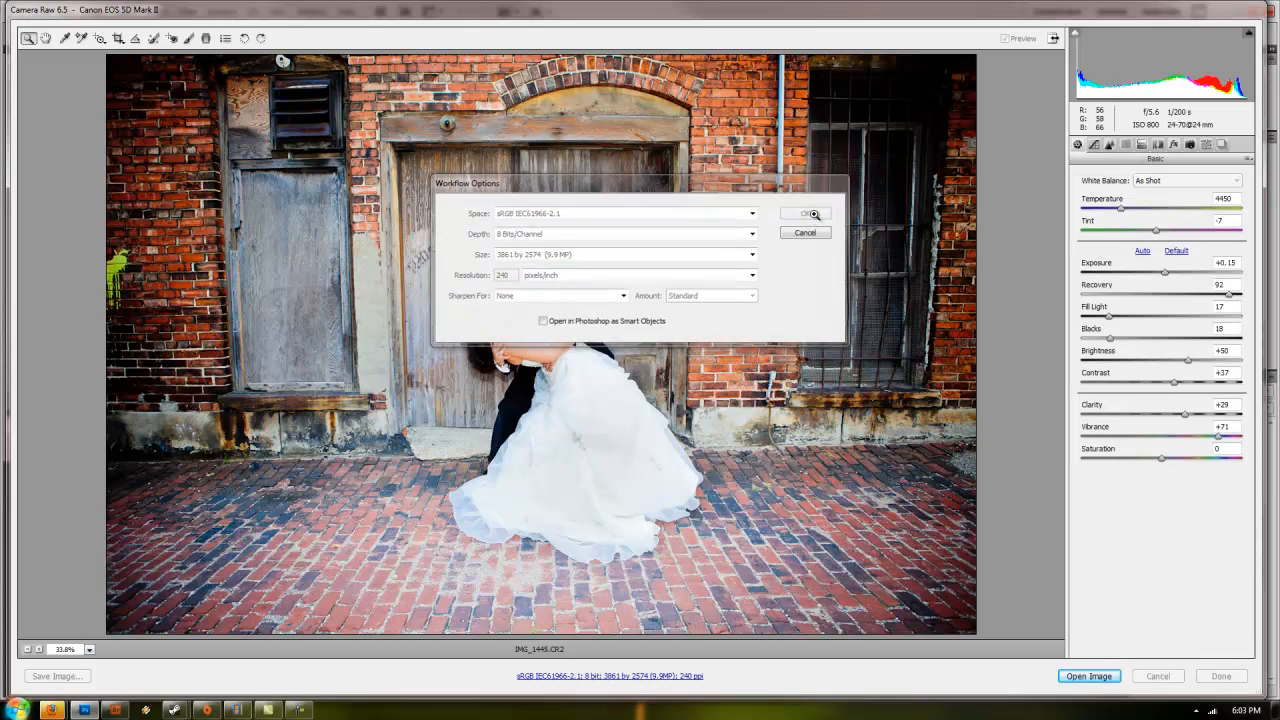
click(808, 212)
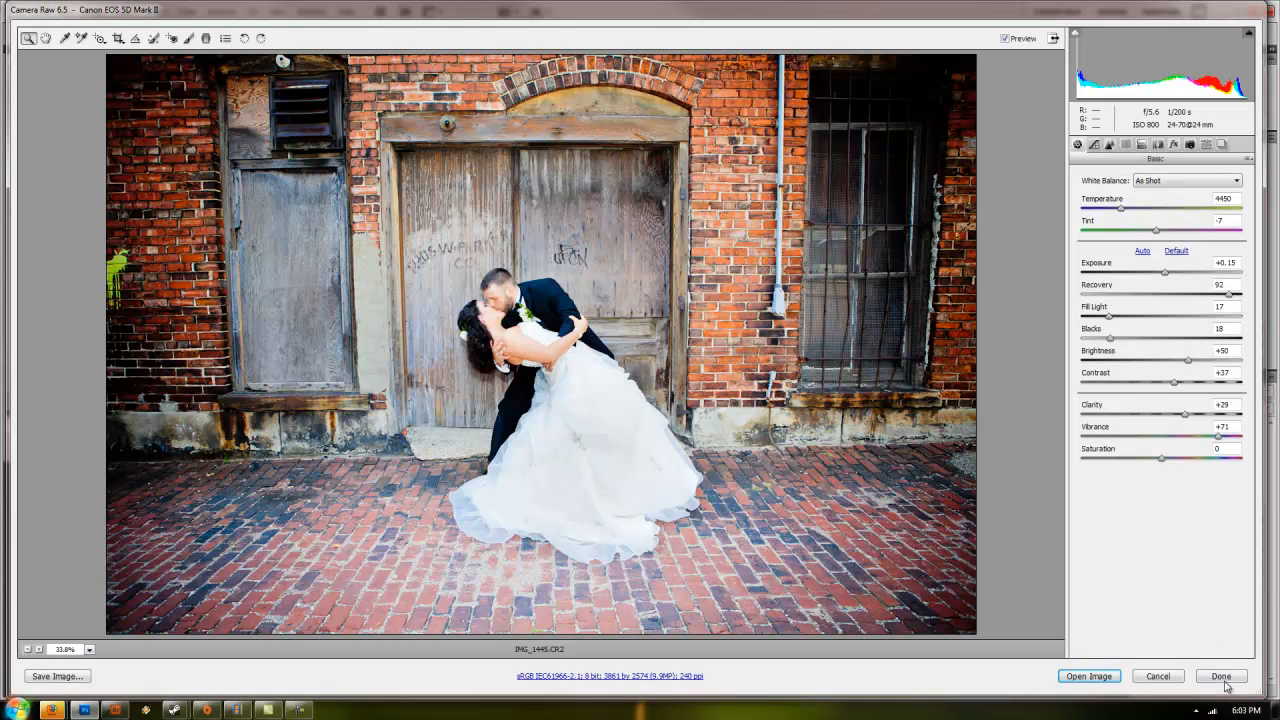
mouse_move(1220, 676)
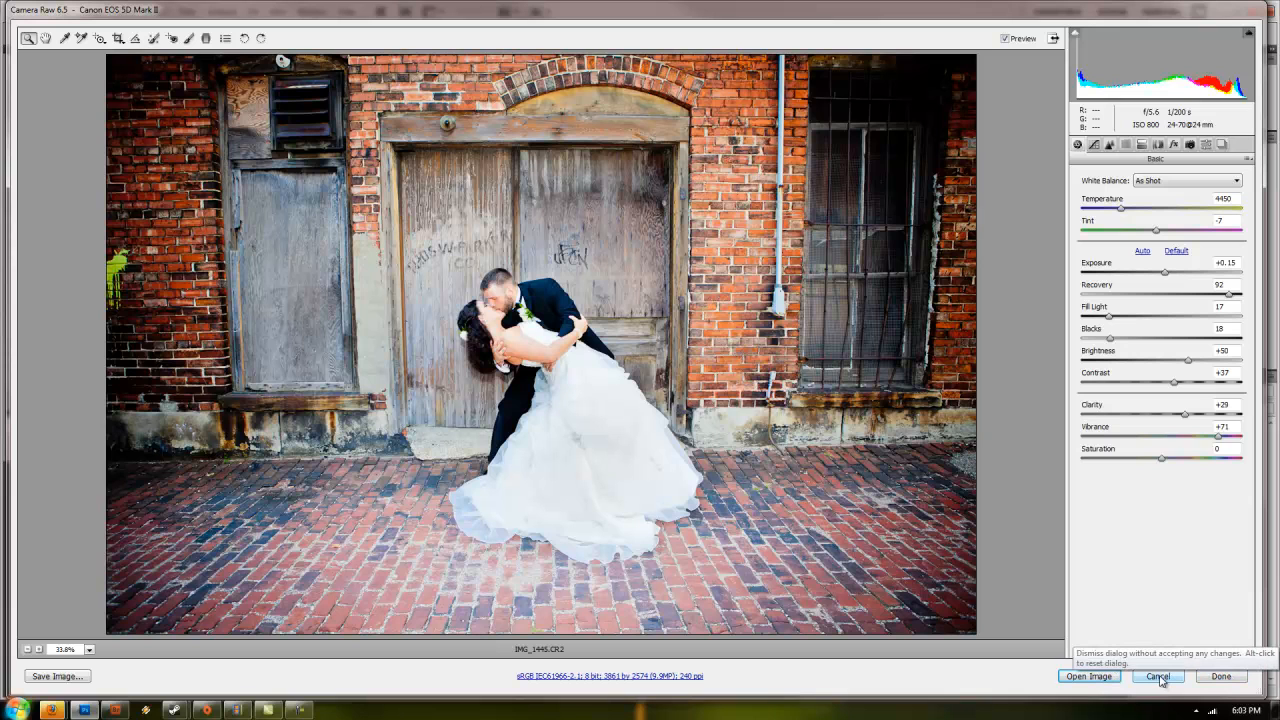
mouse_move(1120, 690)
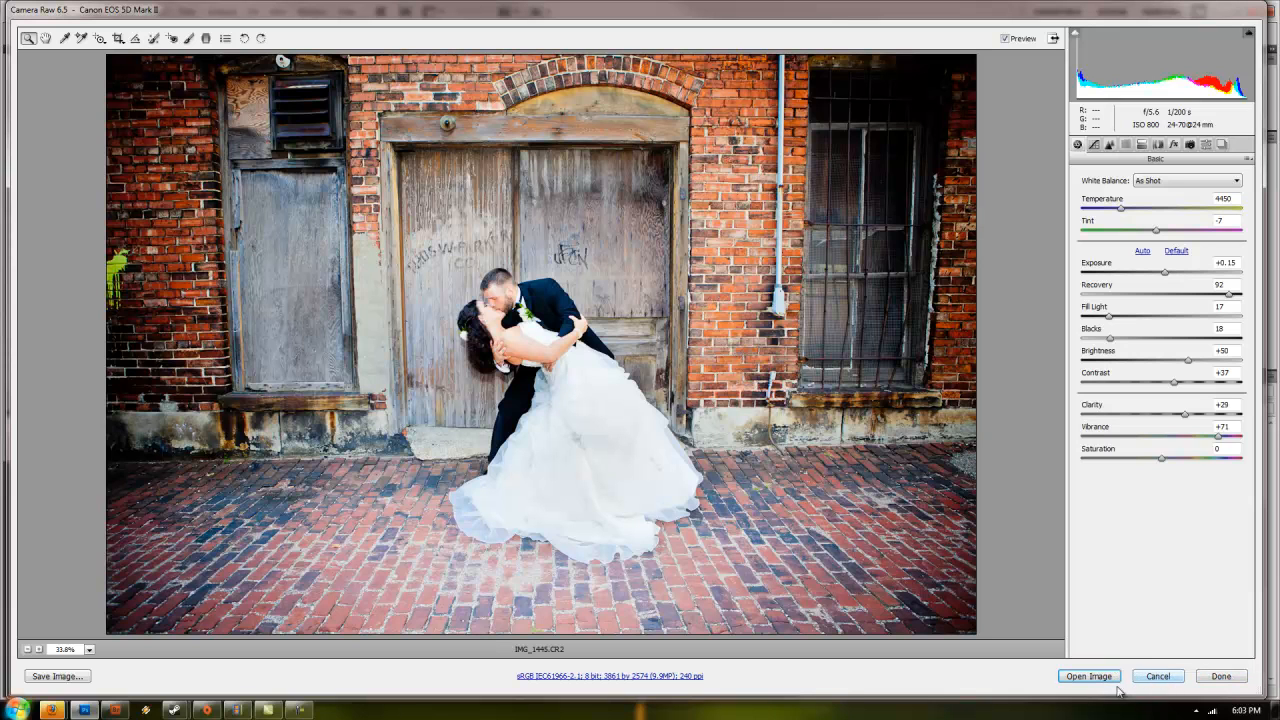
mouse_move(1088, 676)
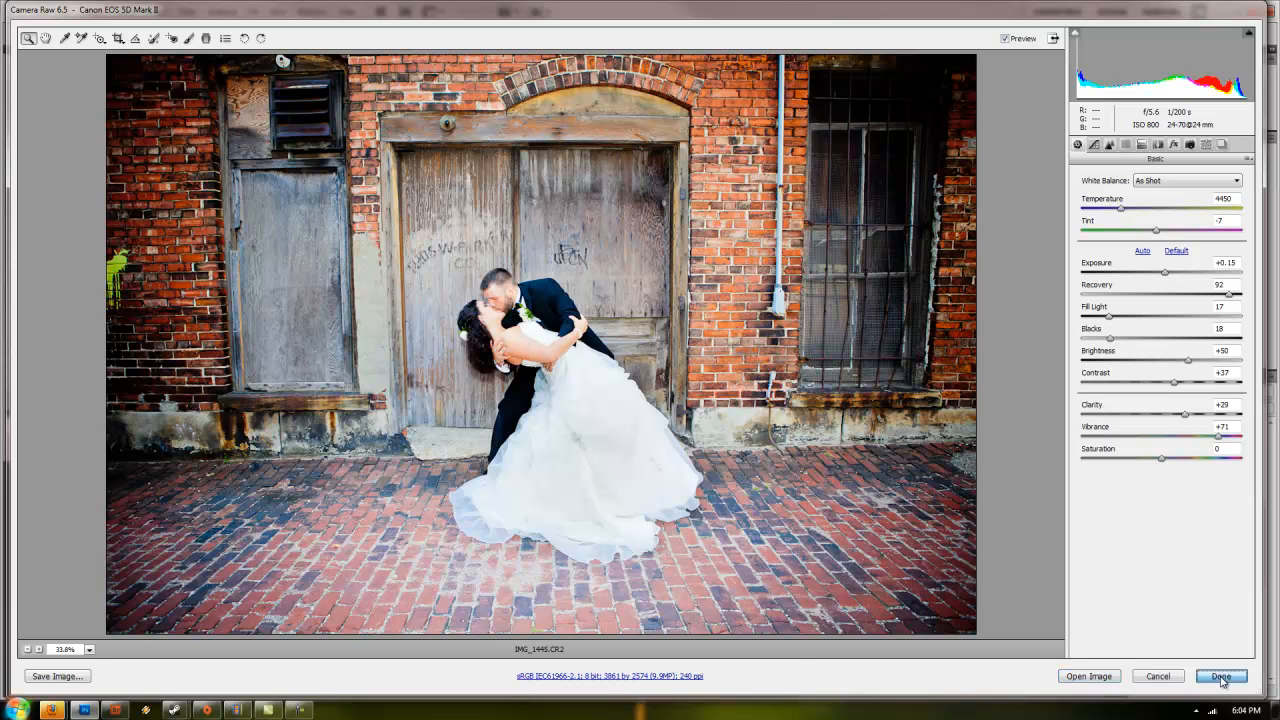
Step: Finish with Done so the edits stay with the raw file and Bridge returns
click(1220, 676)
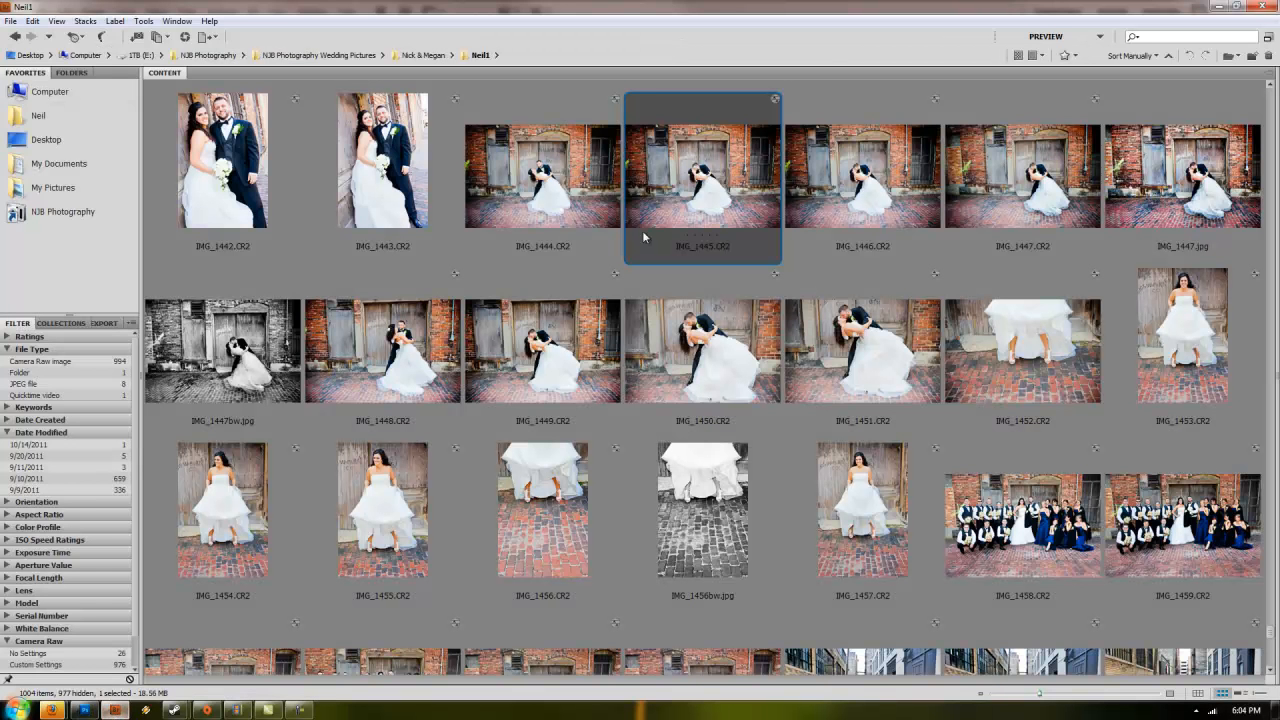
mouse_move(868, 232)
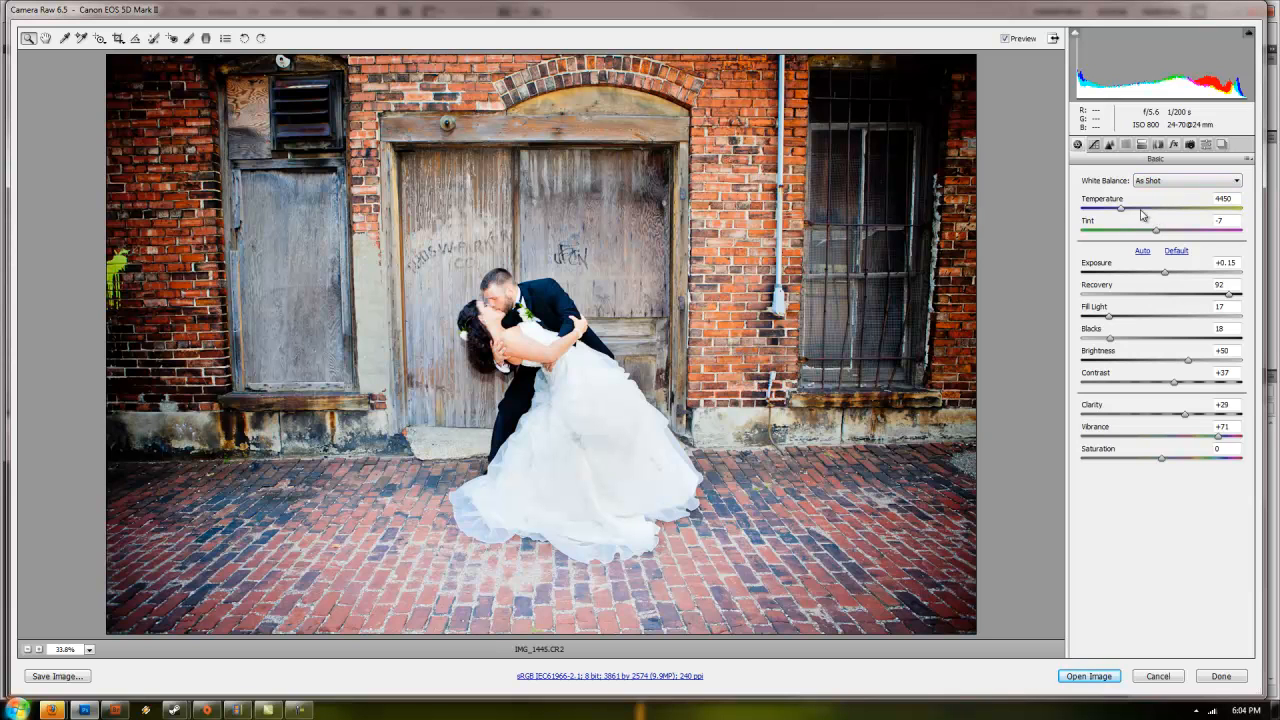
mouse_move(1130, 442)
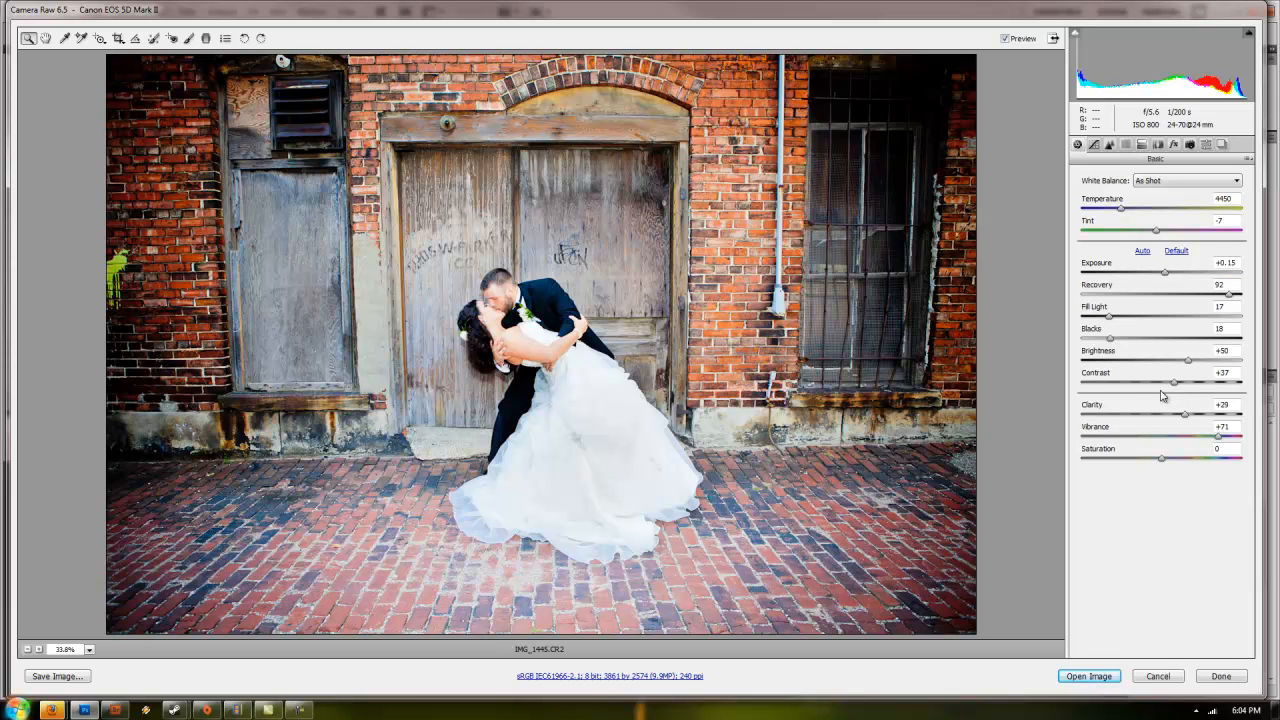
mouse_move(1000, 48)
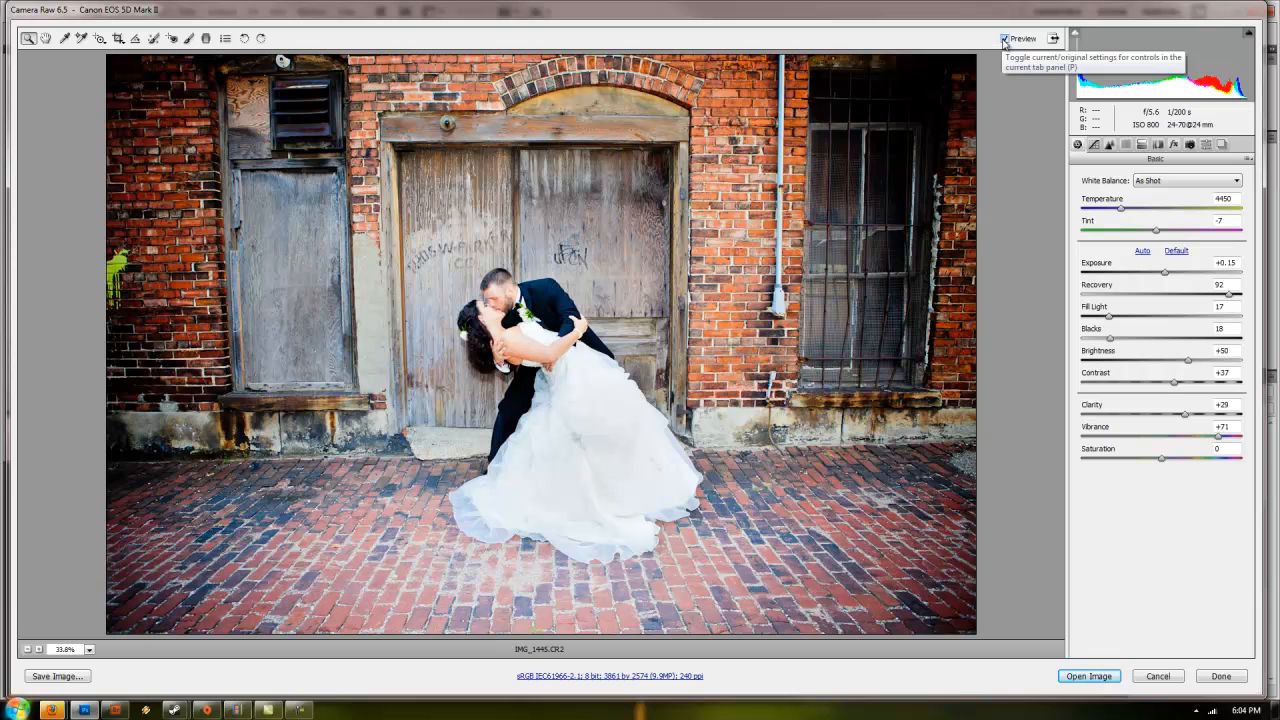
Step: Toggle Preview off and on to compare with the original, then finish with Done
click(1004, 40)
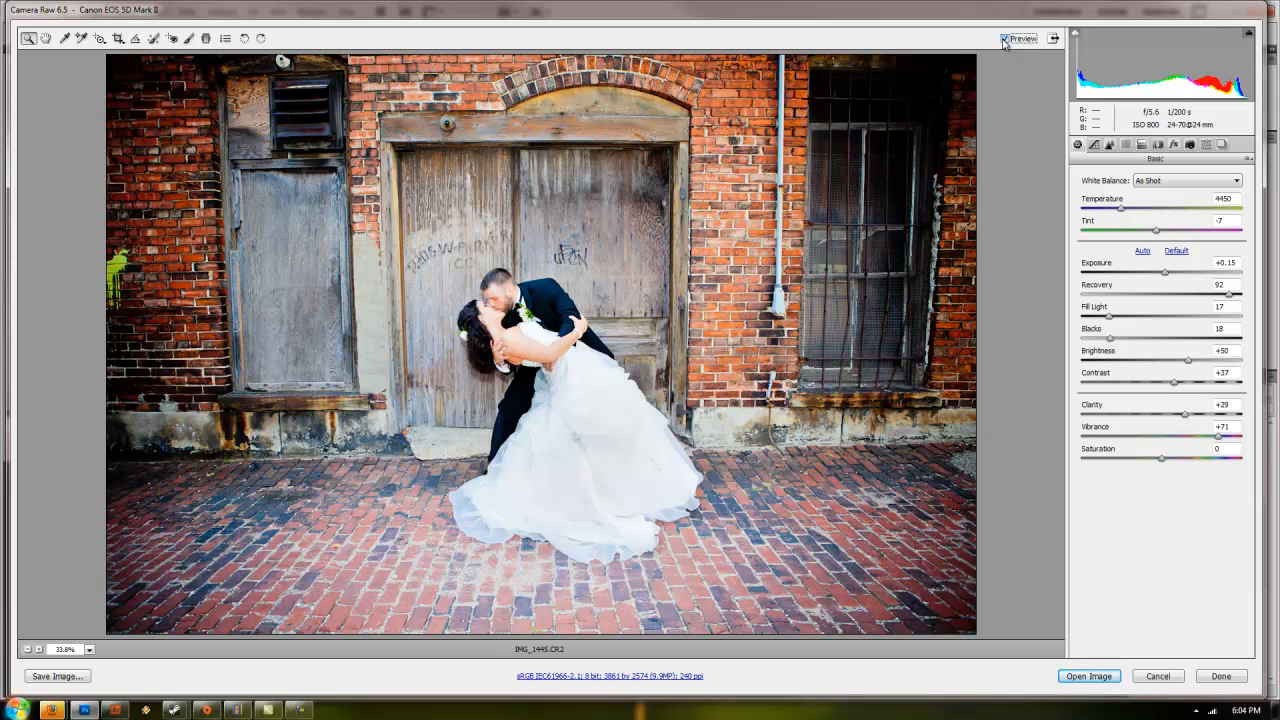
click(1176, 252)
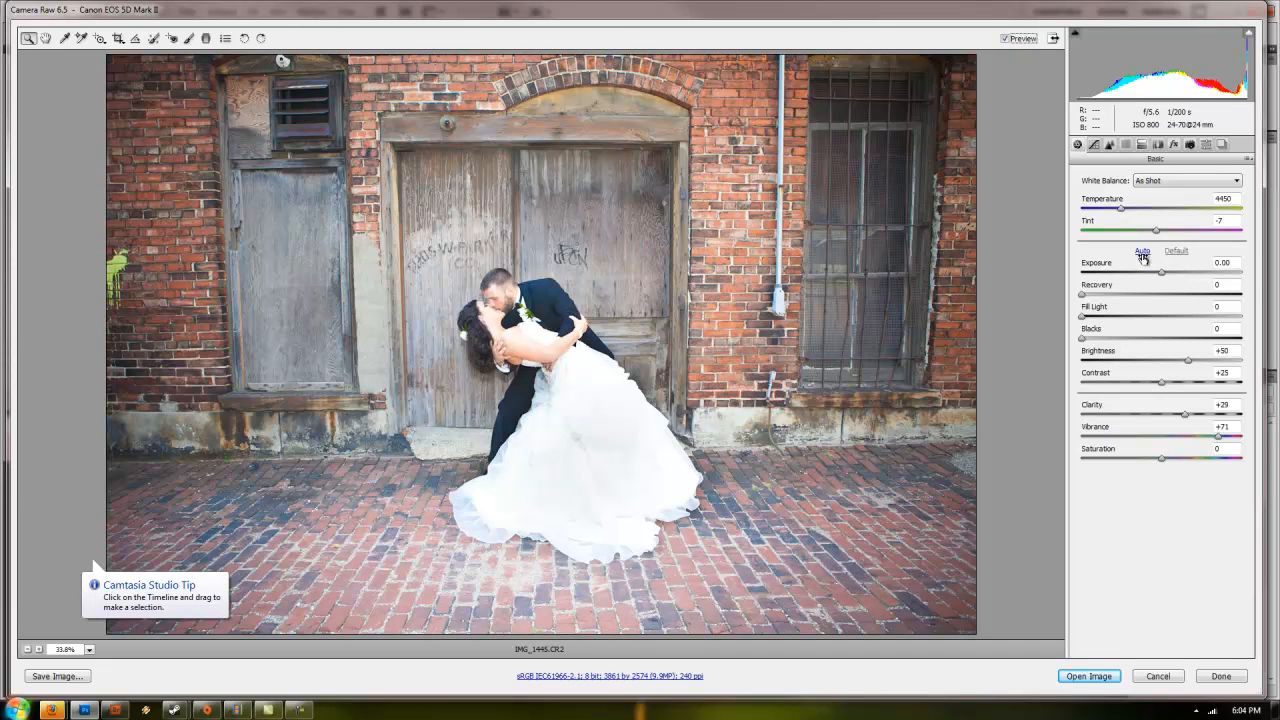
click(1142, 252)
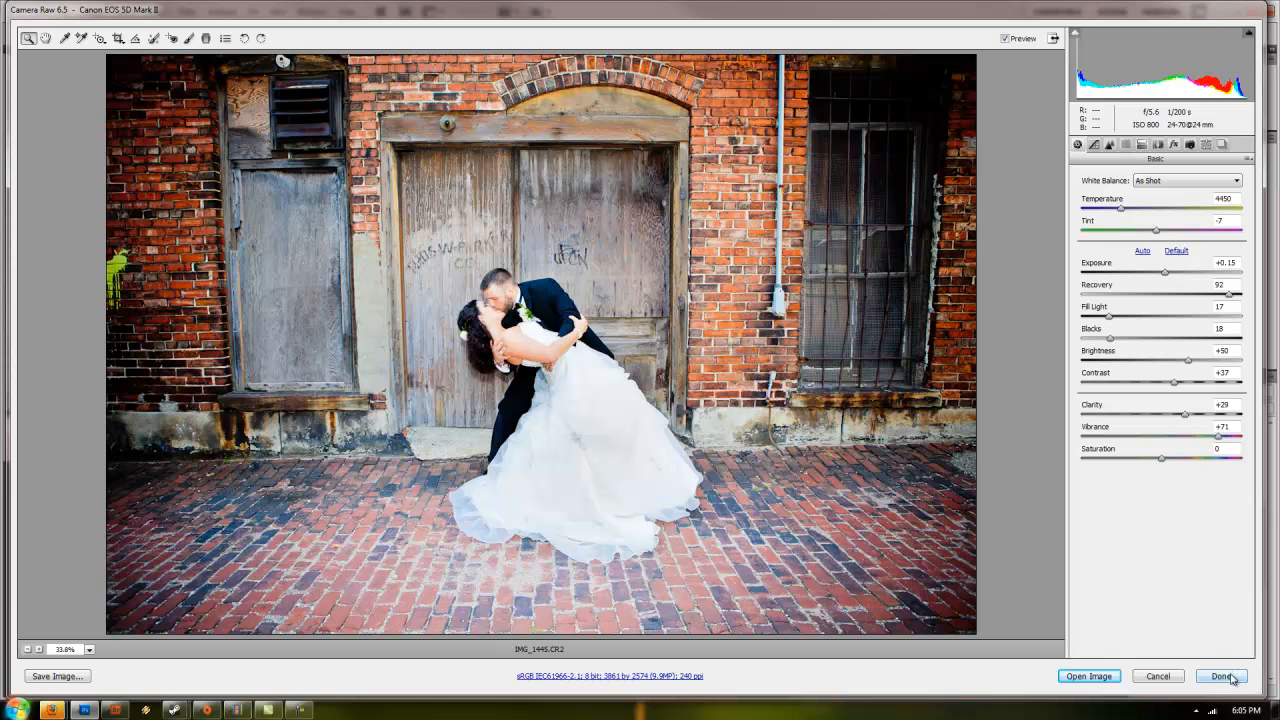
click(1220, 676)
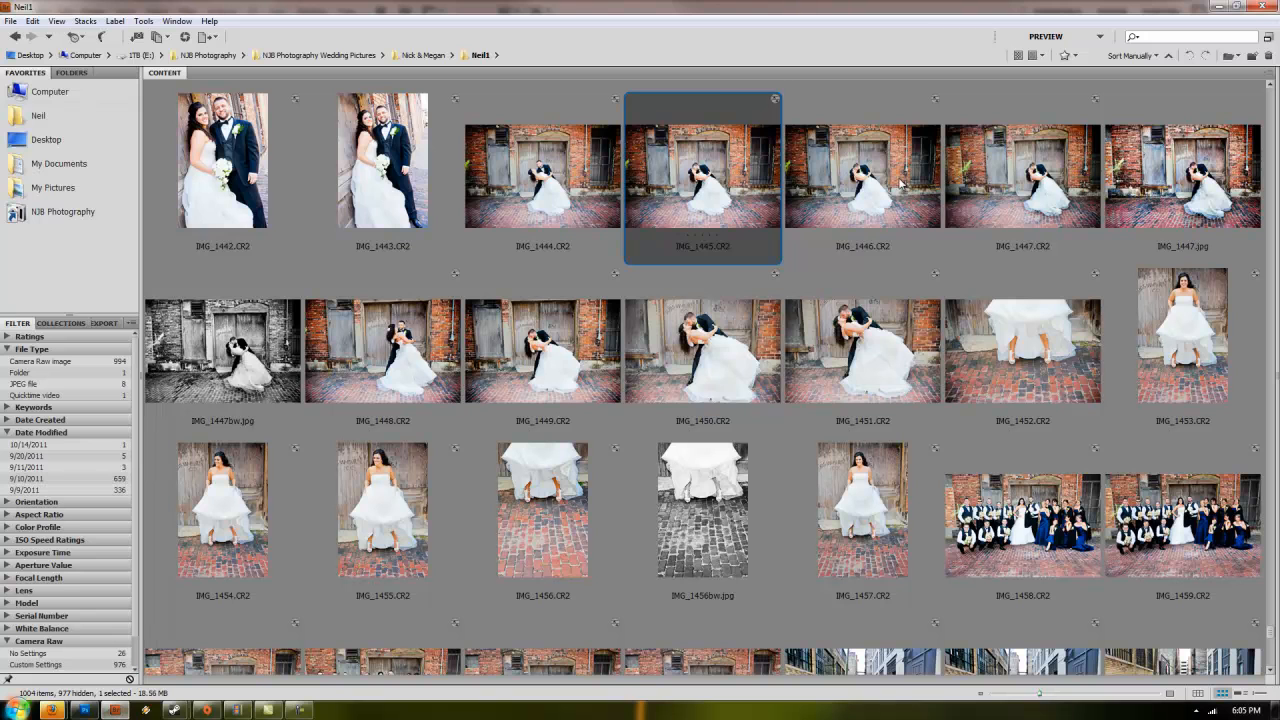
mouse_move(1204, 236)
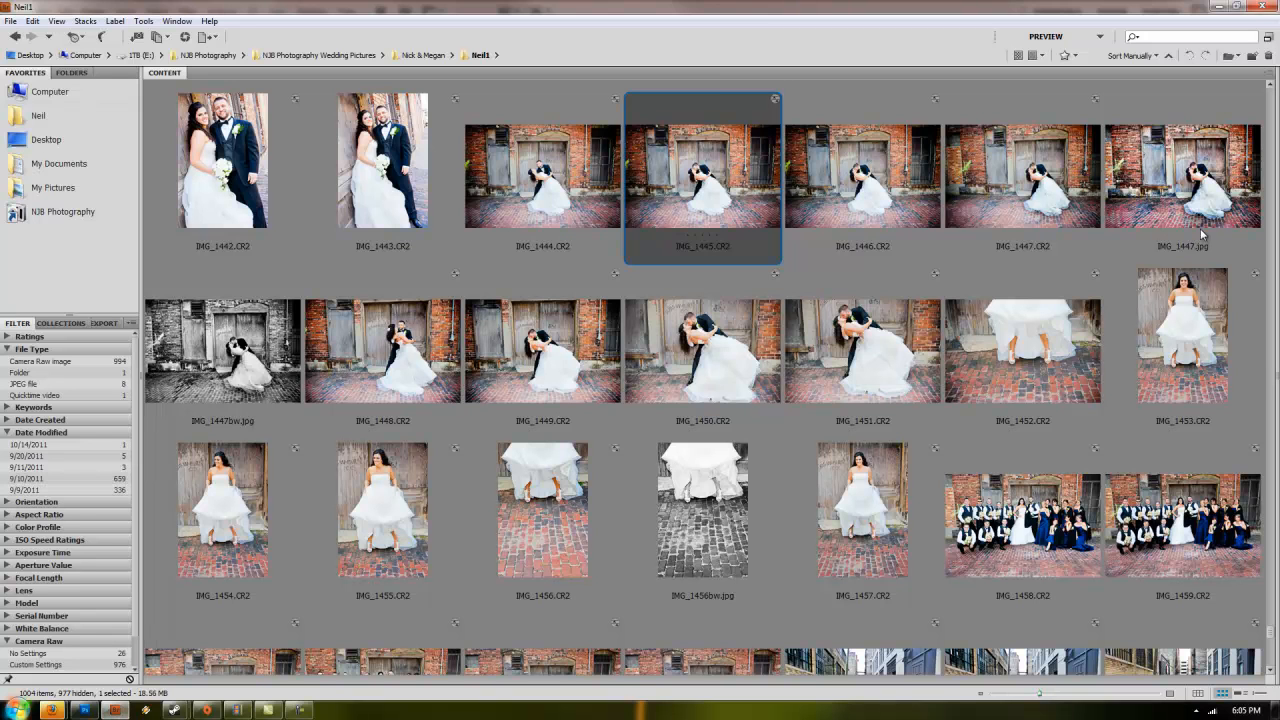
mouse_move(1108, 448)
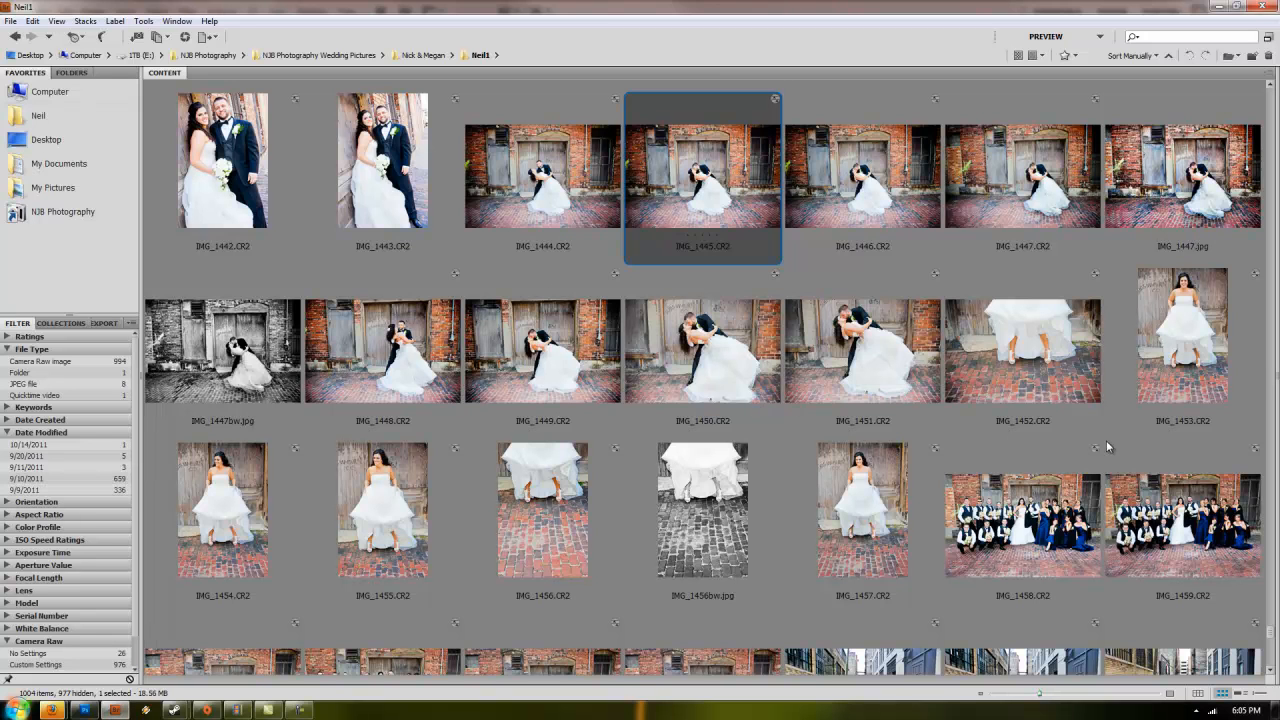
mouse_move(1212, 476)
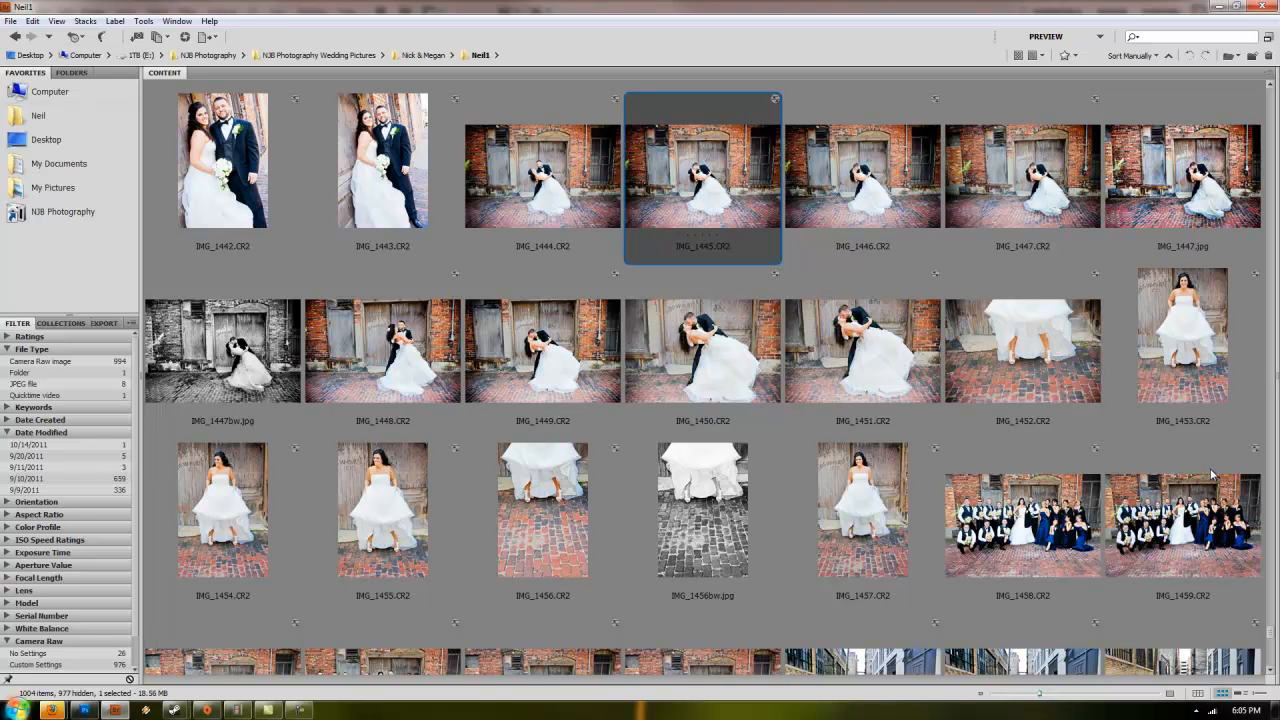
mouse_move(208, 348)
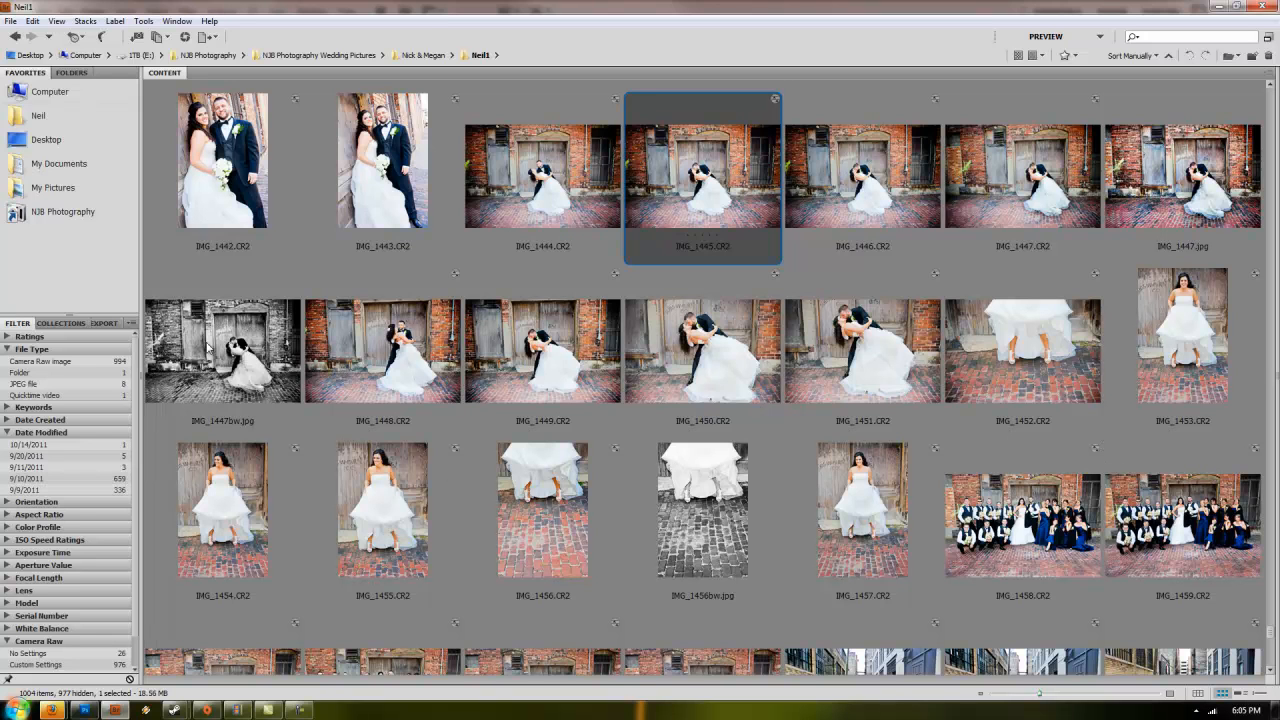
mouse_move(1024, 542)
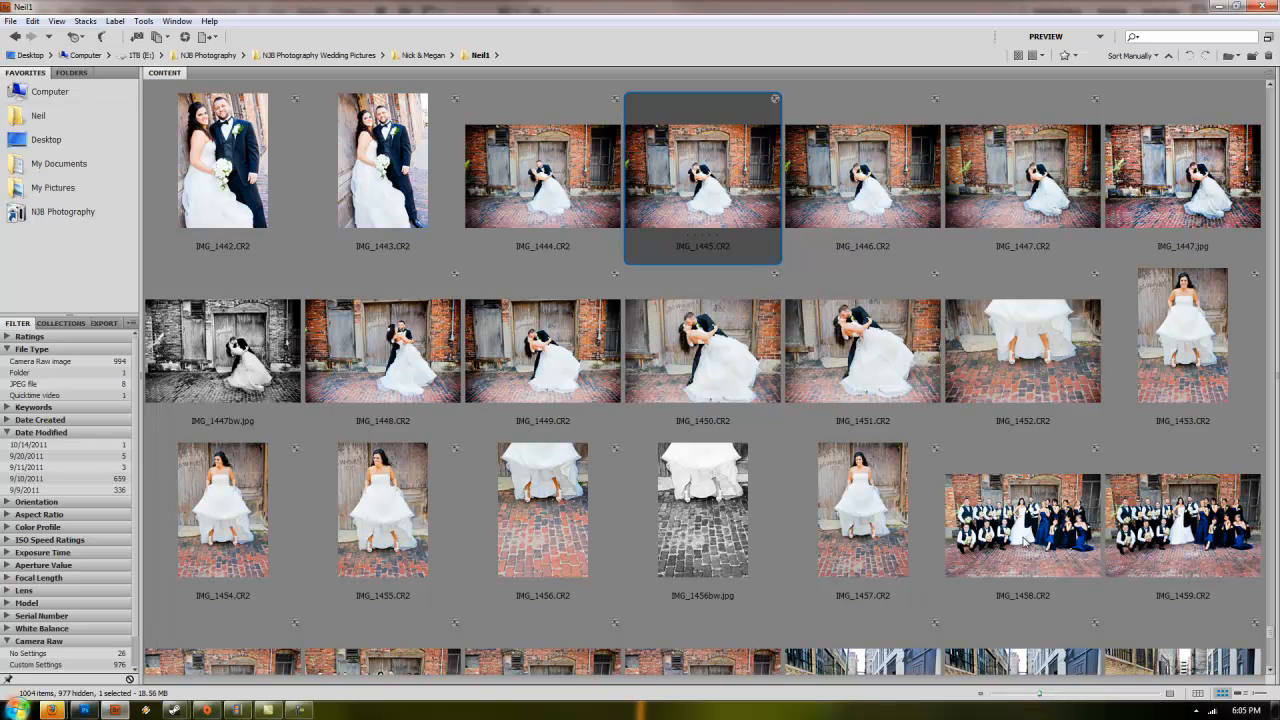
click(1022, 524)
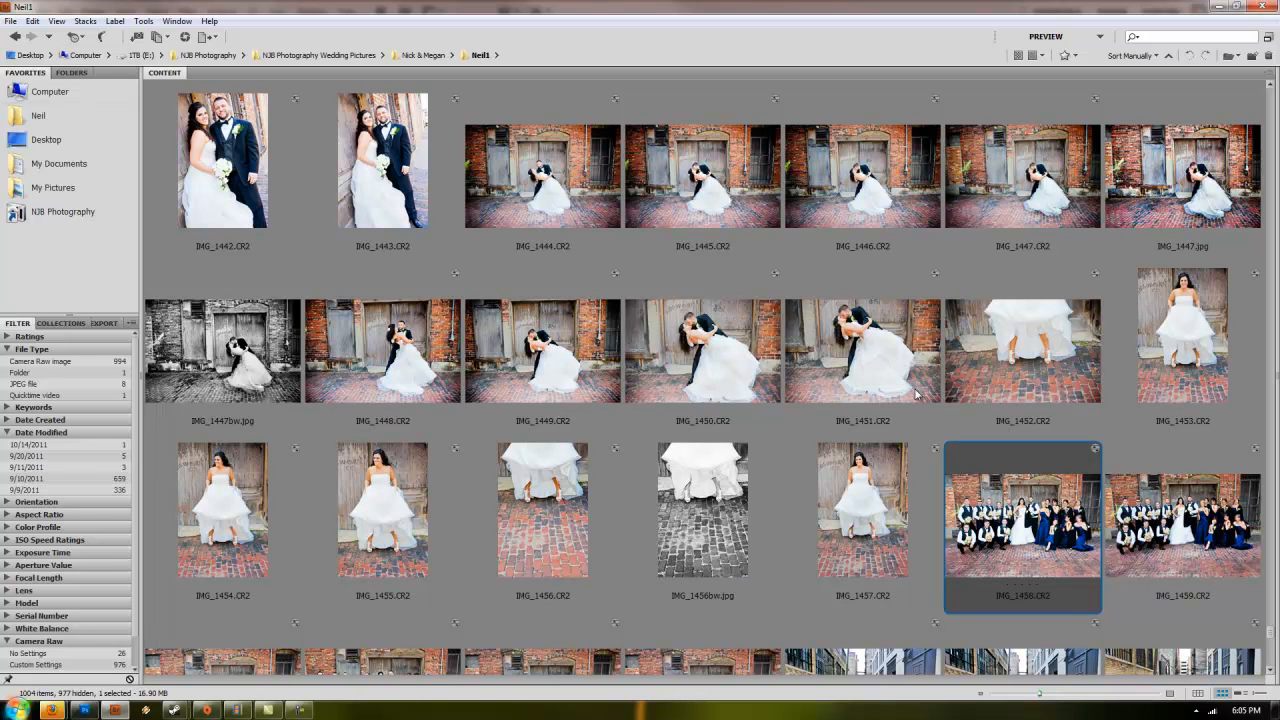
mouse_move(916, 396)
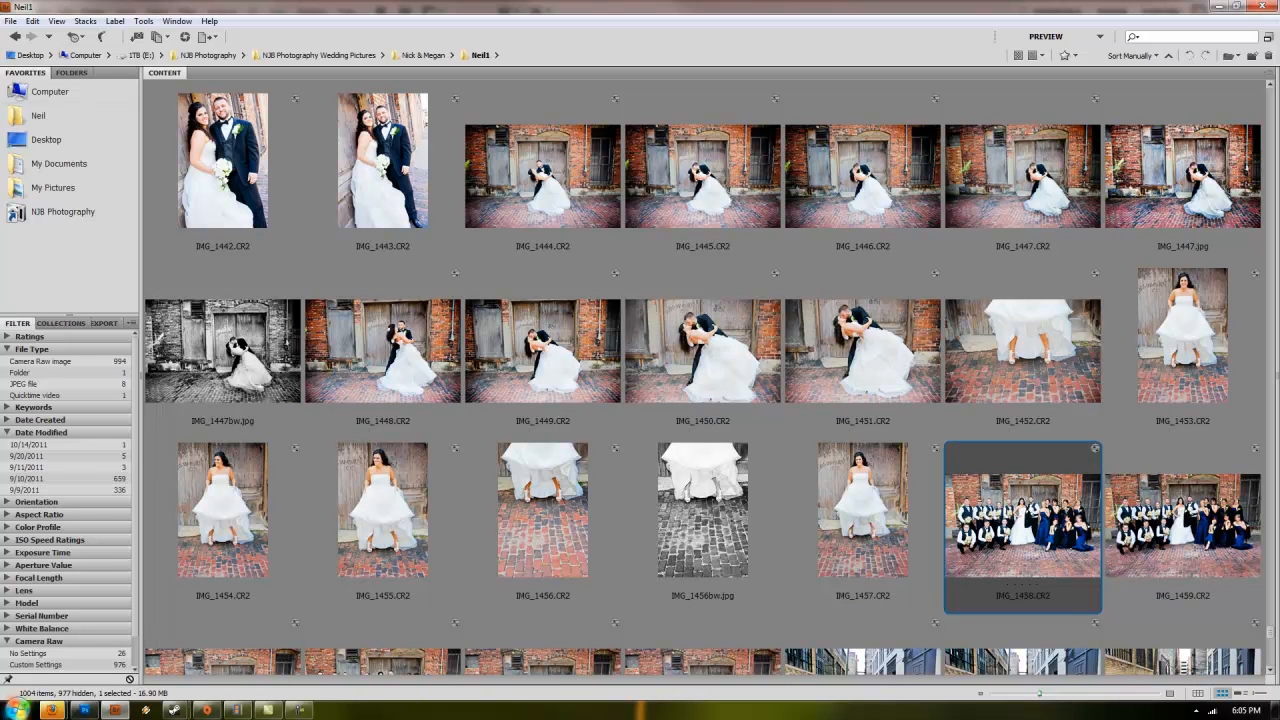